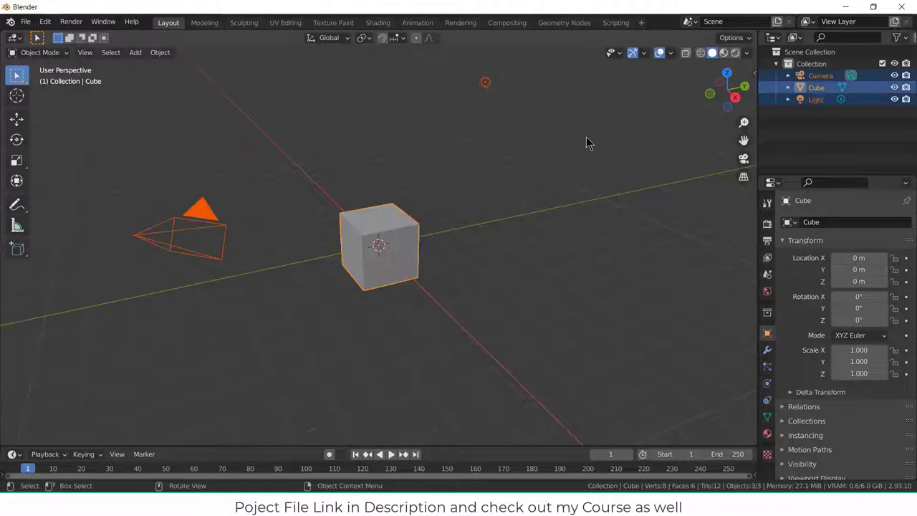
# Add an armature to the emptied scene from the Add menu
pyautogui.click(135, 51)
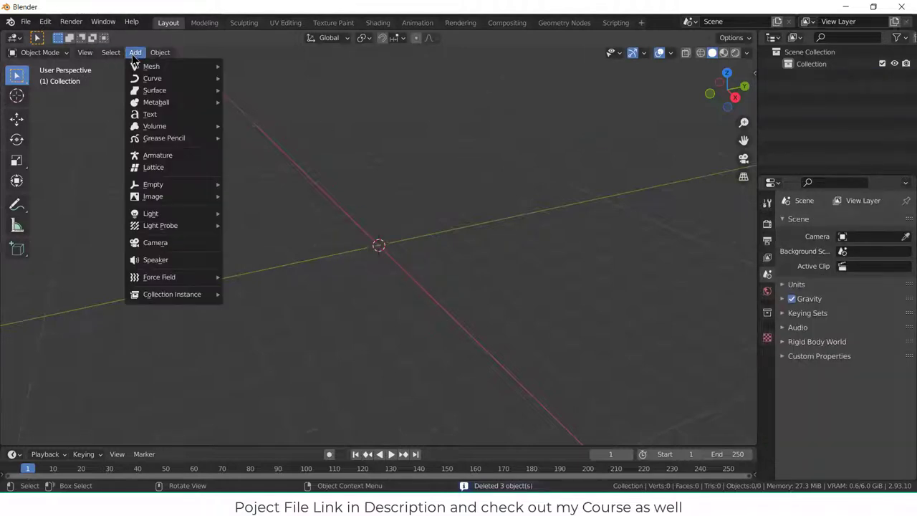
pyautogui.click(158, 154)
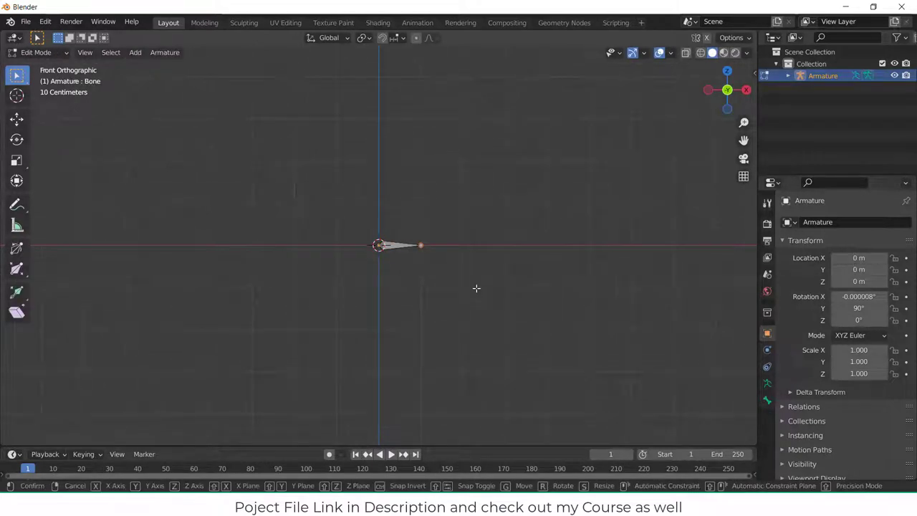
# Lengthen the first bone and pull its tail up into the long angled bone
pyautogui.moveTo(422, 245); pyautogui.dragTo(494, 246)
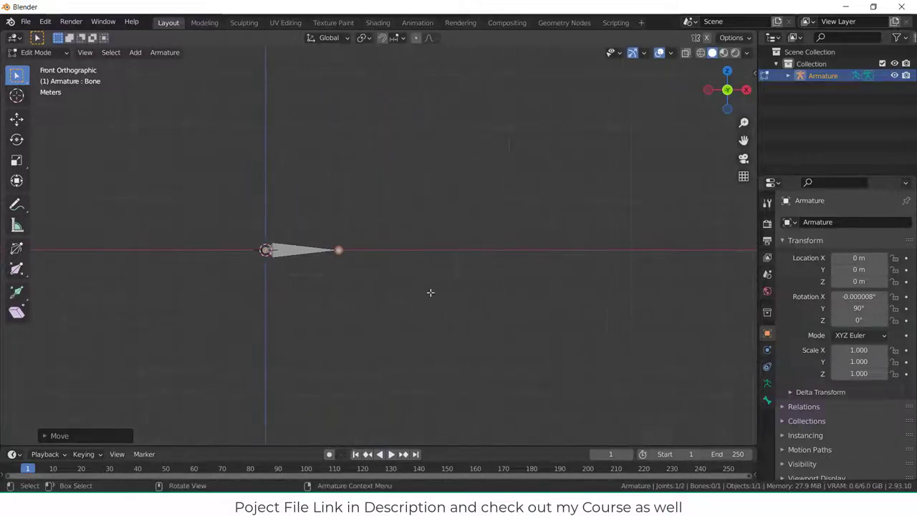
pyautogui.click(404, 37)
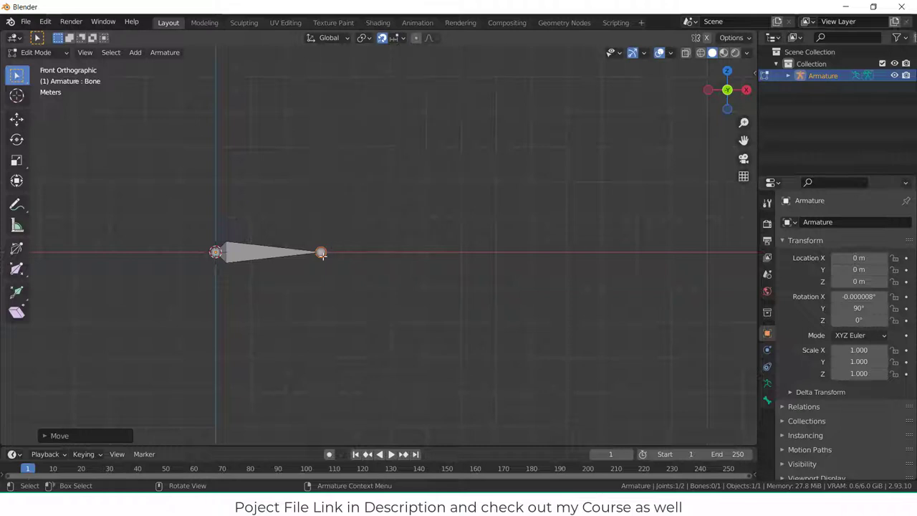
pyautogui.moveTo(321, 252); pyautogui.dragTo(496, 180)
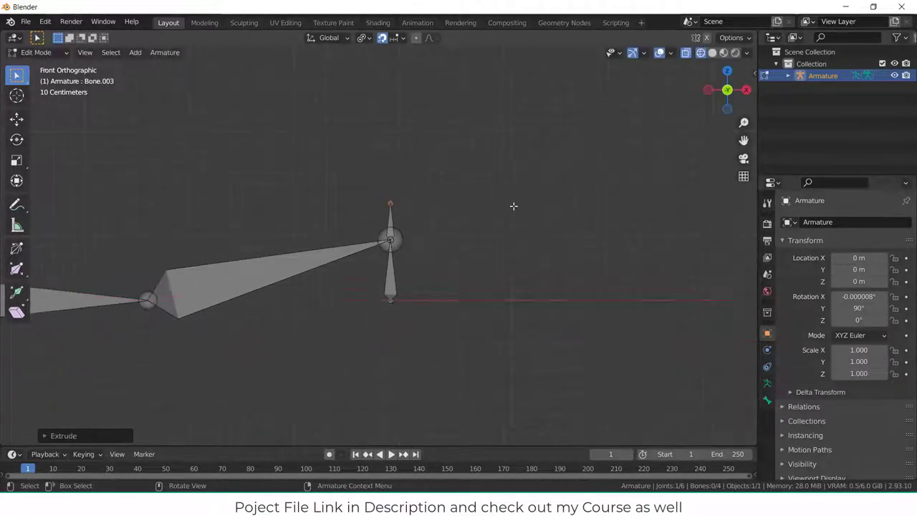
# Switch to Pose Mode and add an Inverse Kinematics constraint to the bone chain
pyautogui.click(43, 51)
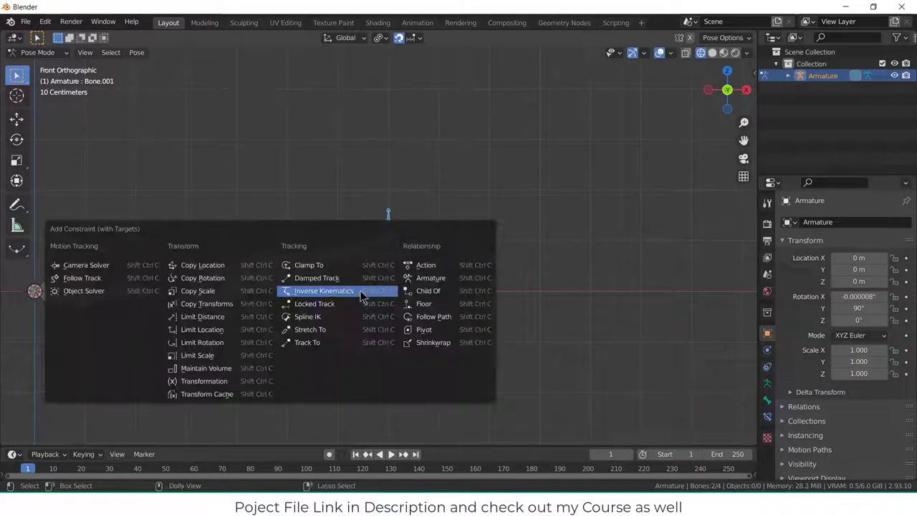
pyautogui.click(324, 291)
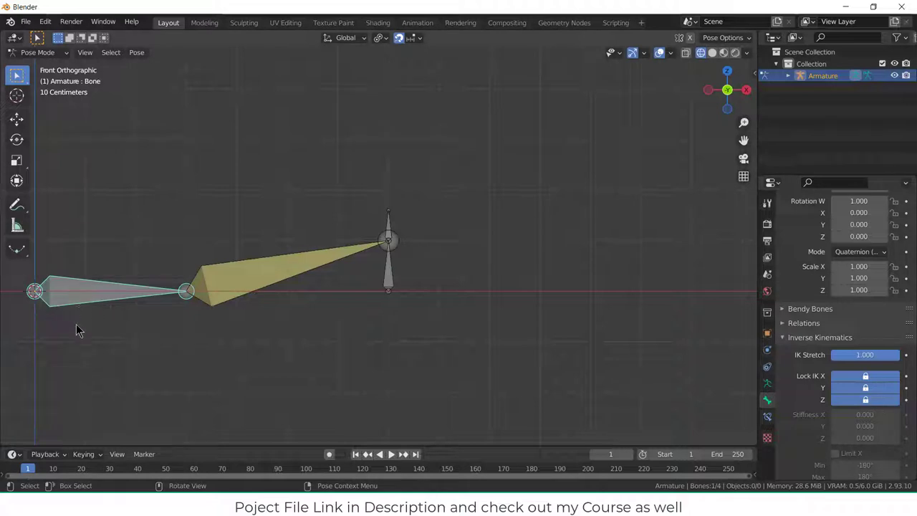
pyautogui.moveTo(114, 368)
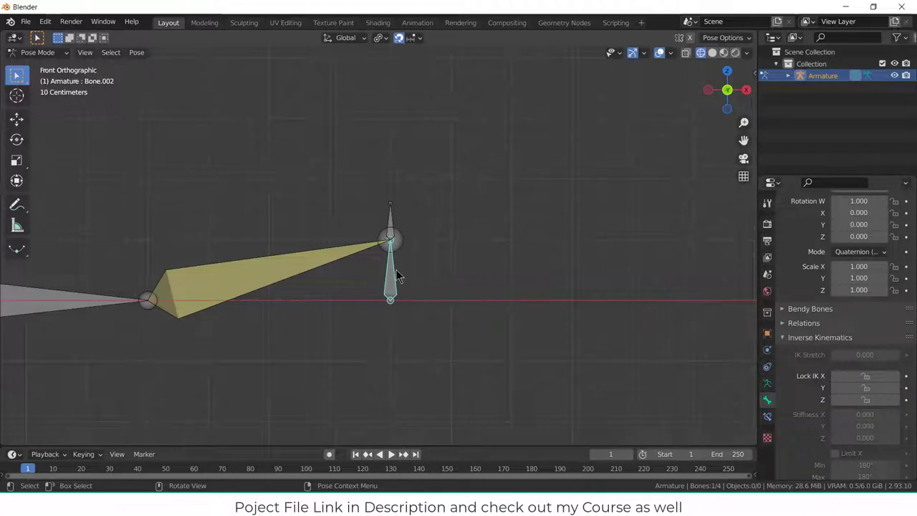
pyautogui.moveTo(394, 264)
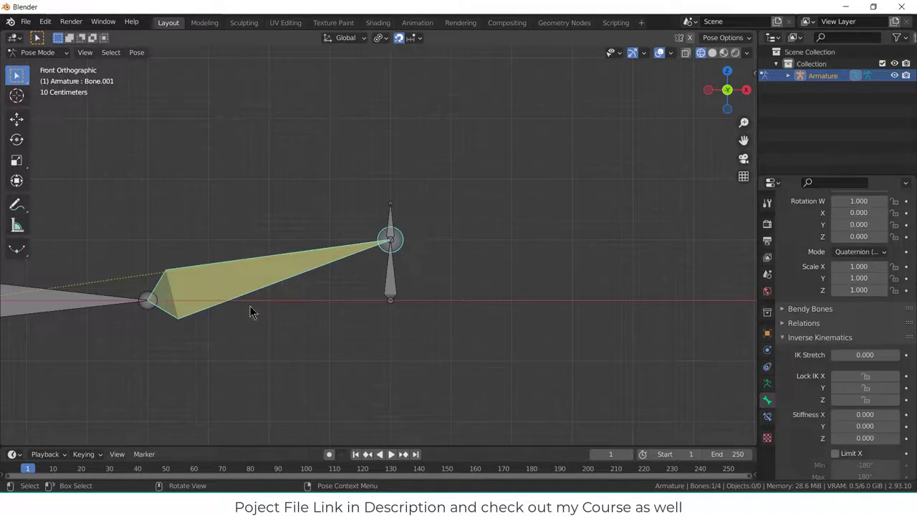
# Show the sidebar and switch the armature back to Object Mode
pyautogui.press('N')
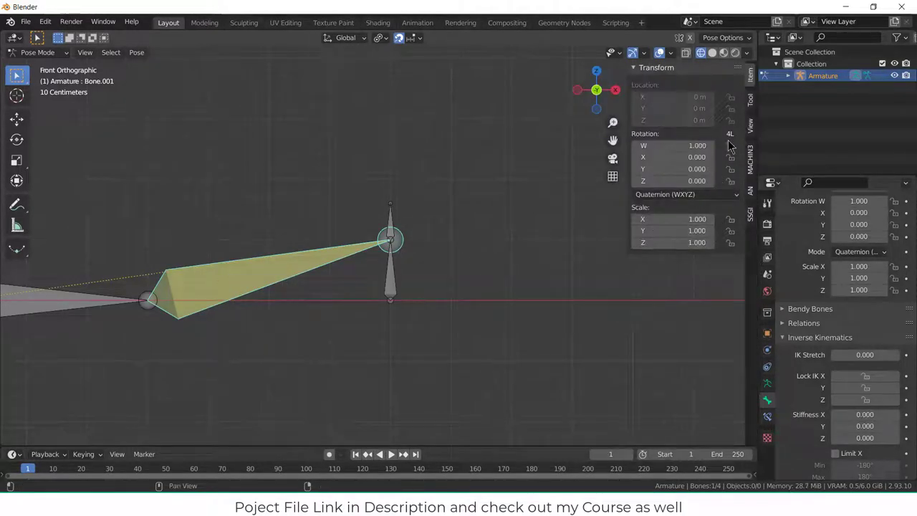
pyautogui.click(36, 52)
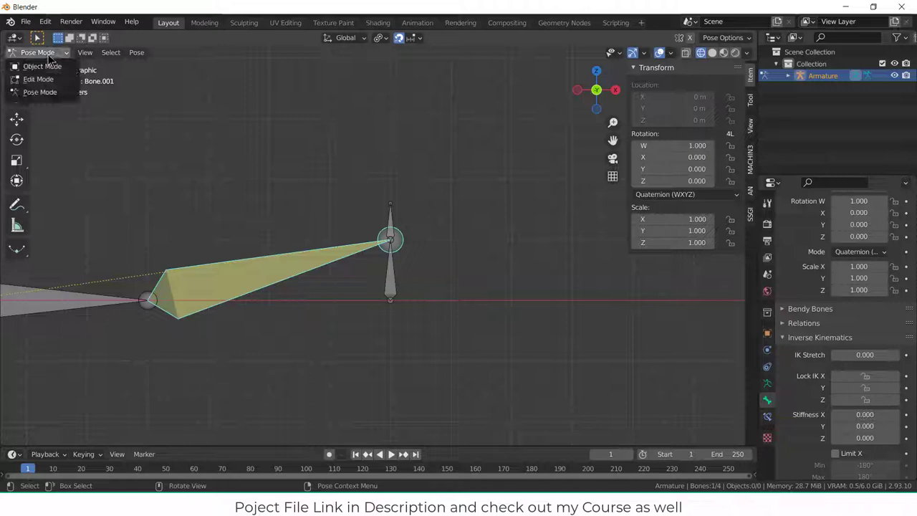
pyautogui.click(38, 78)
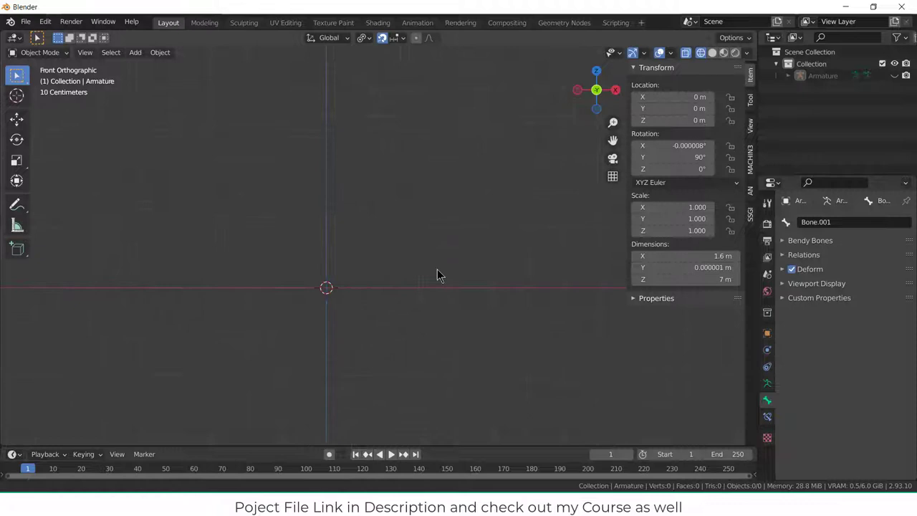
# Add a mesh circle with 8 vertices and enter Edit Mode on it
pyautogui.click(134, 52)
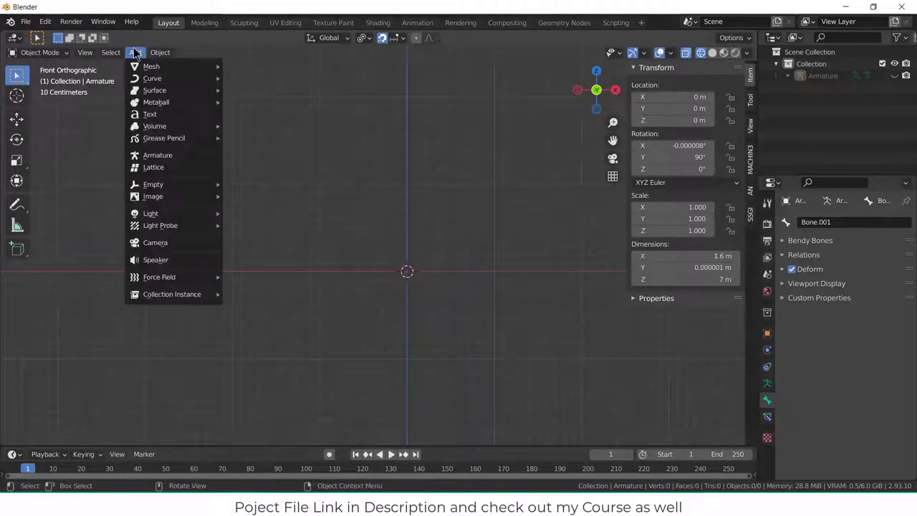
pyautogui.moveTo(151, 66)
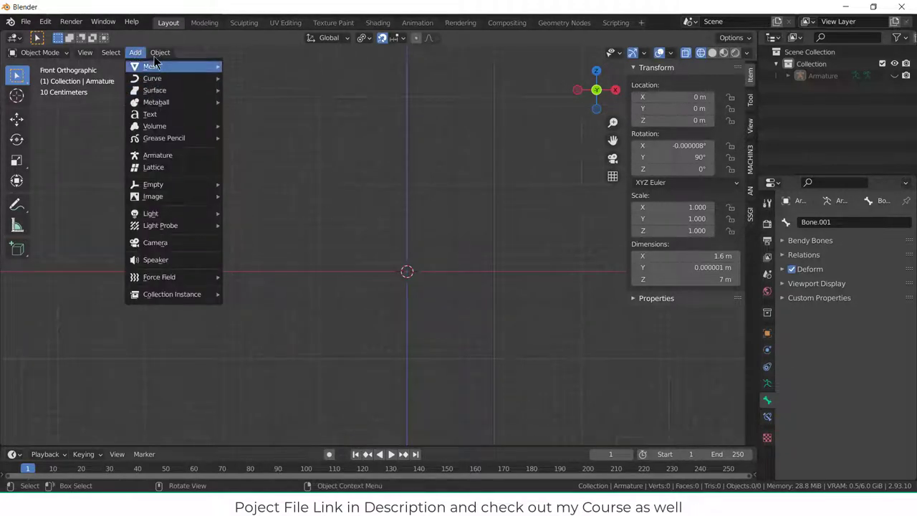
pyautogui.click(149, 67)
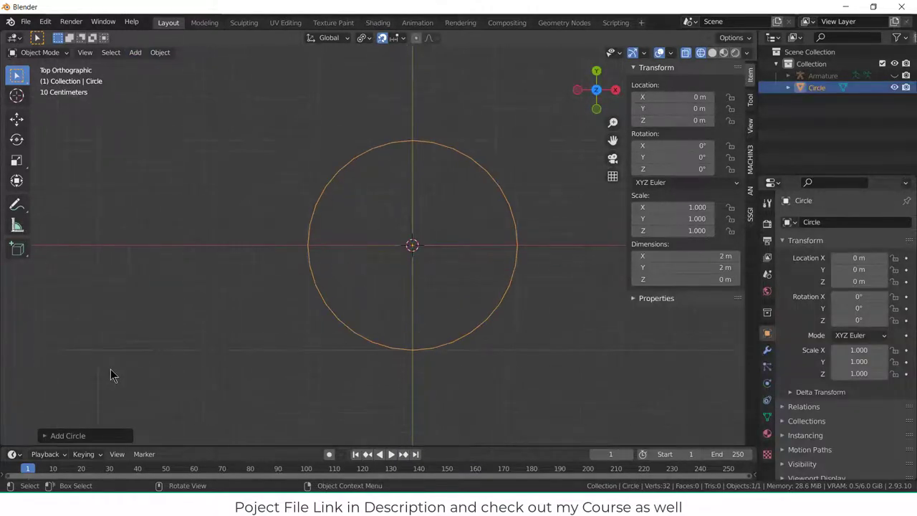
pyautogui.click(75, 436)
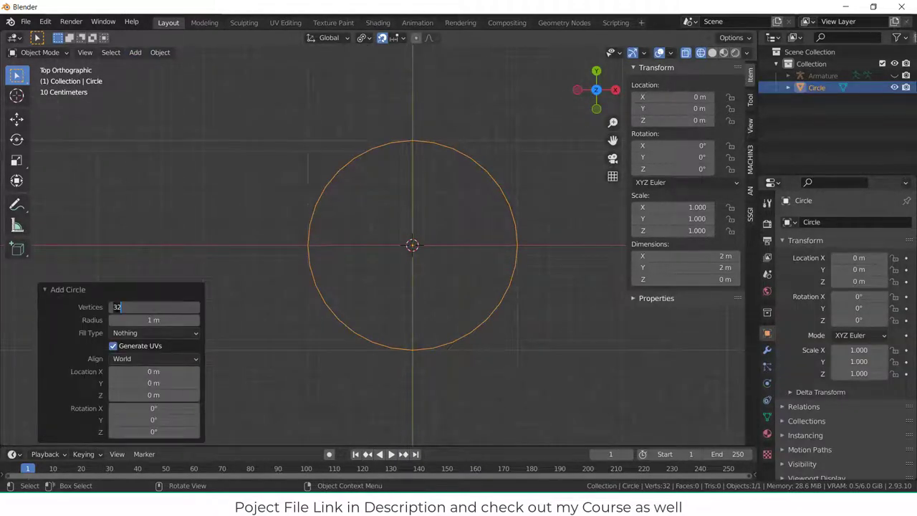
pyautogui.write('8')
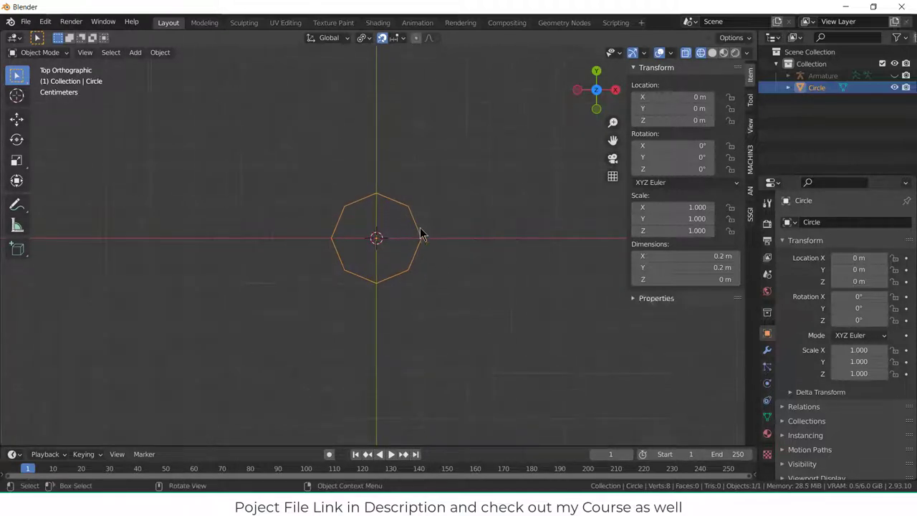
pyautogui.press('Tab')
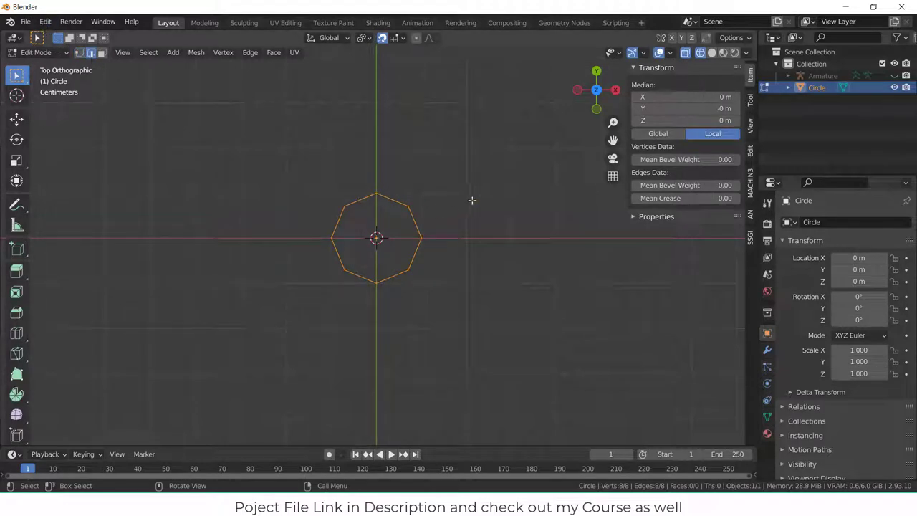
# Extrude the octagon's side out into a long arm toward the world centre, then return to Object Mode
pyautogui.press('E')
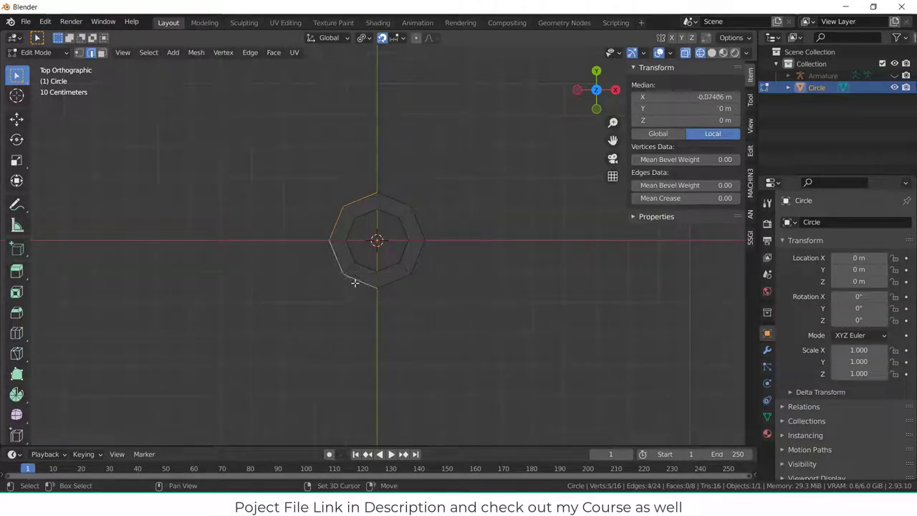
pyautogui.moveTo(356, 284); pyautogui.dragTo(352, 298)
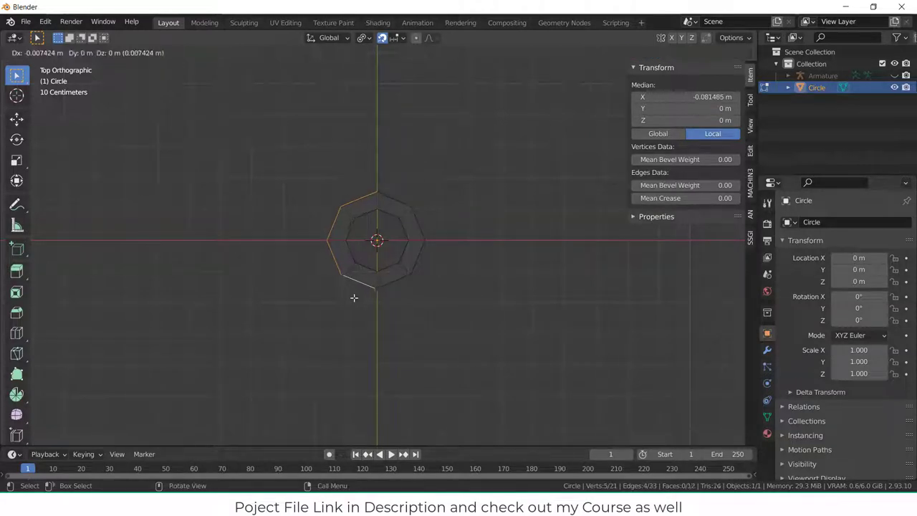
pyautogui.moveTo(354, 298); pyautogui.dragTo(266, 296)
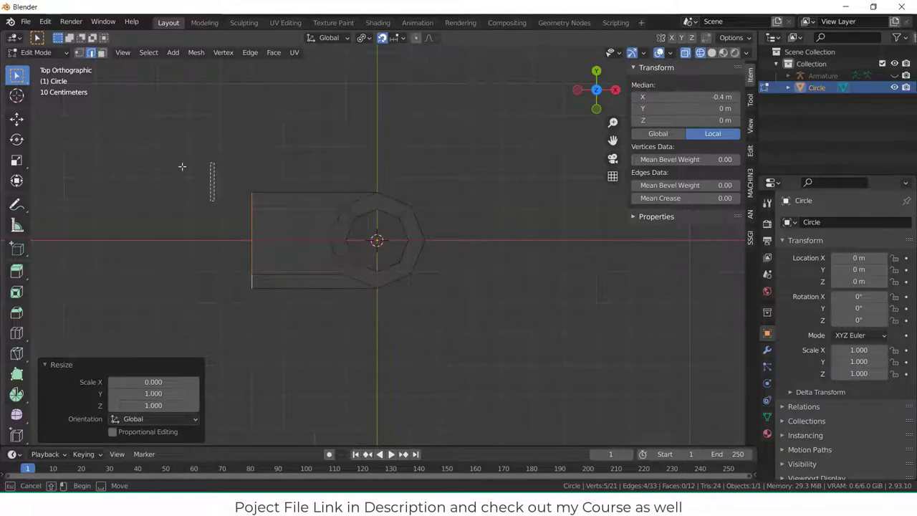
pyautogui.press('Tab')
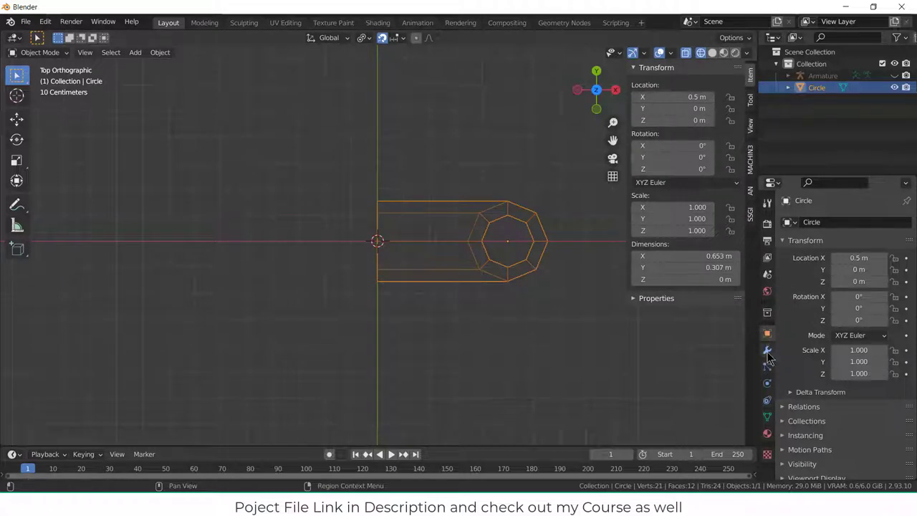
# Add a Mirror modifier and move the link's origin to the 3D cursor at the world centre
pyautogui.click(809, 220)
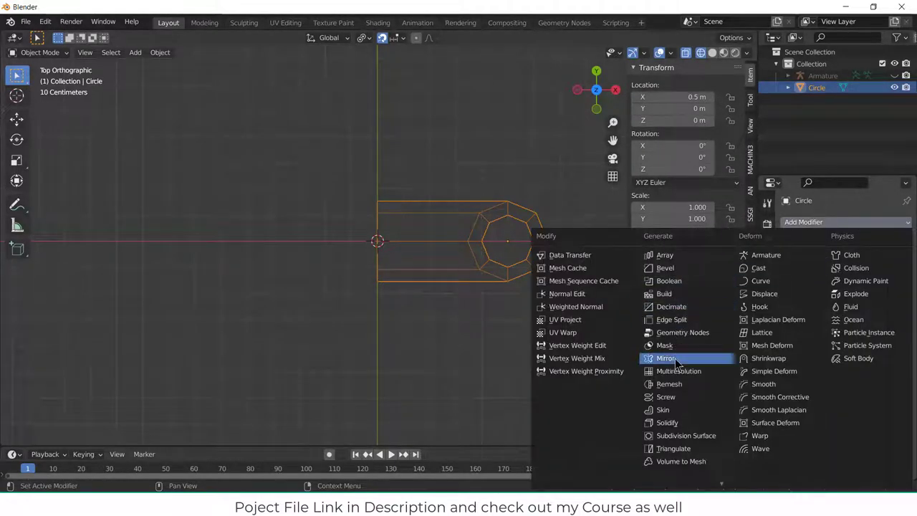
pyautogui.click(667, 358)
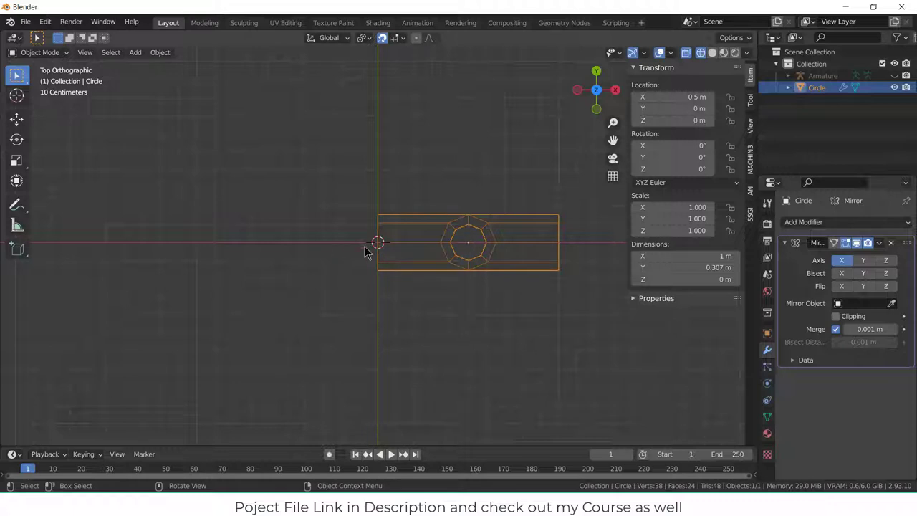
pyautogui.moveTo(438, 242)
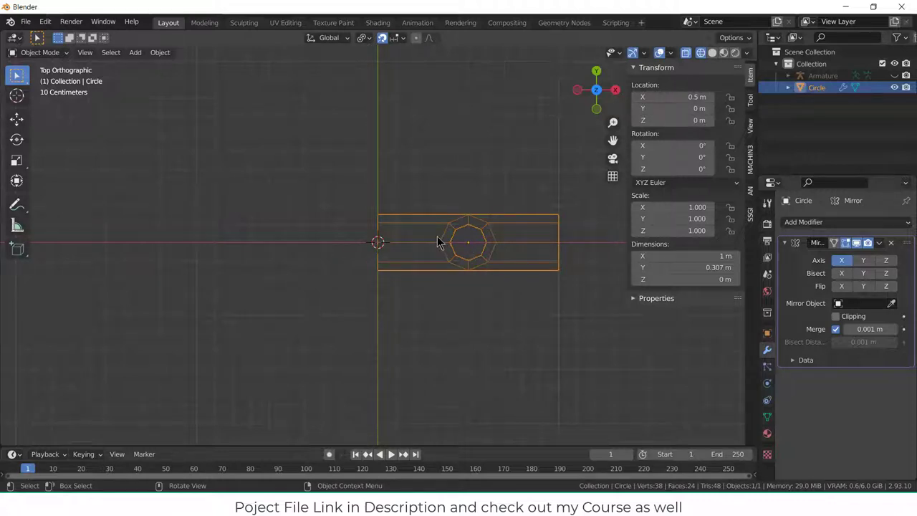
pyautogui.click(160, 51)
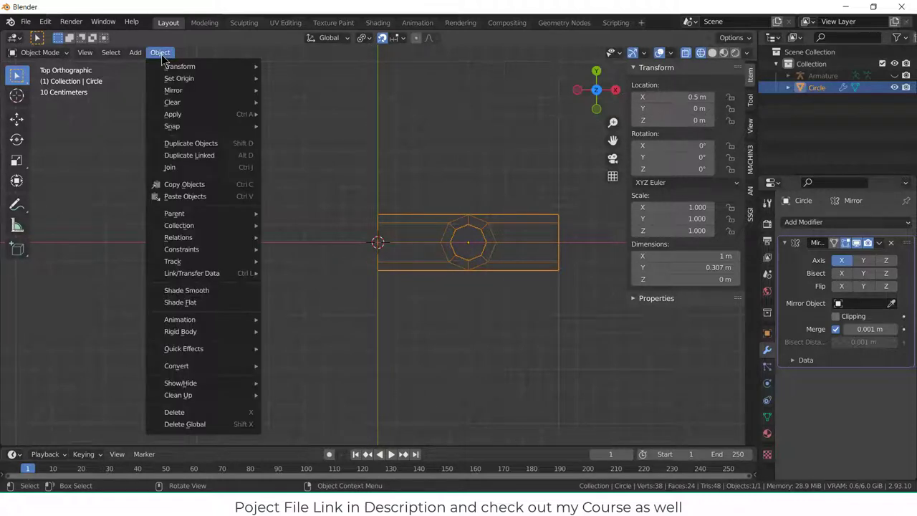
pyautogui.moveTo(178, 77)
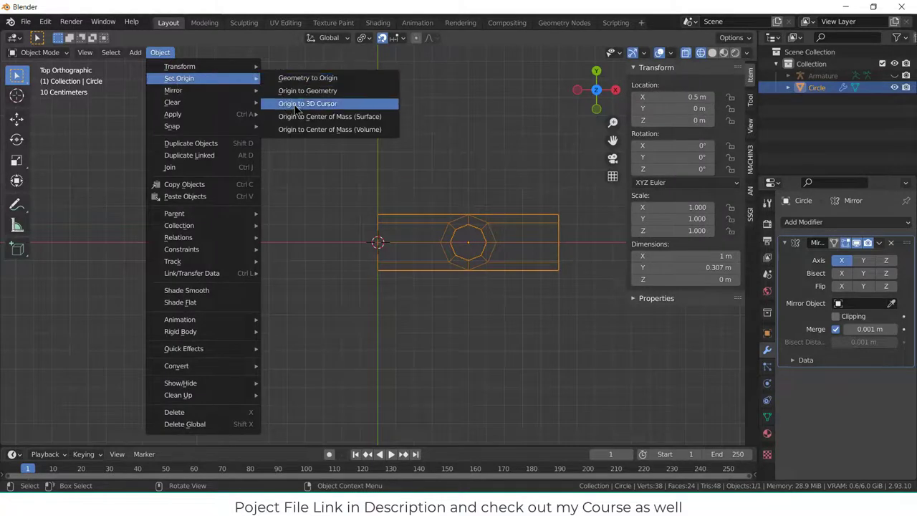
pyautogui.click(307, 103)
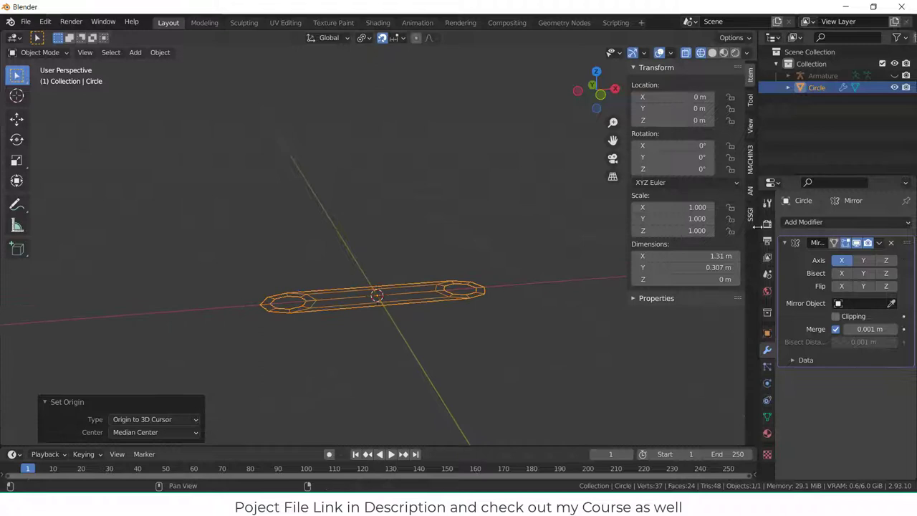
# Apply the Mirror modifier so the two-ended link becomes real mesh
pyautogui.click(880, 242)
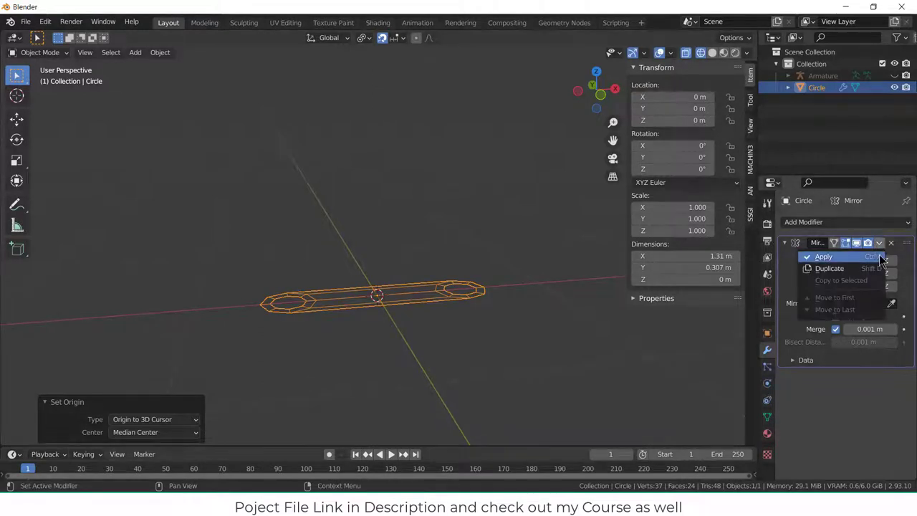
pyautogui.click(822, 256)
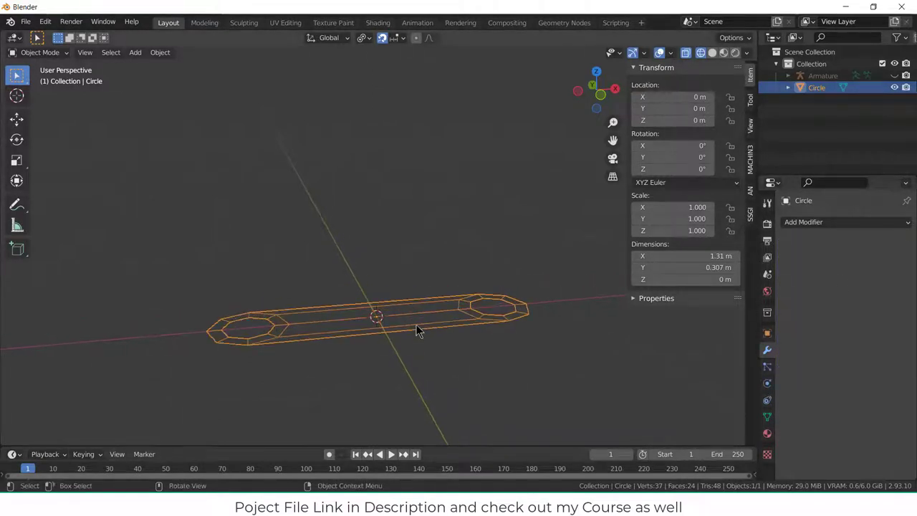
# Extrude the flat link outline upward about 0.14 m to give it thickness
pyautogui.press('Tab')
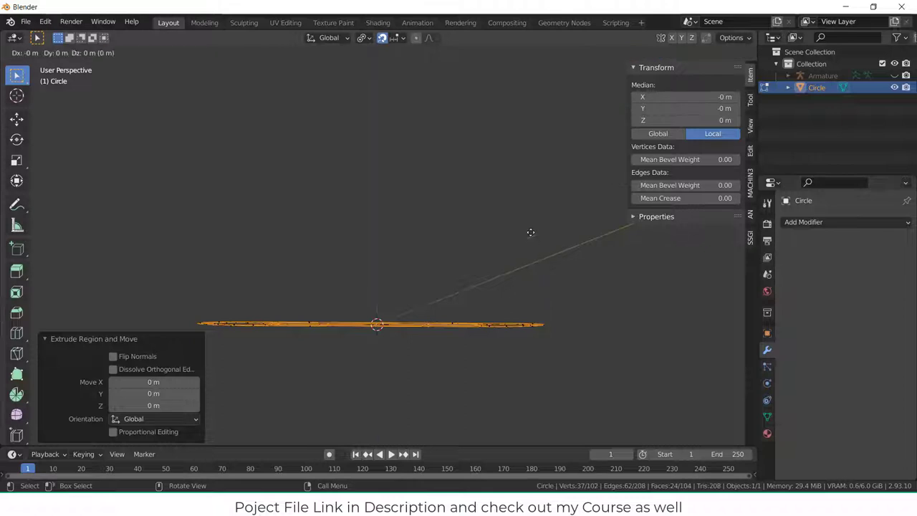
pyautogui.press('Tab')
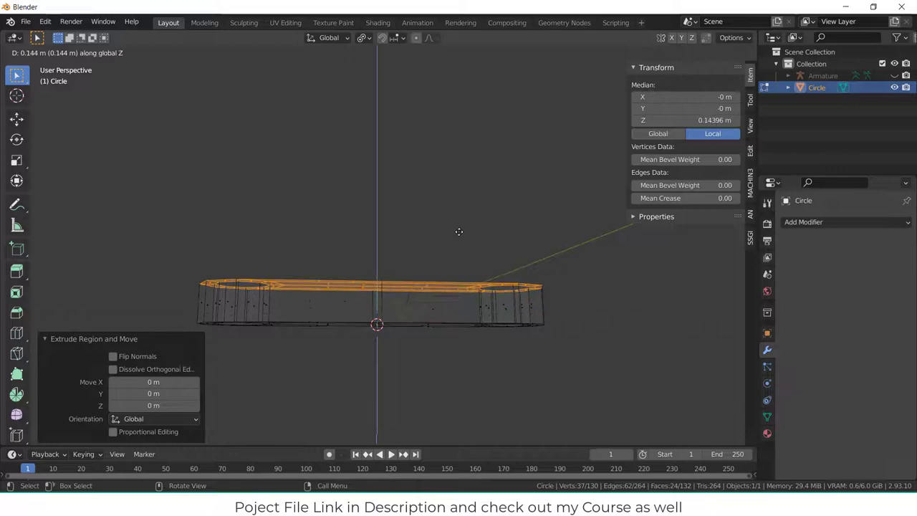
pyautogui.moveTo(459, 232); pyautogui.dragTo(450, 253)
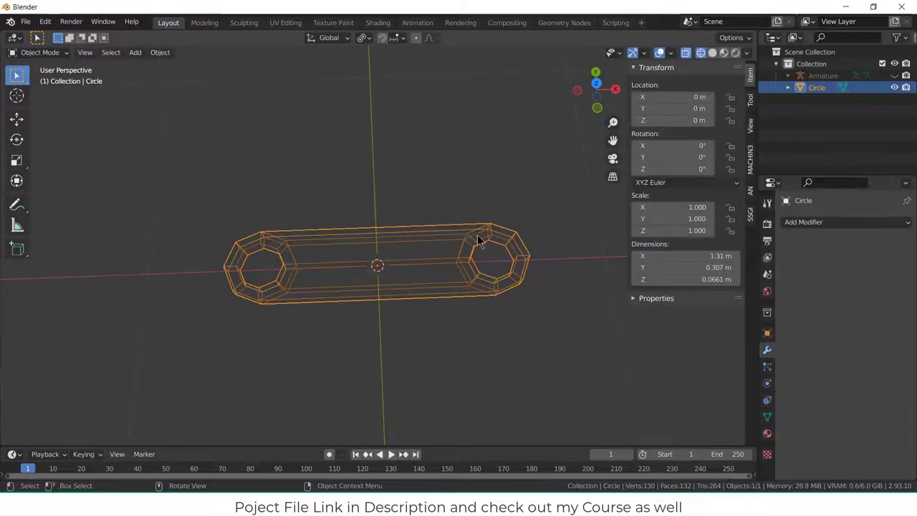
# Add a Subdivision Surface modifier to round the link slab and re-enter Edit Mode
pyautogui.click(804, 222)
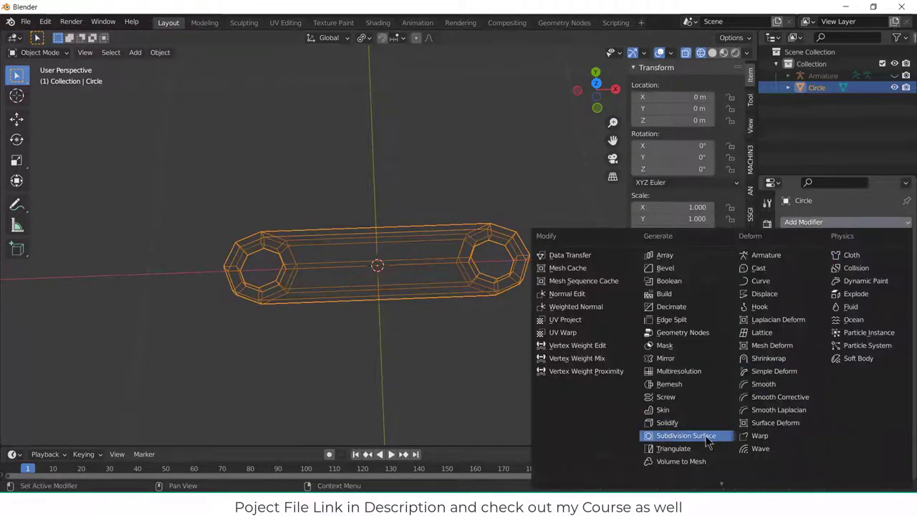
pyautogui.click(683, 436)
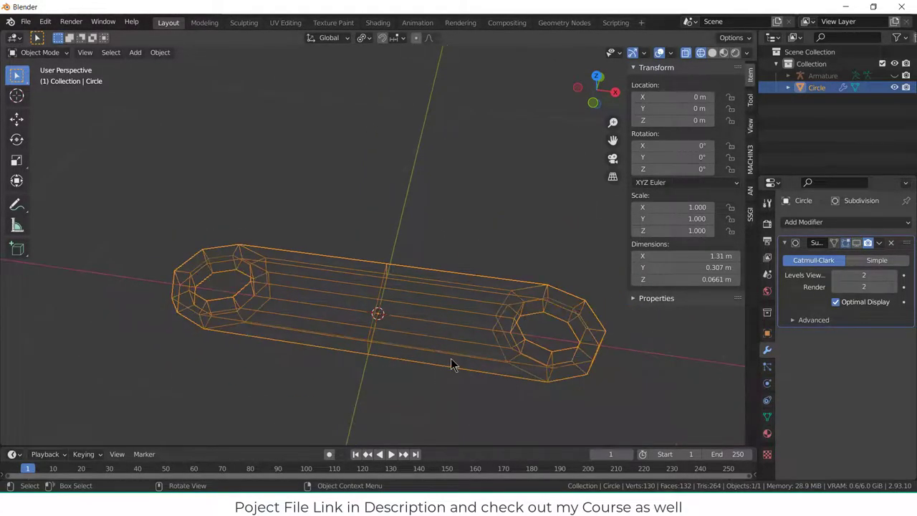
pyautogui.moveTo(452, 366); pyautogui.dragTo(577, 345)
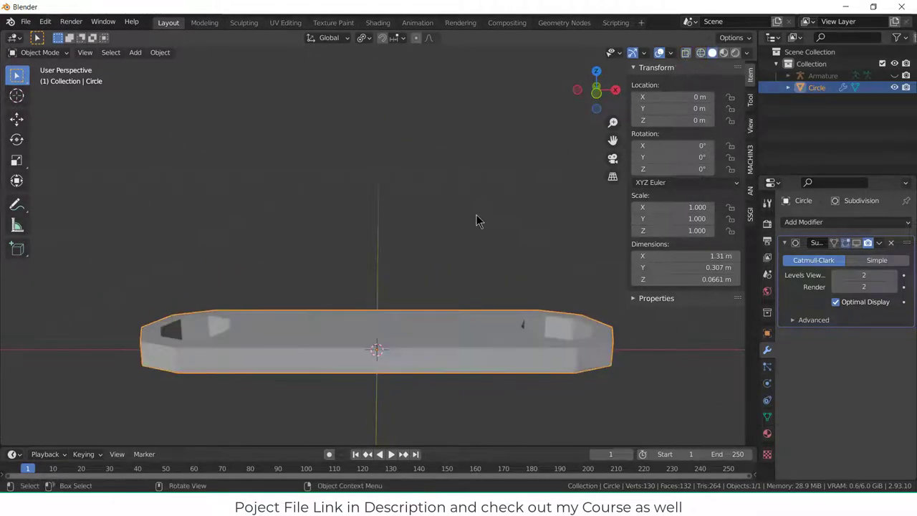
pyautogui.press('Tab')
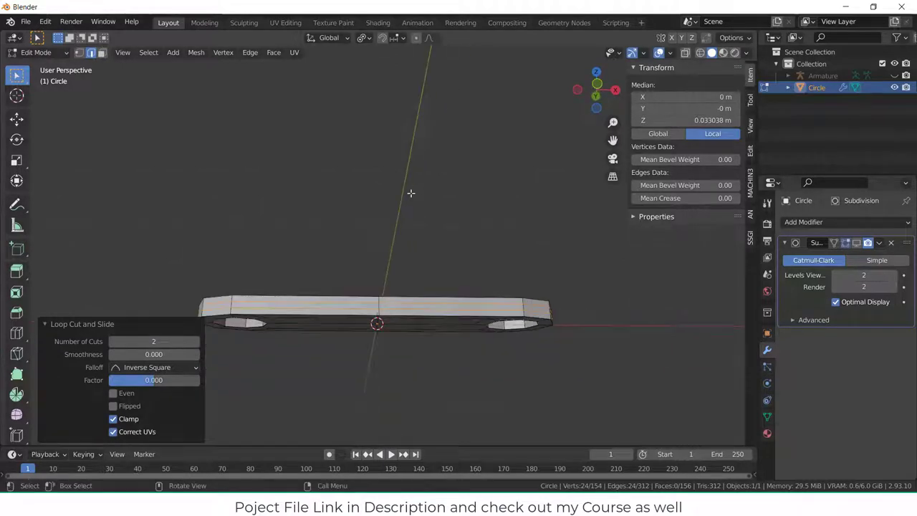
# Add supporting edge loops along the link's sides to keep them flat and crisp
pyautogui.press('s')
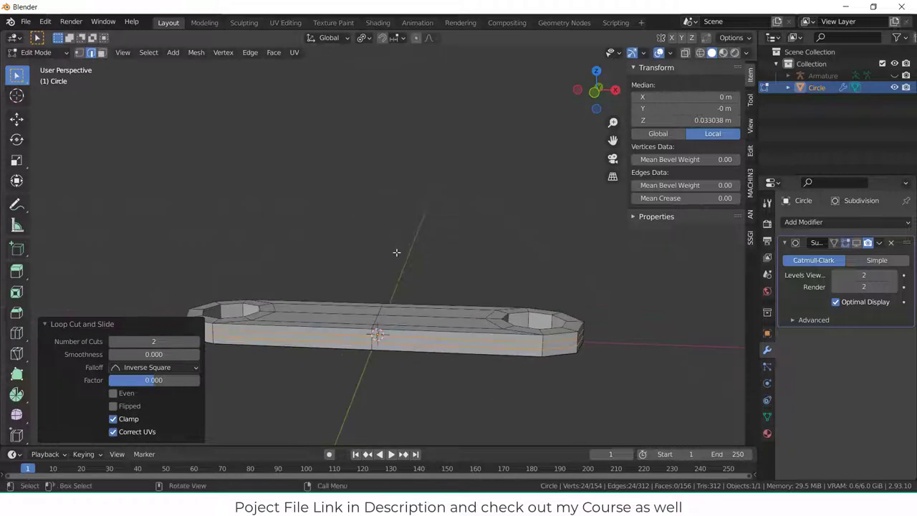
pyautogui.press('s')
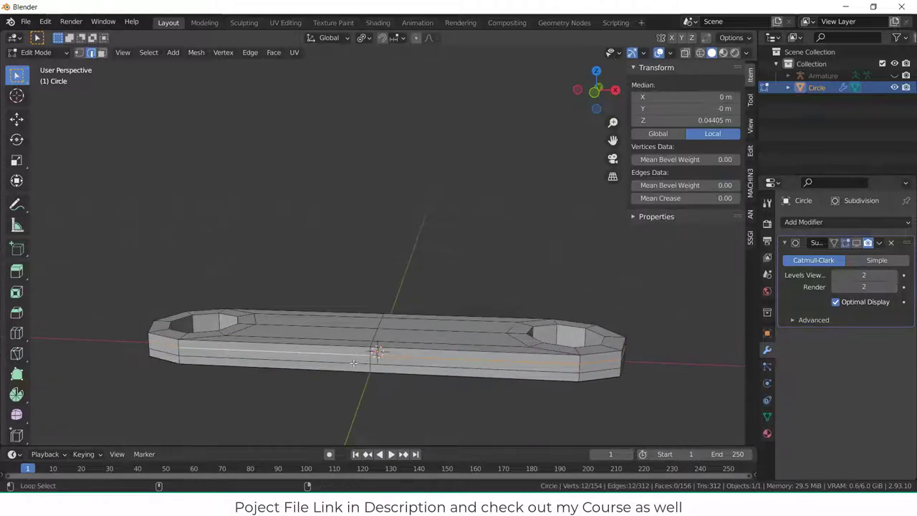
pyautogui.press('s')
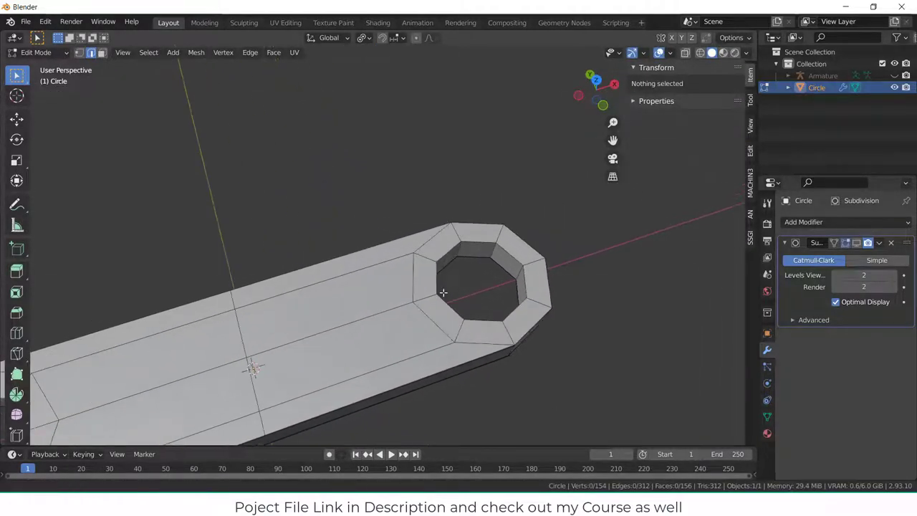
# Add and resize a loop around the holes, then leave Edit Mode to view the smoothed link
pyautogui.press('a')
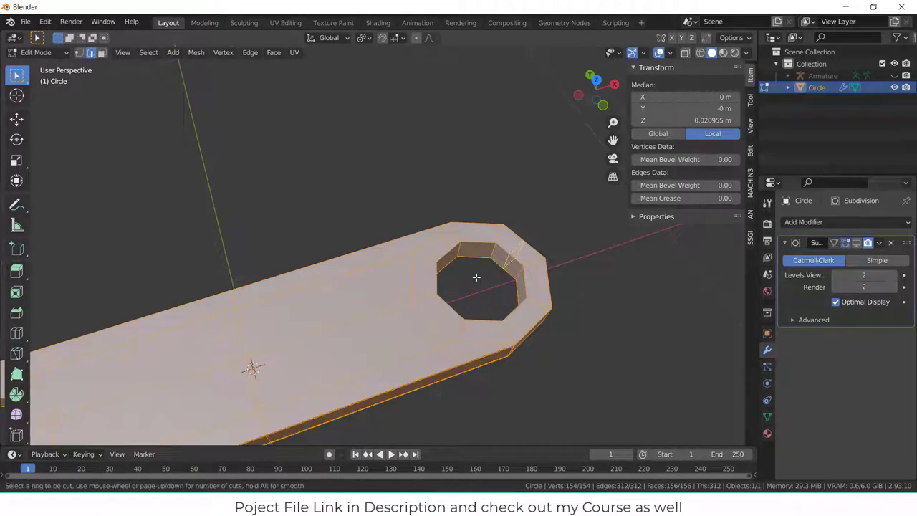
pyautogui.moveTo(513, 270)
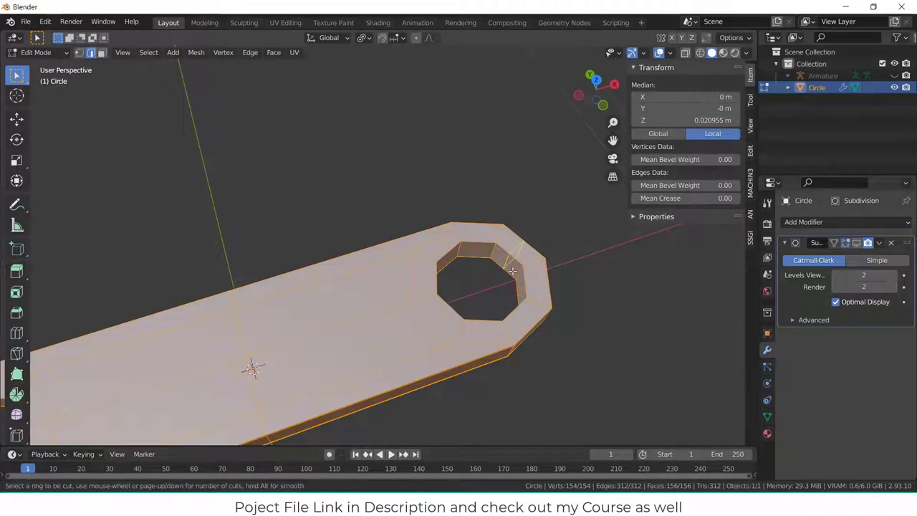
pyautogui.scroll(-3)
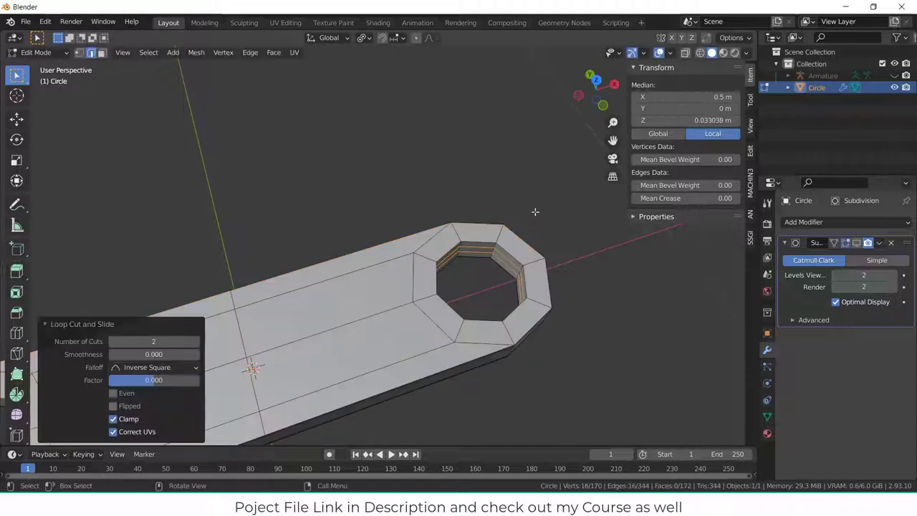
pyautogui.press('s')
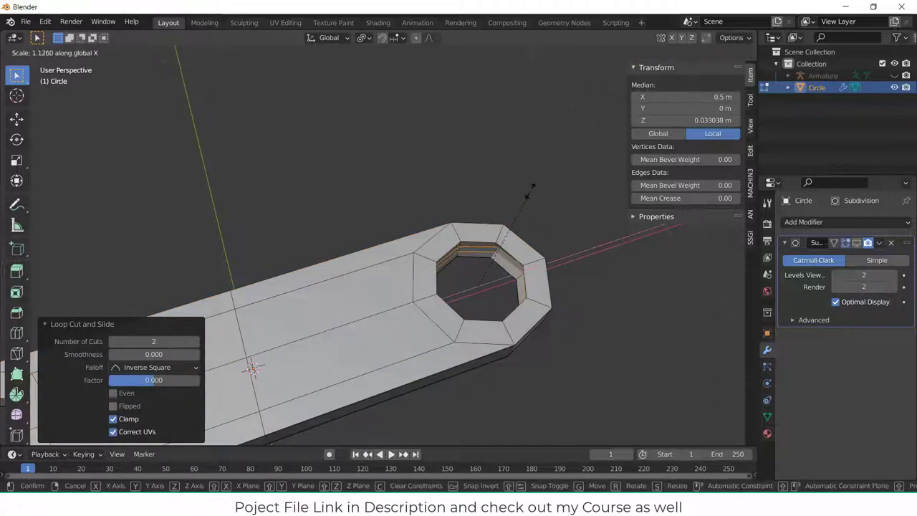
pyautogui.press('z')
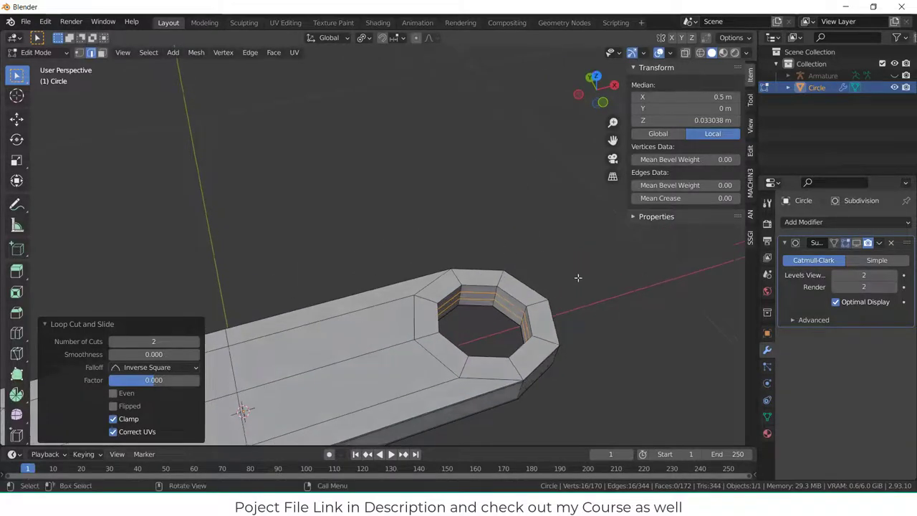
pyautogui.press('Tab')
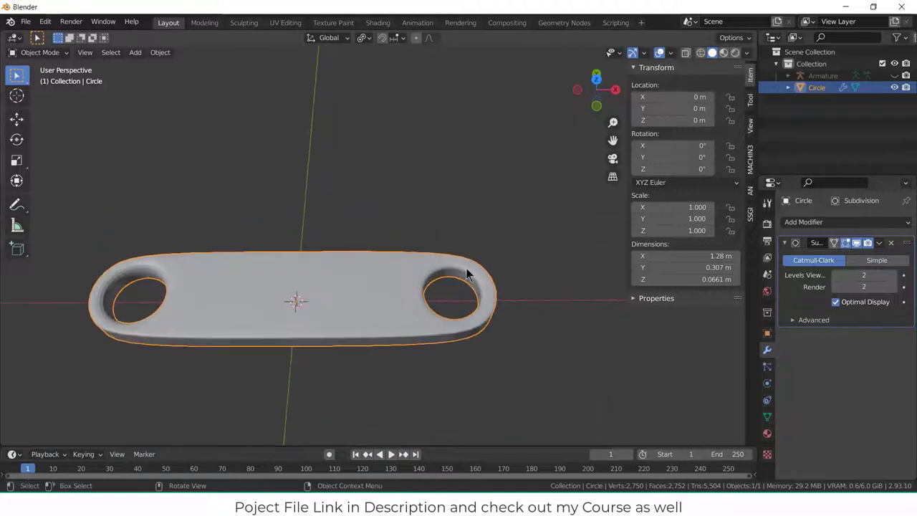
pyautogui.moveTo(466, 273); pyautogui.dragTo(542, 264)
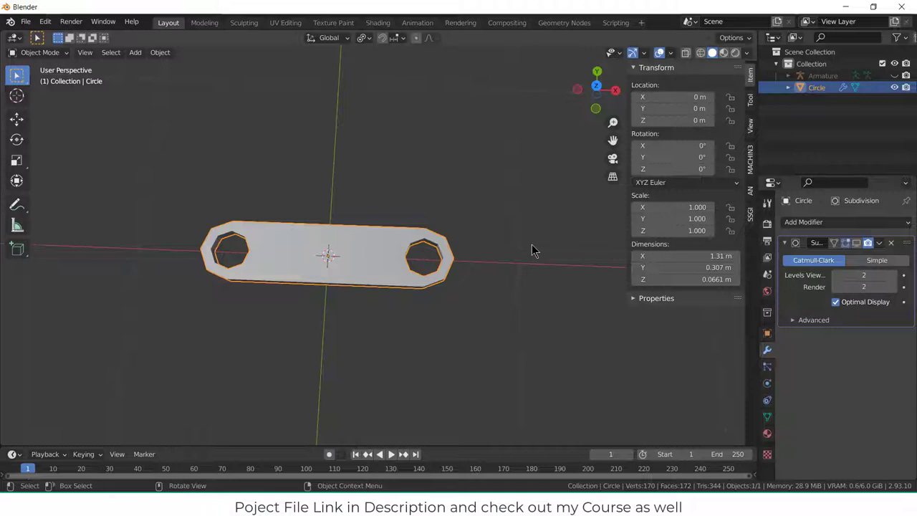
# Rename the smoothed link object to 'crank', then make the armature active in Object Mode
pyautogui.doubleClick(814, 88)
pyautogui.write('crank')
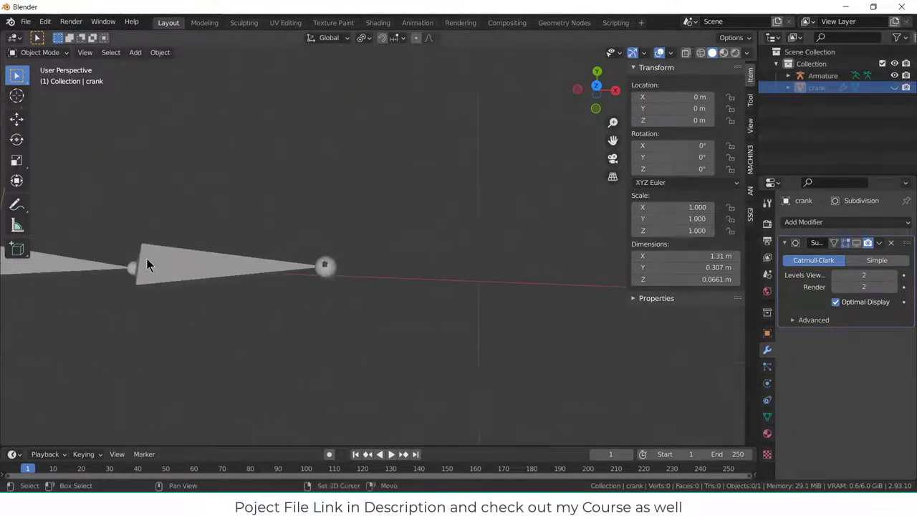
pyautogui.click(823, 74)
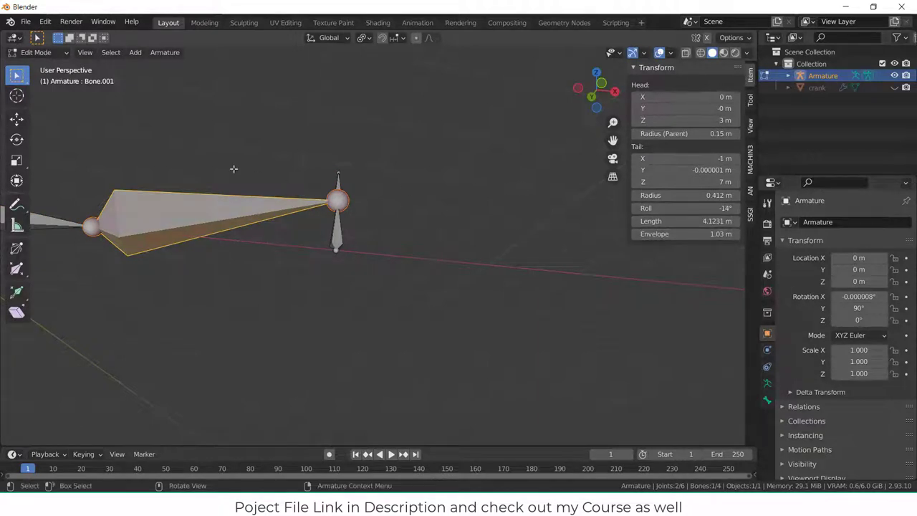
pyautogui.press('Tab')
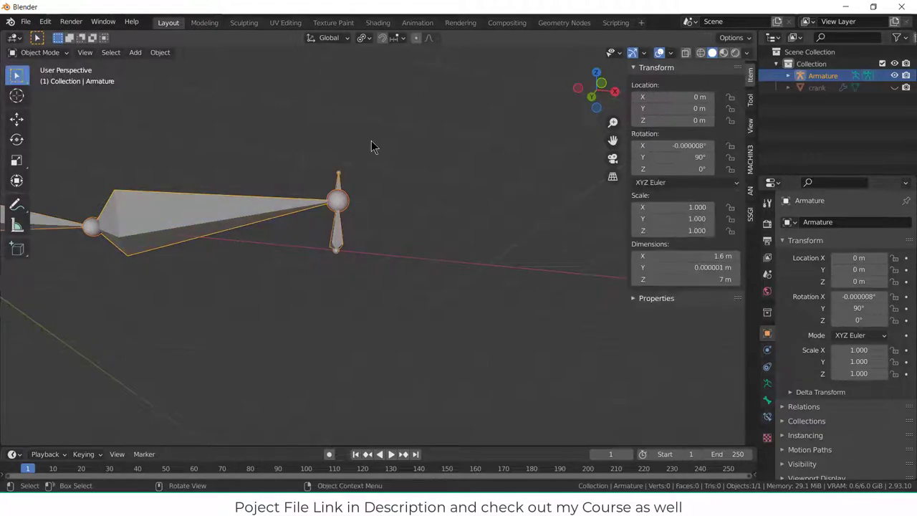
# In top view, add an 8-vertex circle mesh at the origin and begin editing it into a ring
pyautogui.press('KP_7')
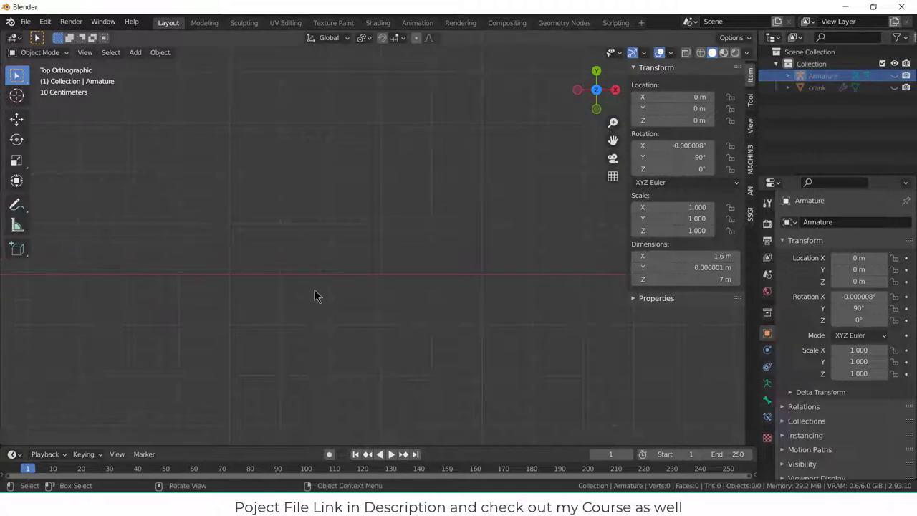
pyautogui.click(135, 52)
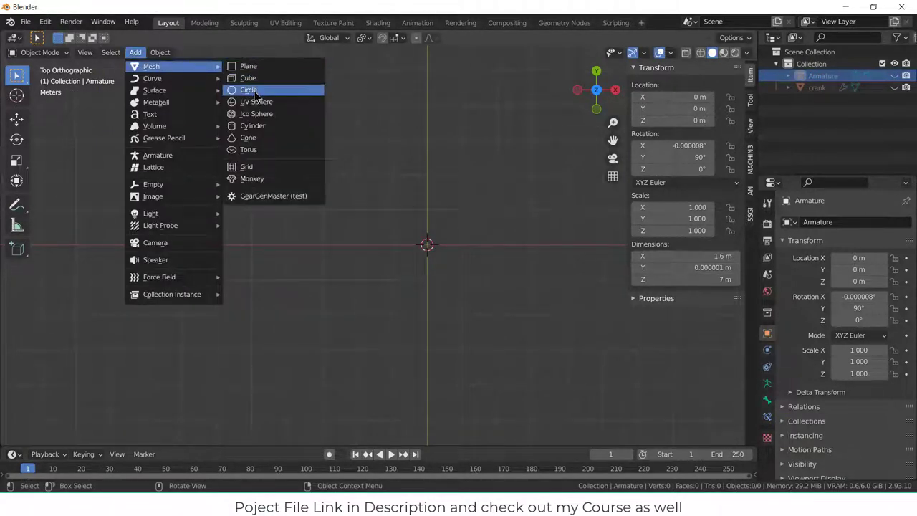
pyautogui.click(247, 89)
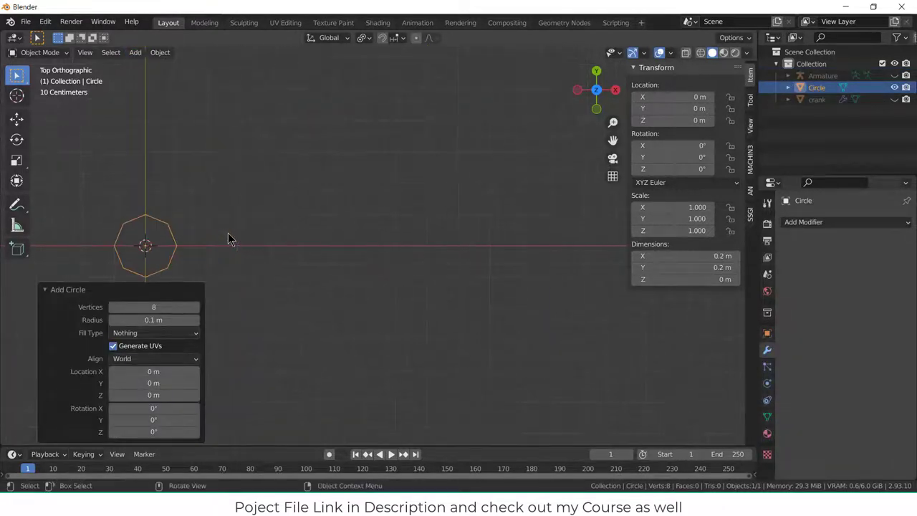
pyautogui.press('Tab')
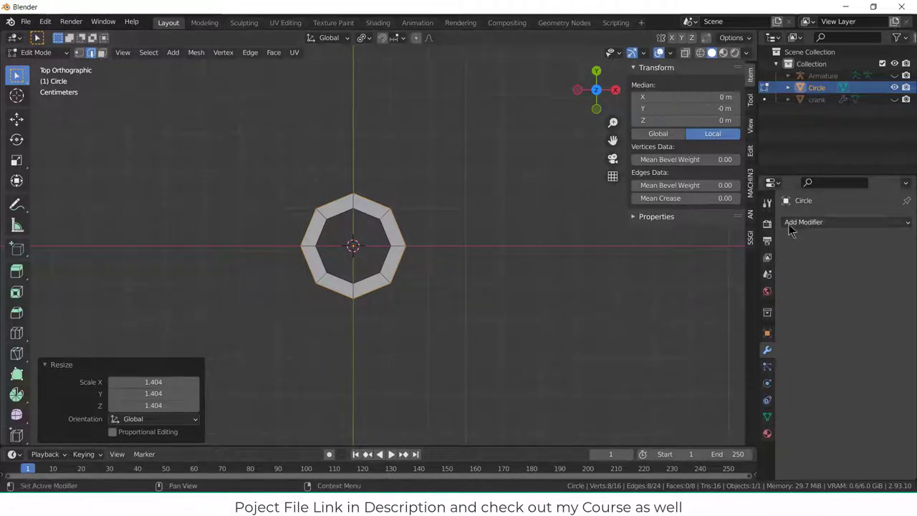
pyautogui.moveTo(309, 252)
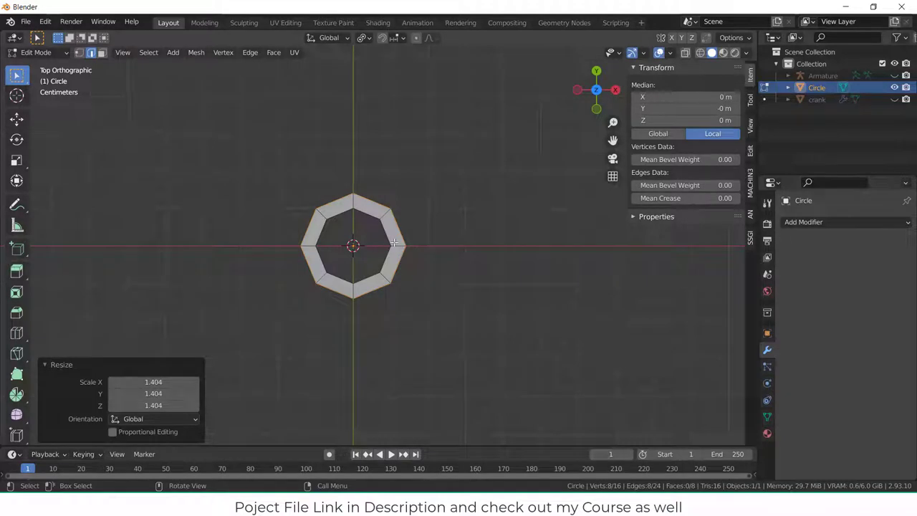
pyautogui.moveTo(463, 178)
pyautogui.write('4.1231')
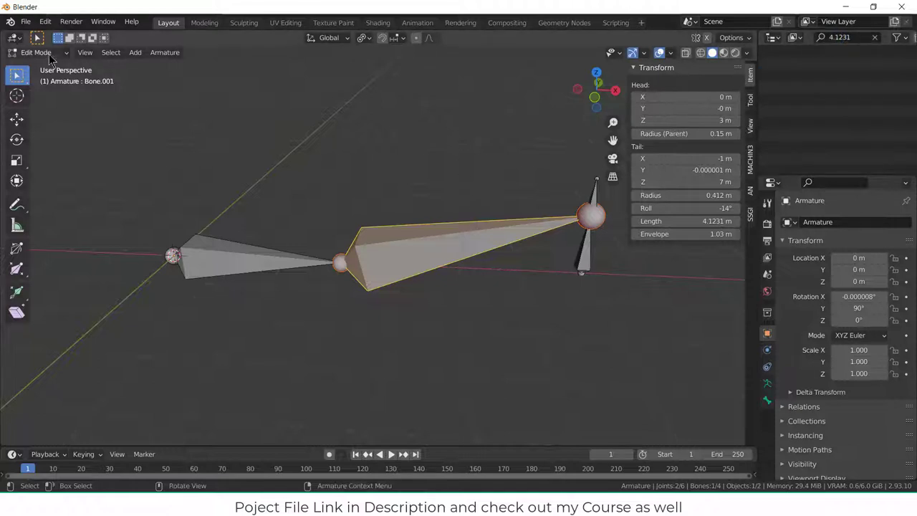
pyautogui.moveTo(444, 112)
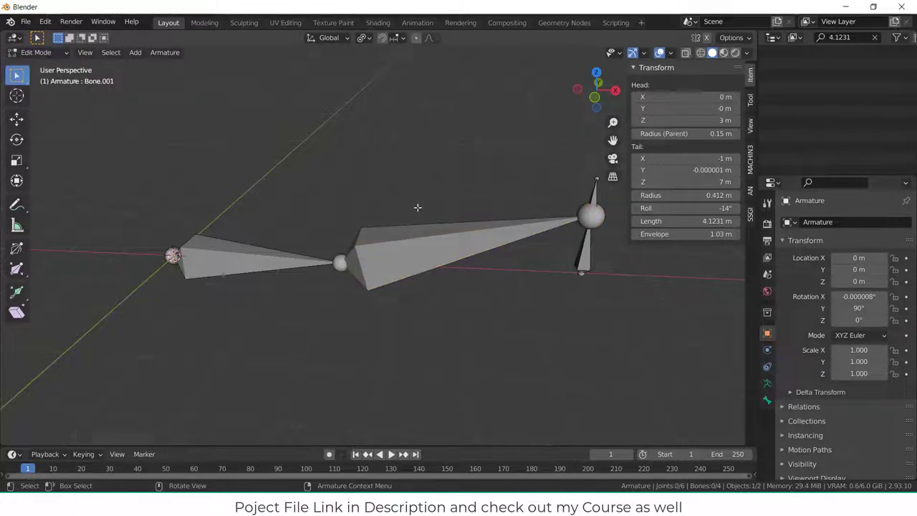
# Hide the armature's bones, leaving only the octagonal ring at the origin
pyautogui.click(251, 258)
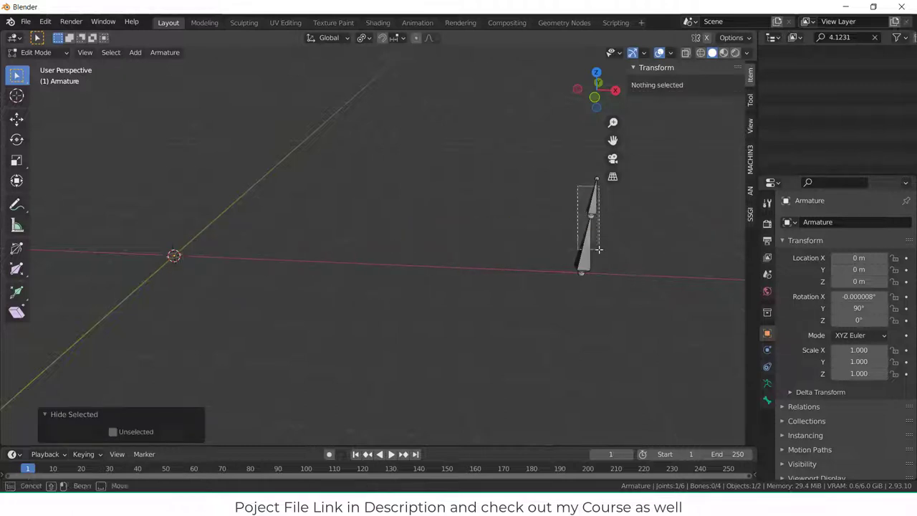
pyautogui.click(590, 241)
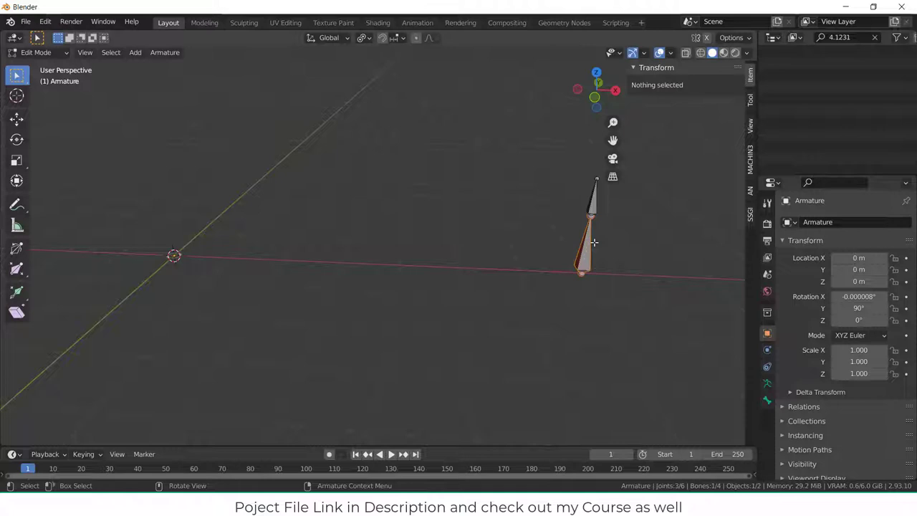
pyautogui.press('h')
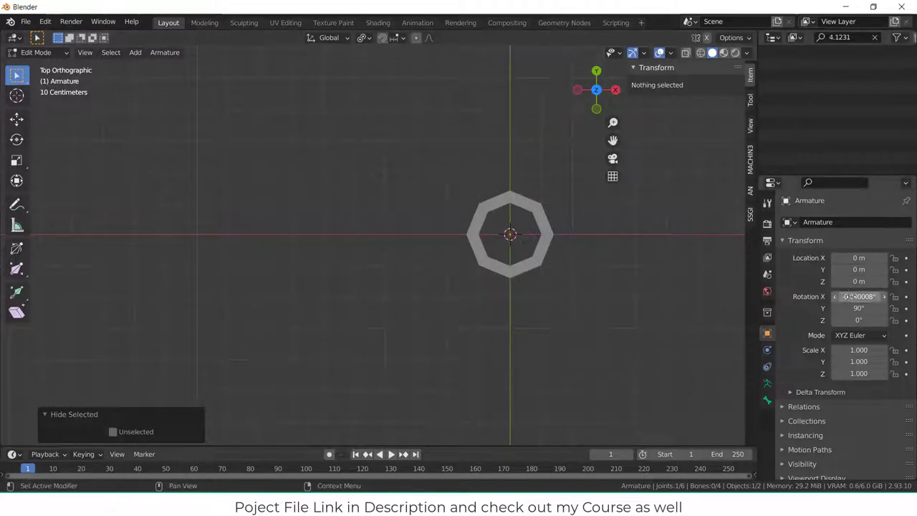
pyautogui.click(856, 297)
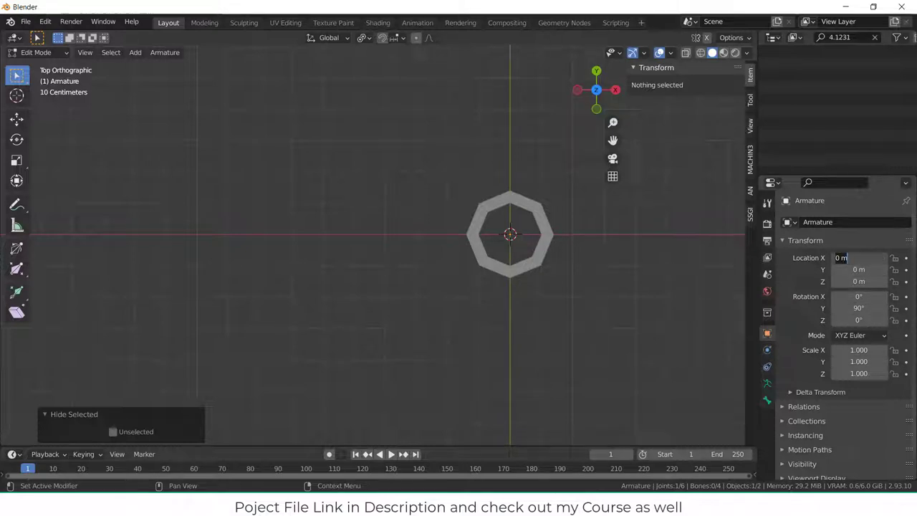
pyautogui.write('4012')
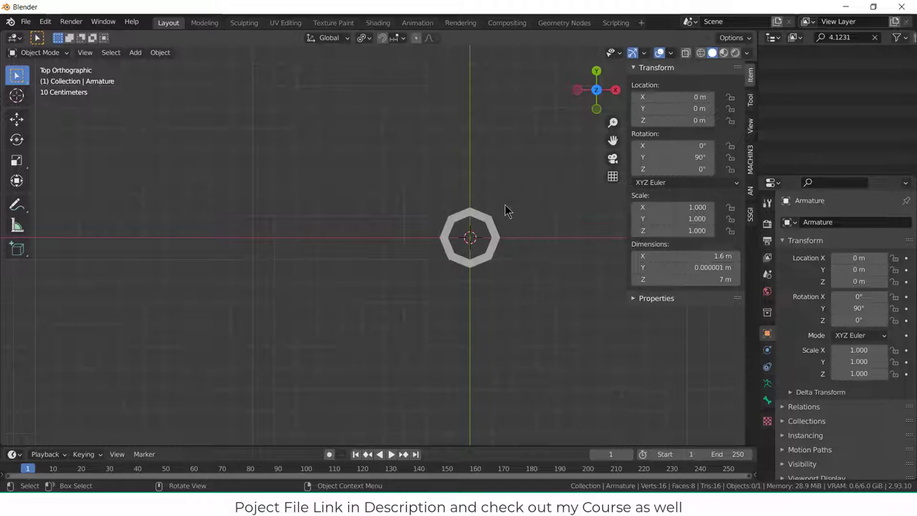
# Reposition the ring at X 2.0615 m and extrude its left edges back to the origin as a flat 2.2 m bar
pyautogui.press('Tab')
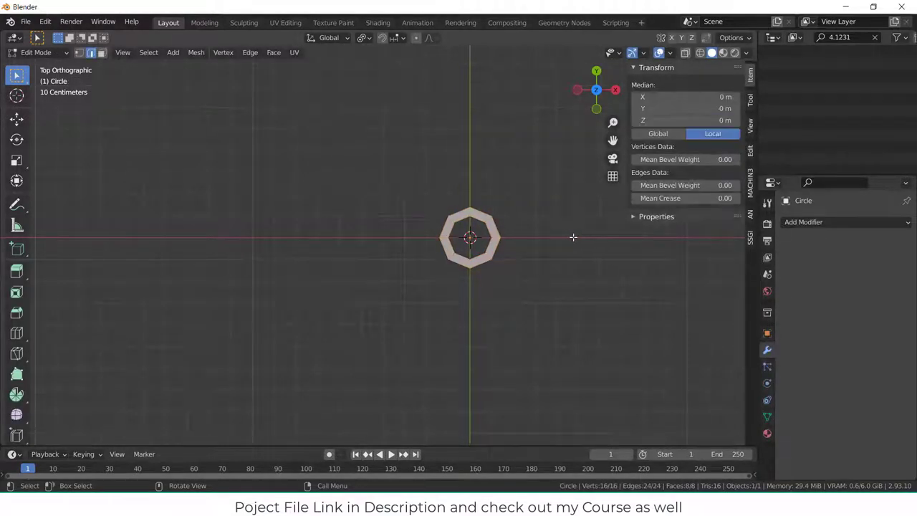
pyautogui.press('Tab')
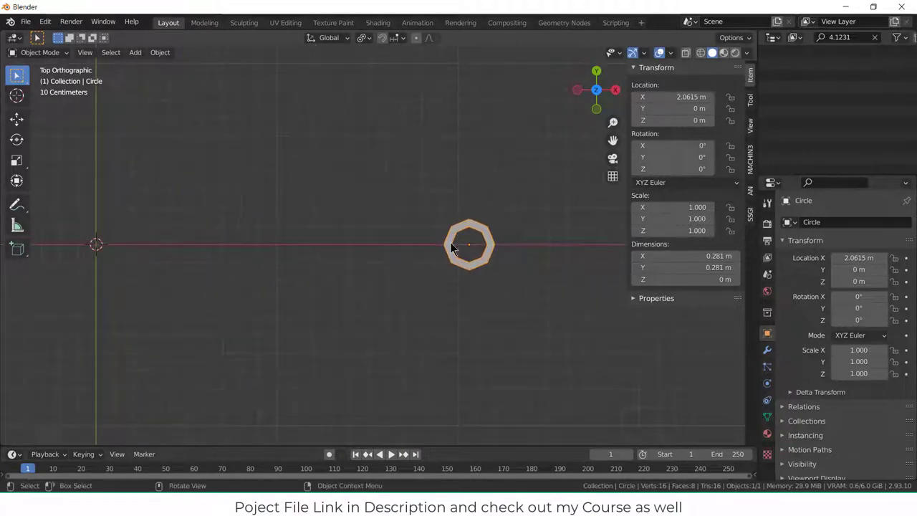
pyautogui.press('Tab')
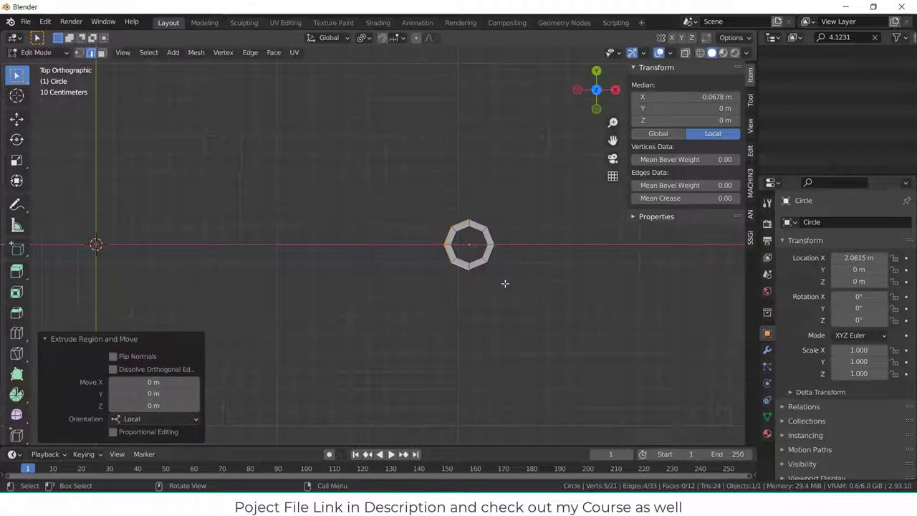
pyautogui.moveTo(527, 255)
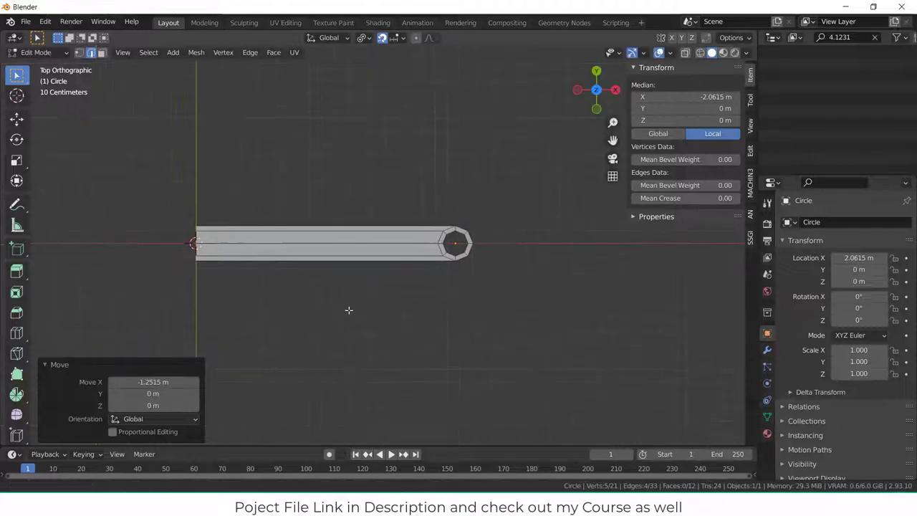
pyautogui.press('Tab')
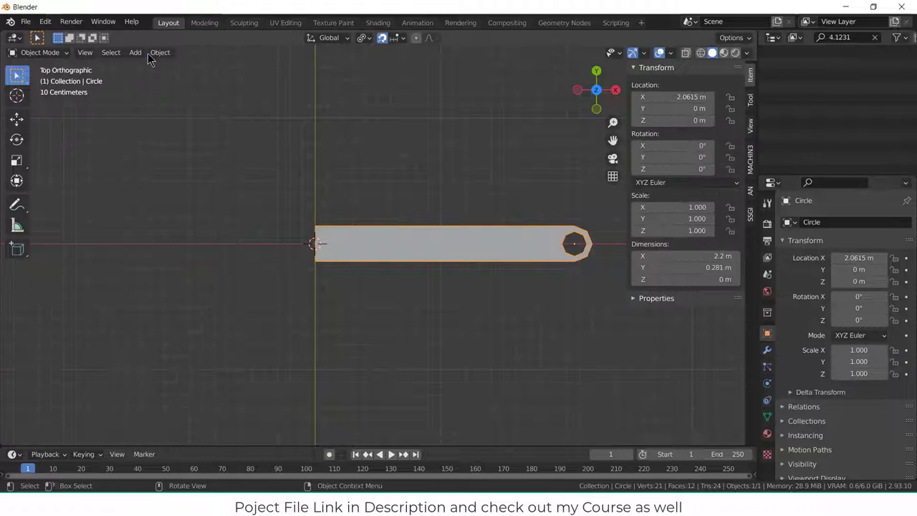
# Set the link bar's origin to the 3D cursor at the world centre and show its modifiers
pyautogui.click(161, 52)
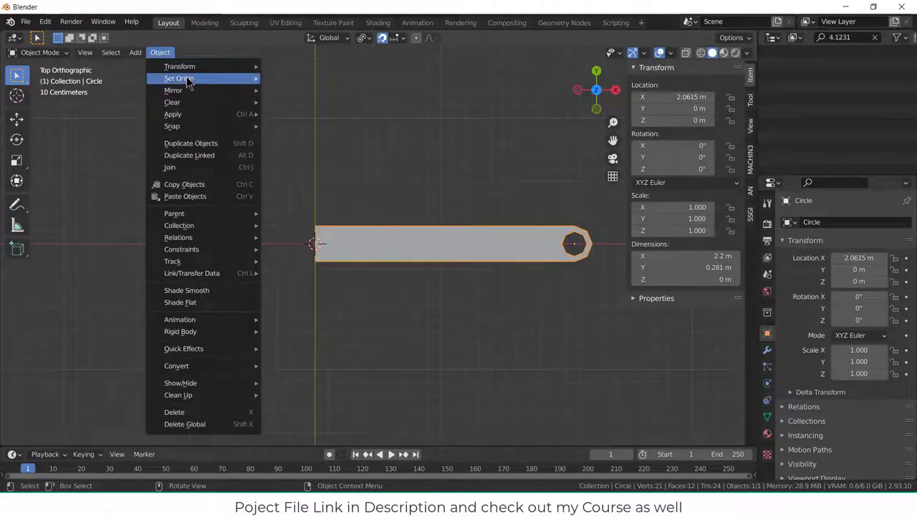
pyautogui.click(179, 77)
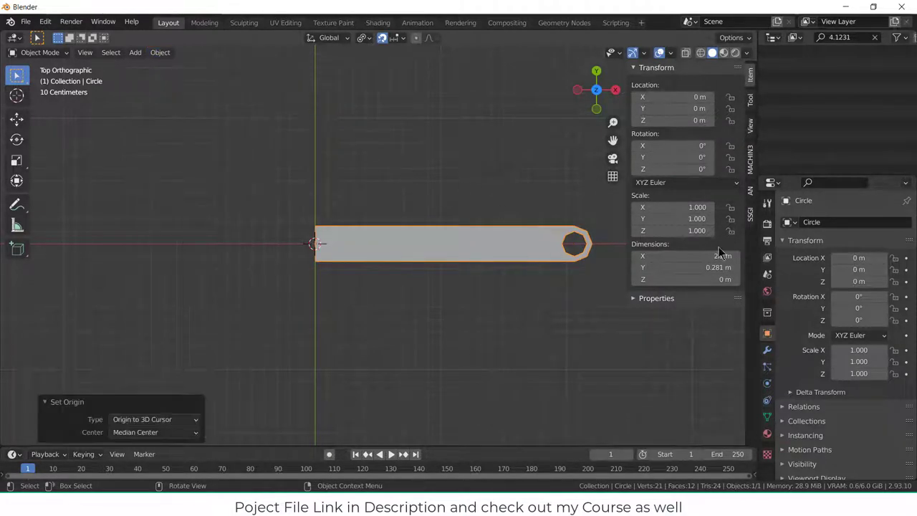
pyautogui.click(767, 350)
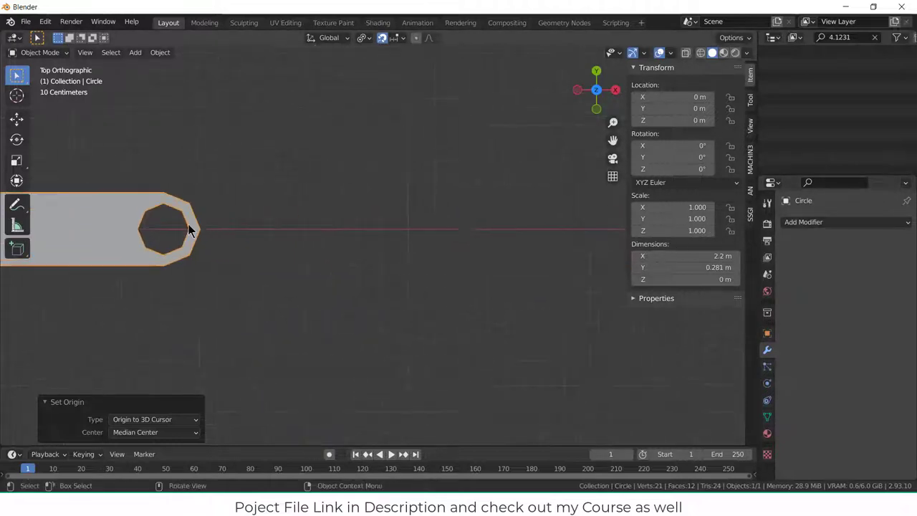
pyautogui.press('Tab')
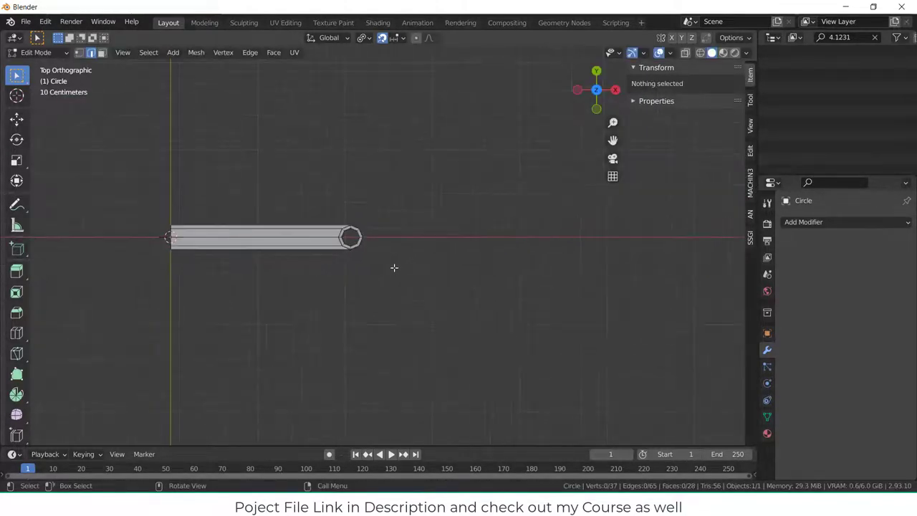
# Add a Mirror modifier making a 4.4 m two-holed link, and extrude it along Z for thickness
pyautogui.click(804, 222)
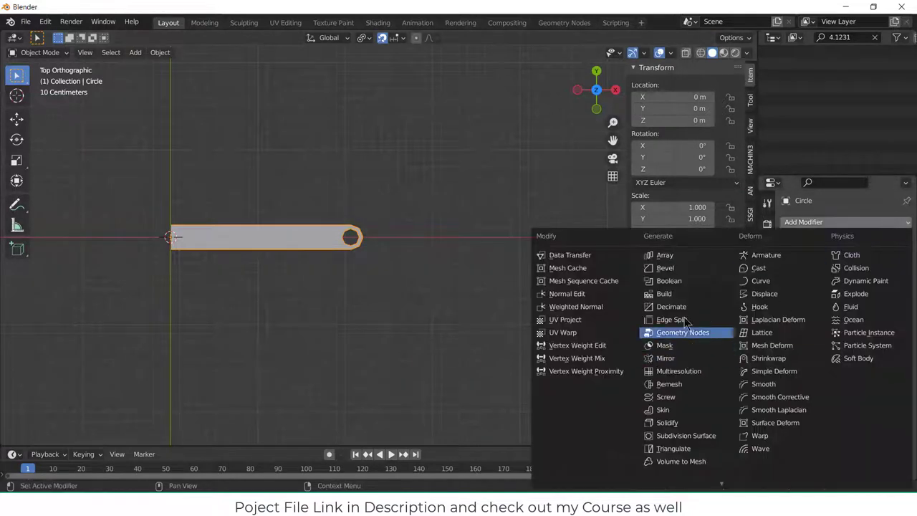
pyautogui.moveTo(682, 372)
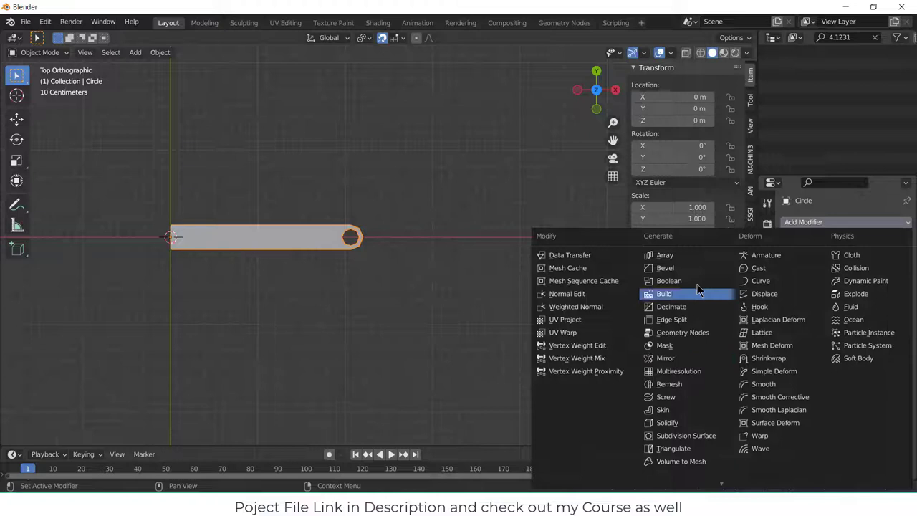
pyautogui.click(663, 358)
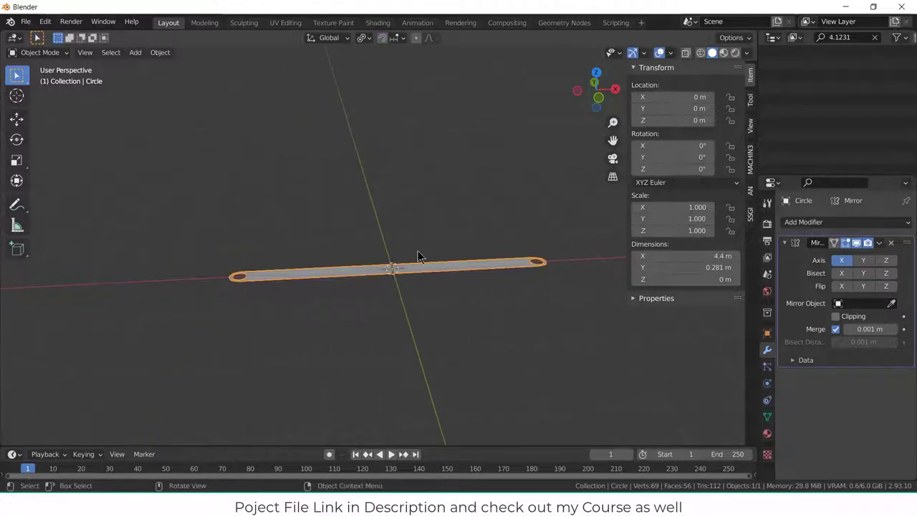
pyautogui.press('Tab')
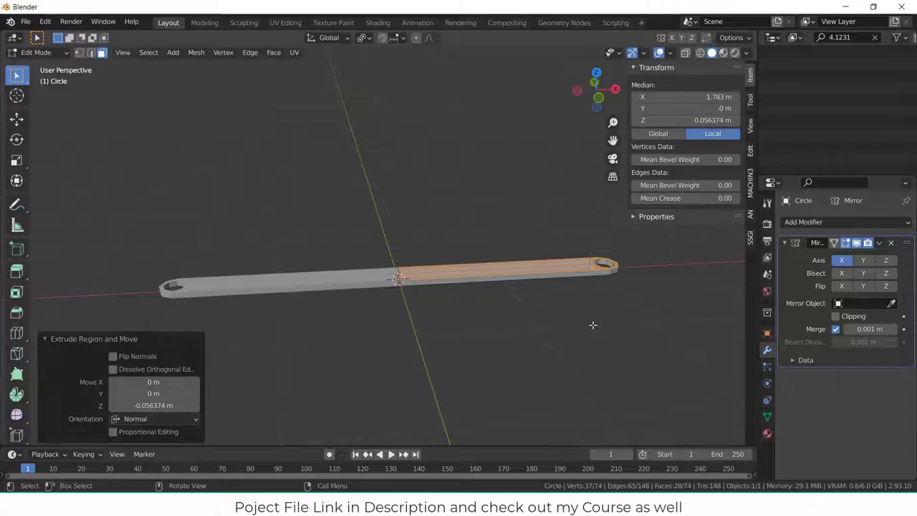
pyautogui.press('Tab')
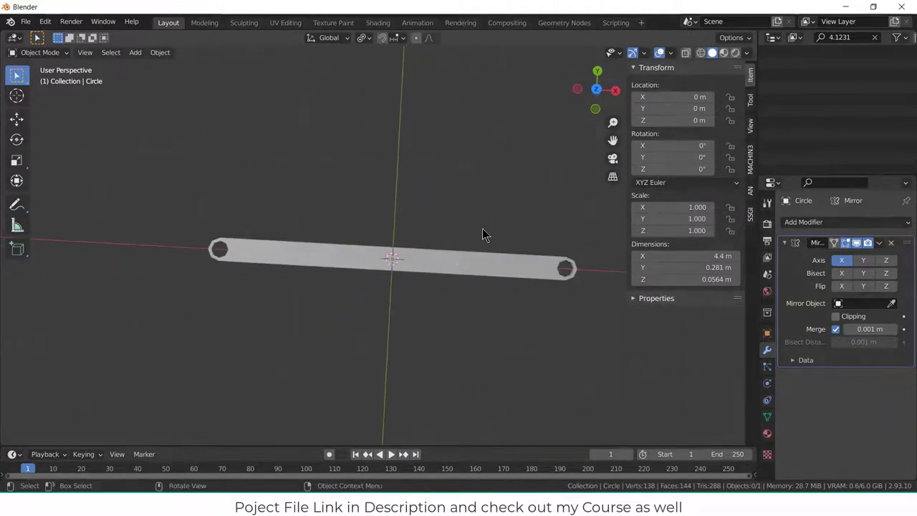
pyautogui.press('Tab')
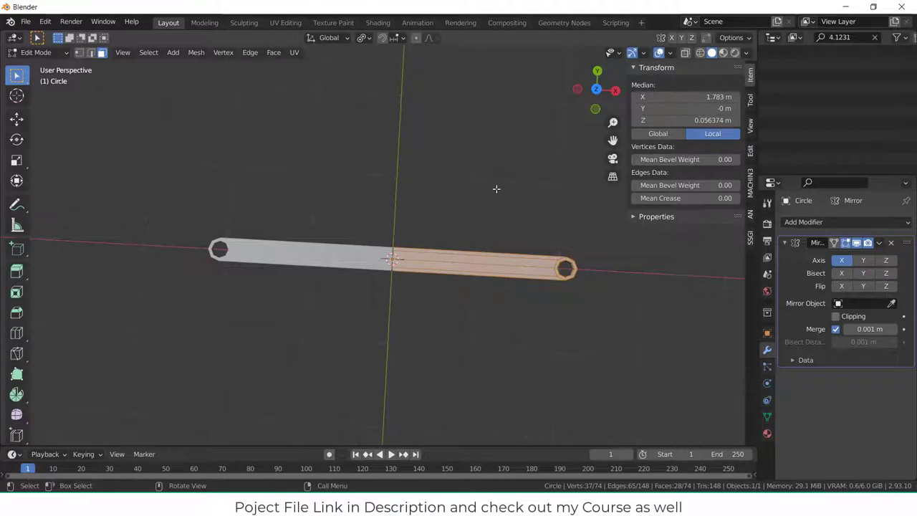
# Raise the long link above the bones and edit the 1.31 m crank piece around a bone joint
pyautogui.press('Tab')
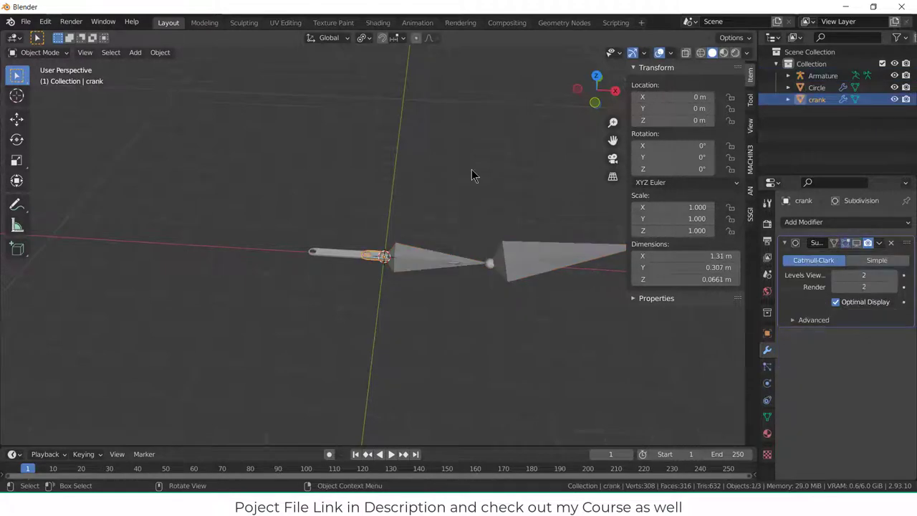
pyautogui.click(817, 87)
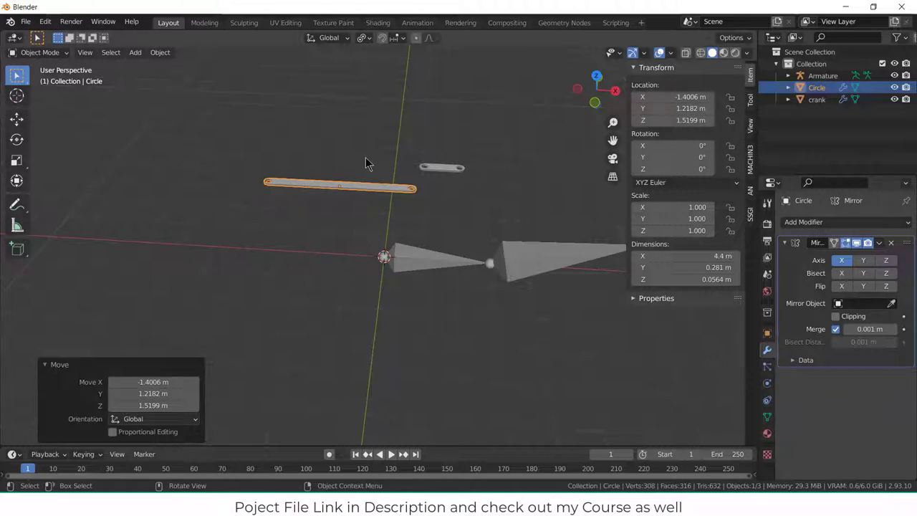
pyautogui.press('KP_1')
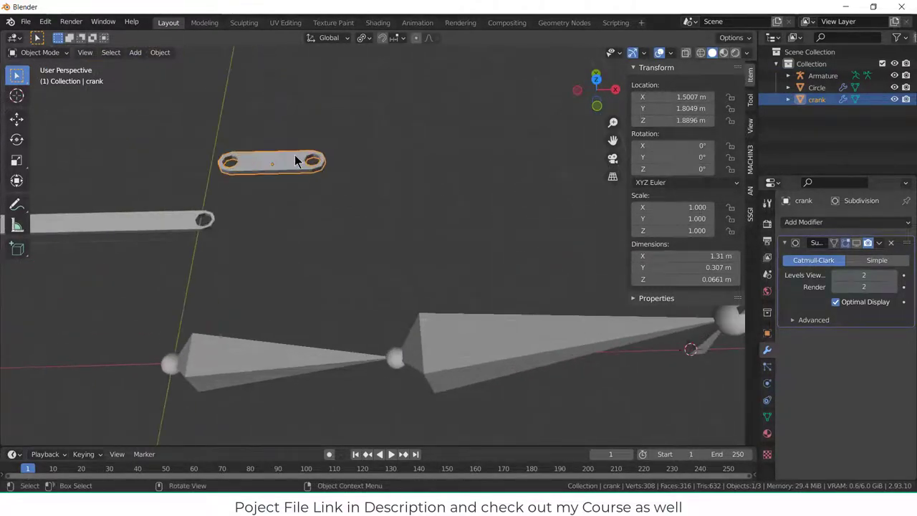
pyautogui.press('Tab')
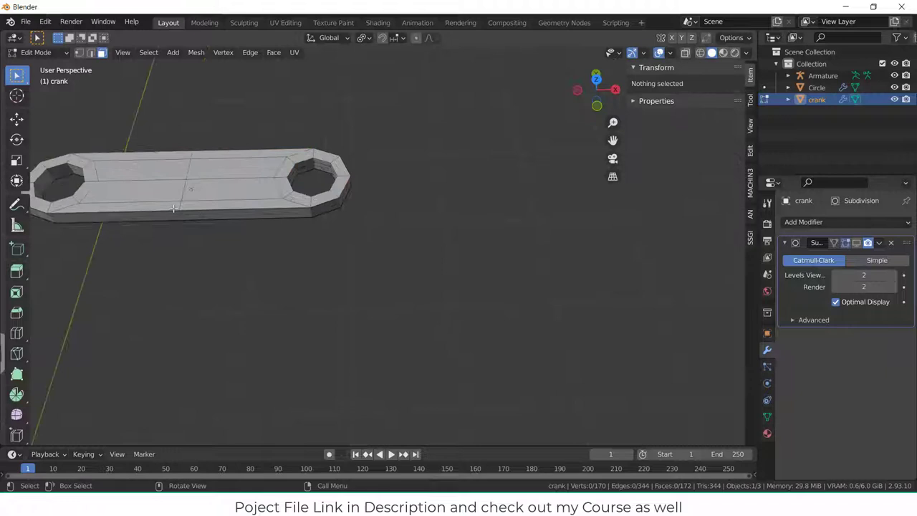
pyautogui.moveTo(172, 207); pyautogui.dragTo(410, 210)
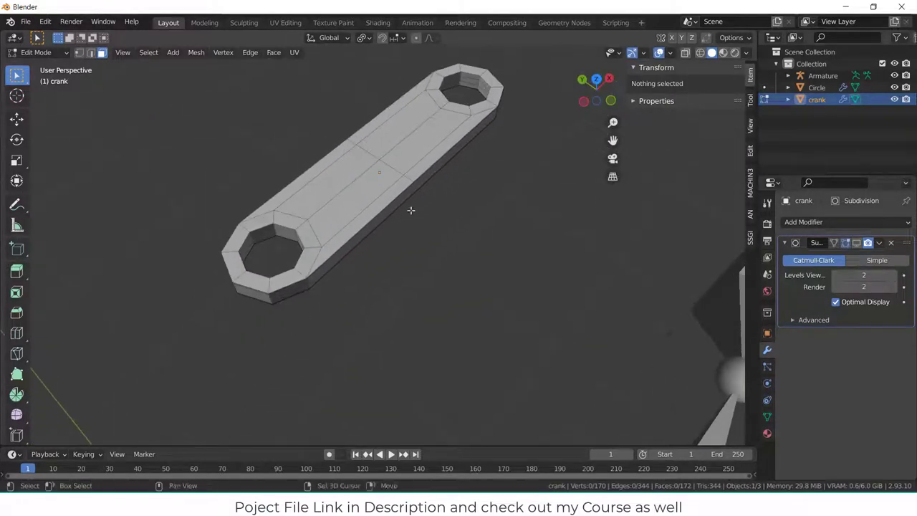
pyautogui.click(379, 172)
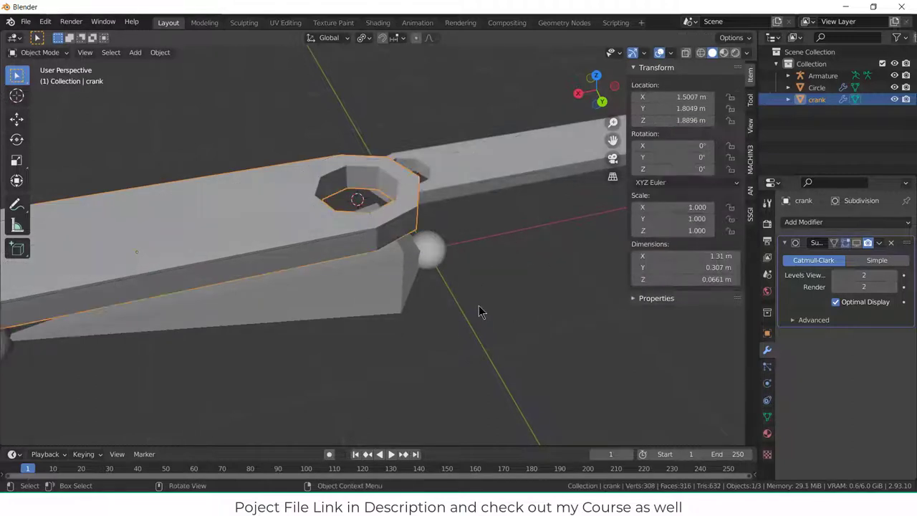
# Set the crank's origin to the 3D cursor so it sits at the bone chain's end at X 7 m
pyautogui.click(161, 52)
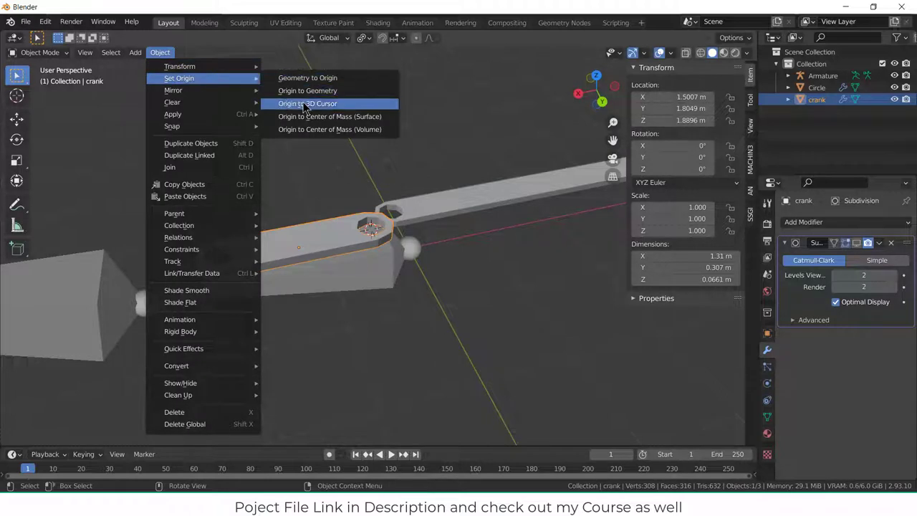
pyautogui.click(301, 103)
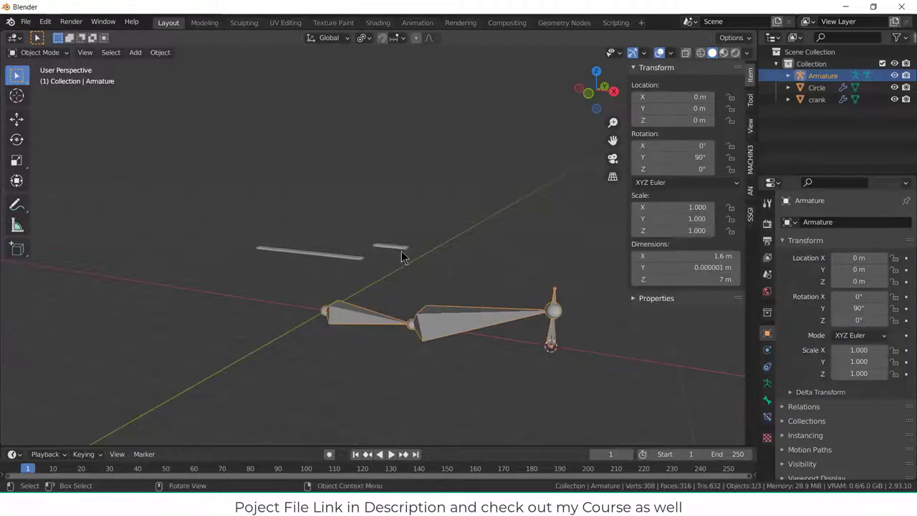
pyautogui.click(161, 52)
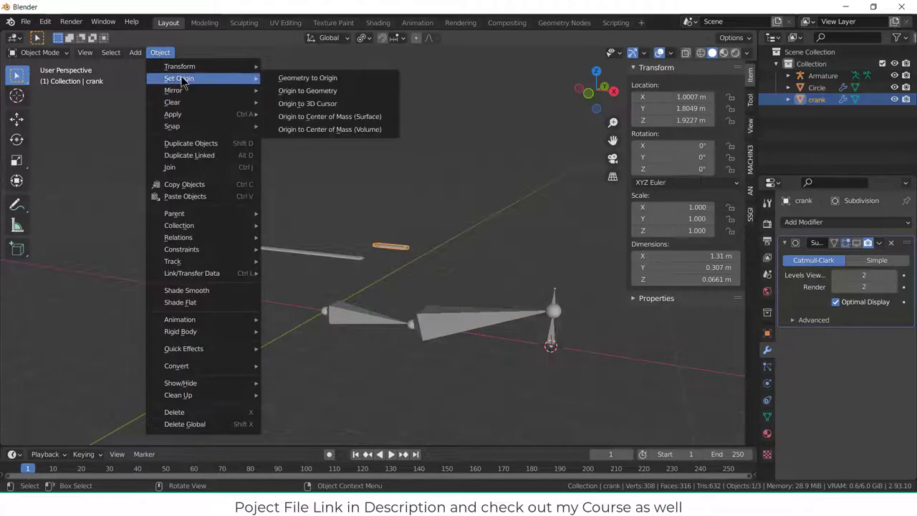
pyautogui.click(307, 104)
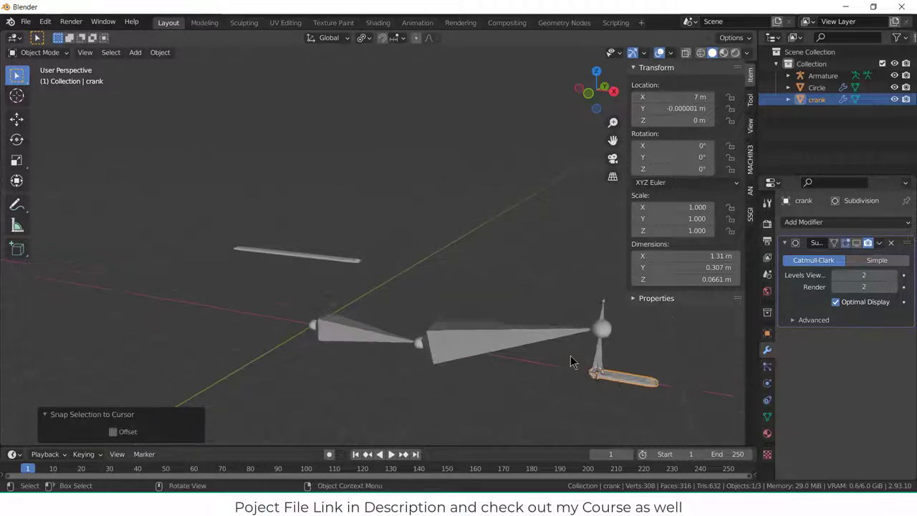
pyautogui.press('7')
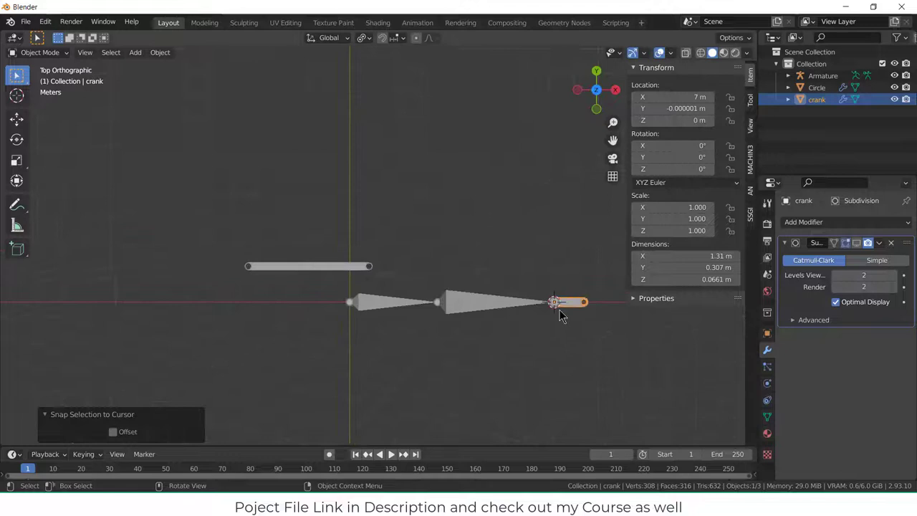
pyautogui.press('KP_1')
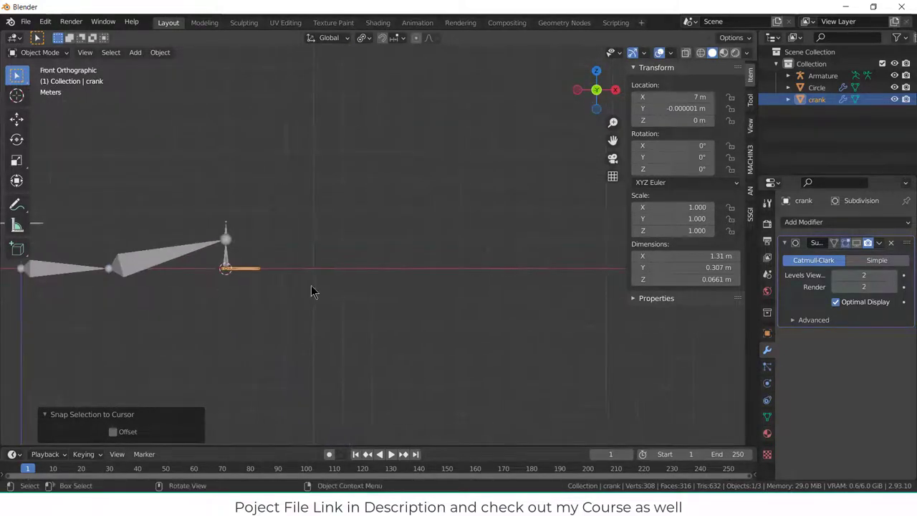
pyautogui.scroll(3)
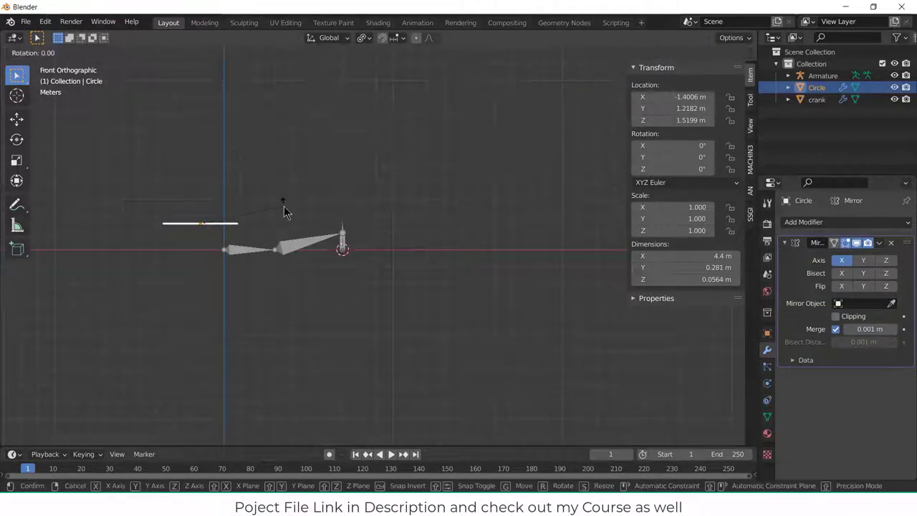
# Apply the link bar's Mirror modifier and reset its origin to the 3D cursor
pyautogui.press('Return')
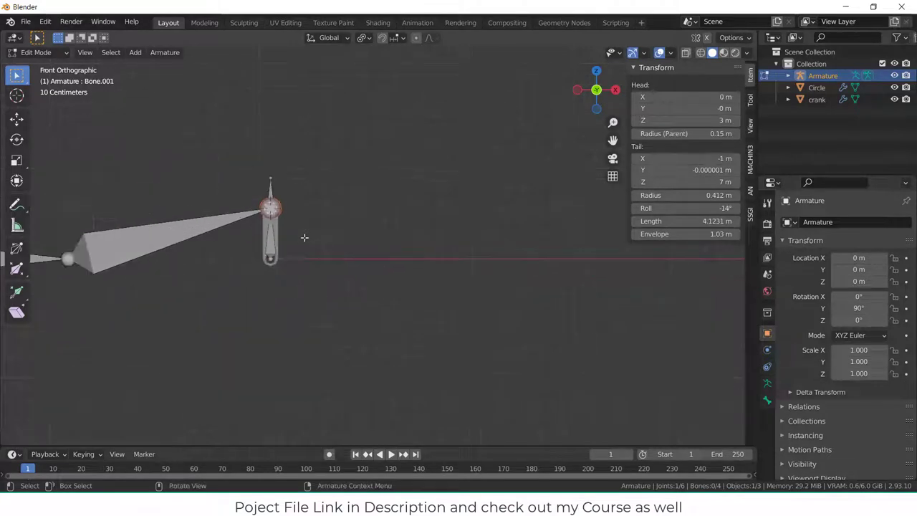
pyautogui.press('Tab')
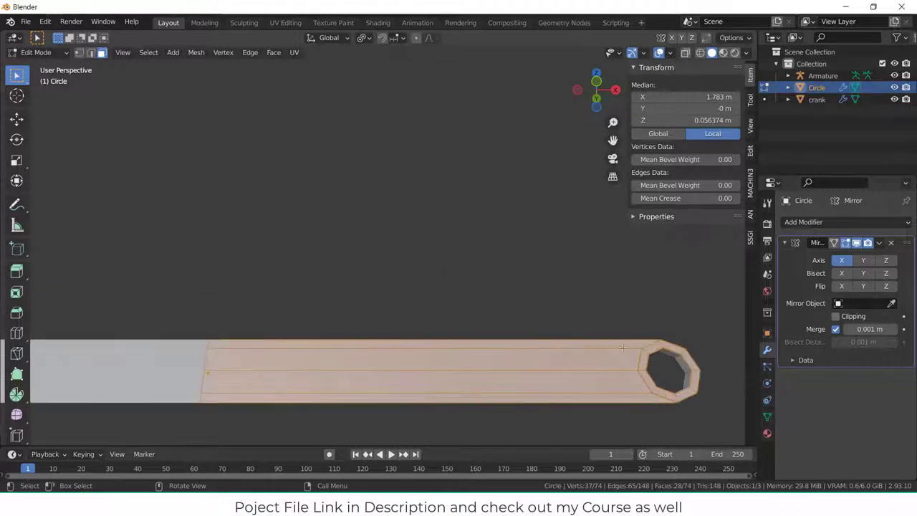
pyautogui.moveTo(623, 348); pyautogui.dragTo(509, 297)
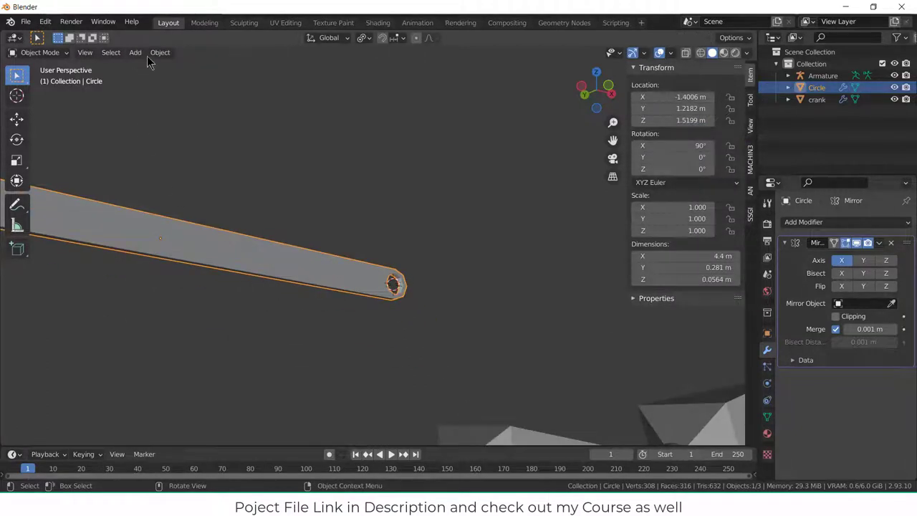
pyautogui.click(159, 52)
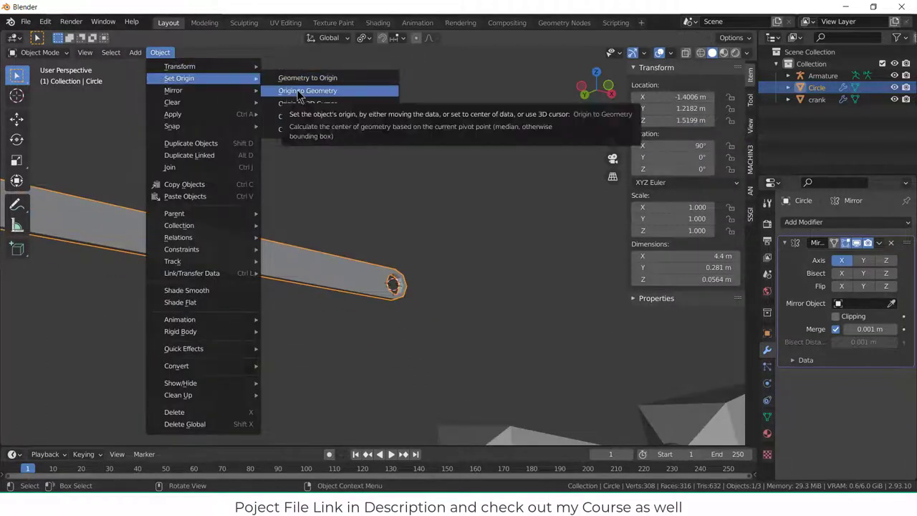
pyautogui.click(307, 104)
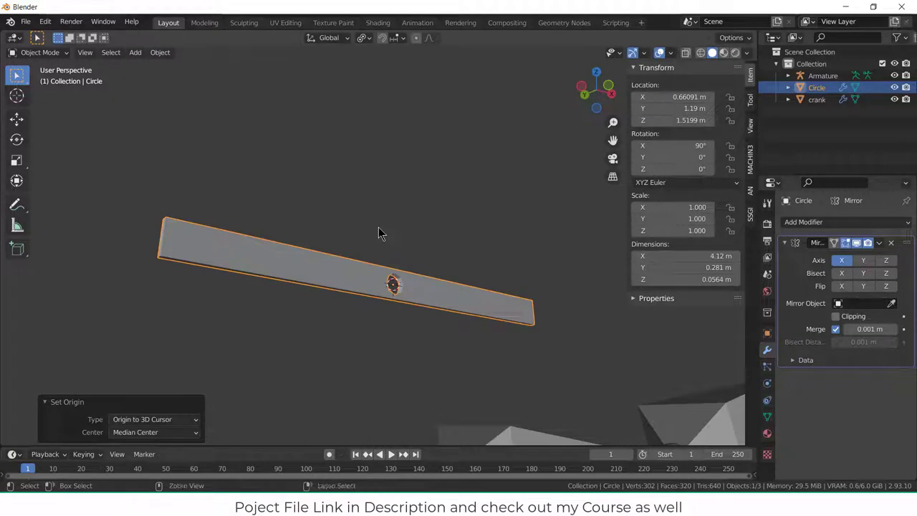
pyautogui.click(880, 243)
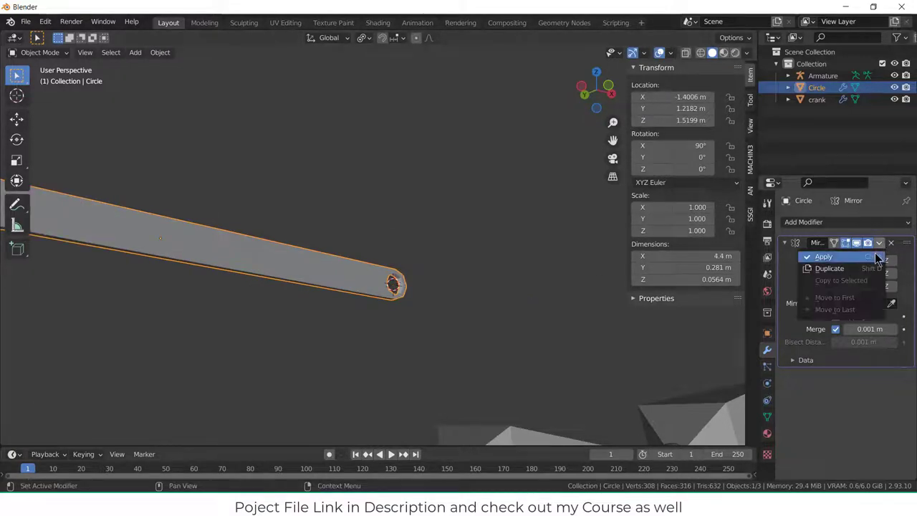
pyautogui.click(823, 255)
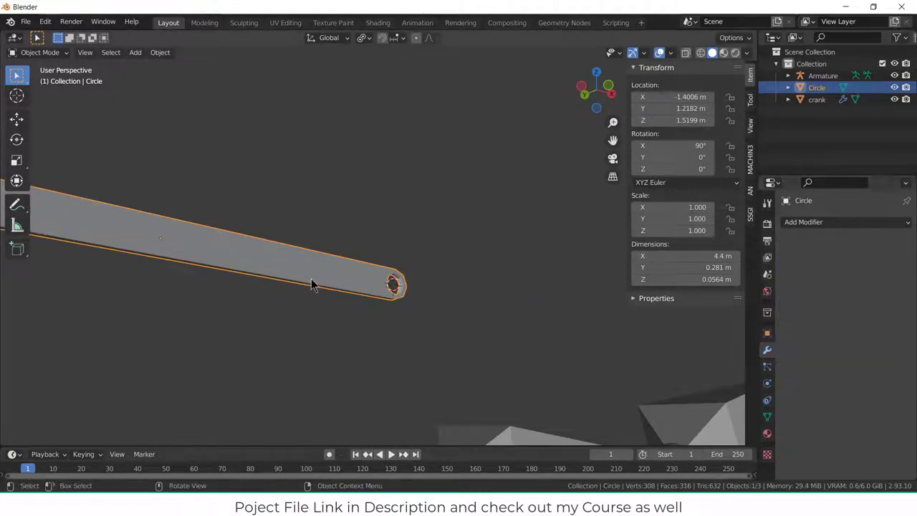
pyautogui.click(161, 52)
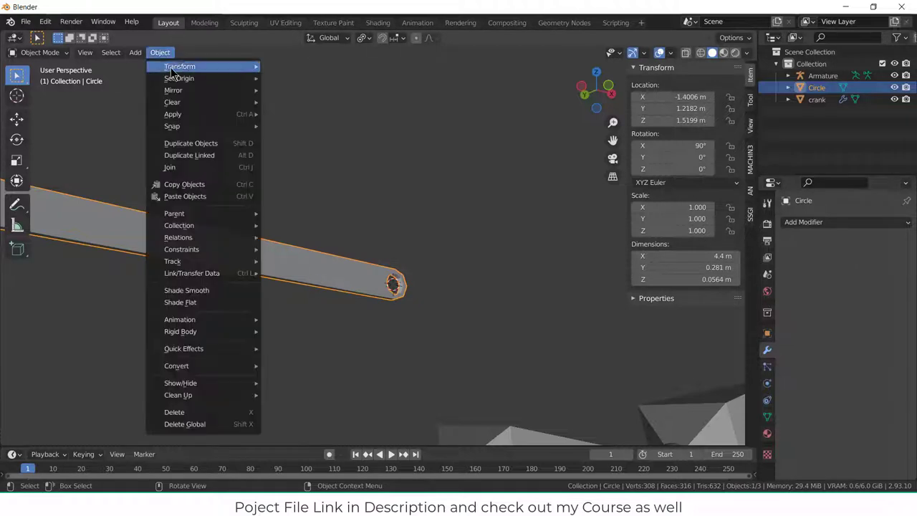
pyautogui.click(178, 77)
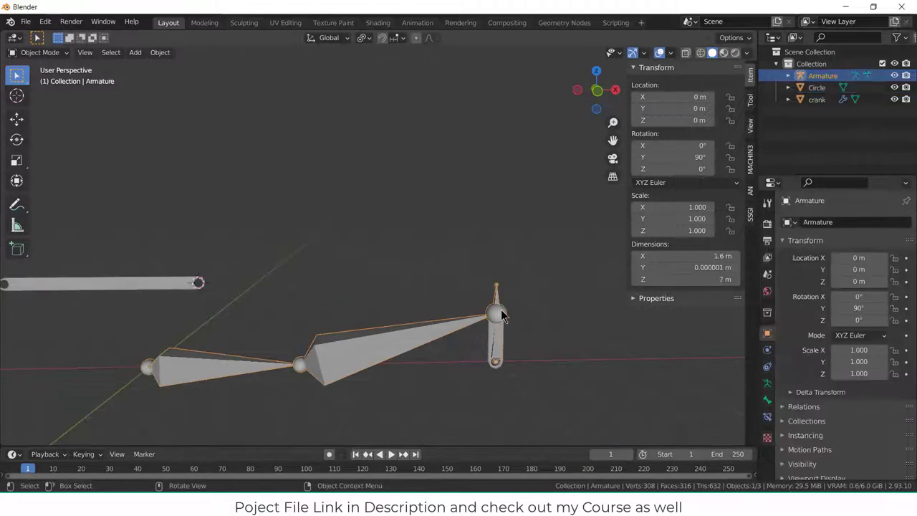
# Move the link bar to X 7 m, Z 1 m and rotate it -14.1° on Y along the long bone
pyautogui.press('Tab')
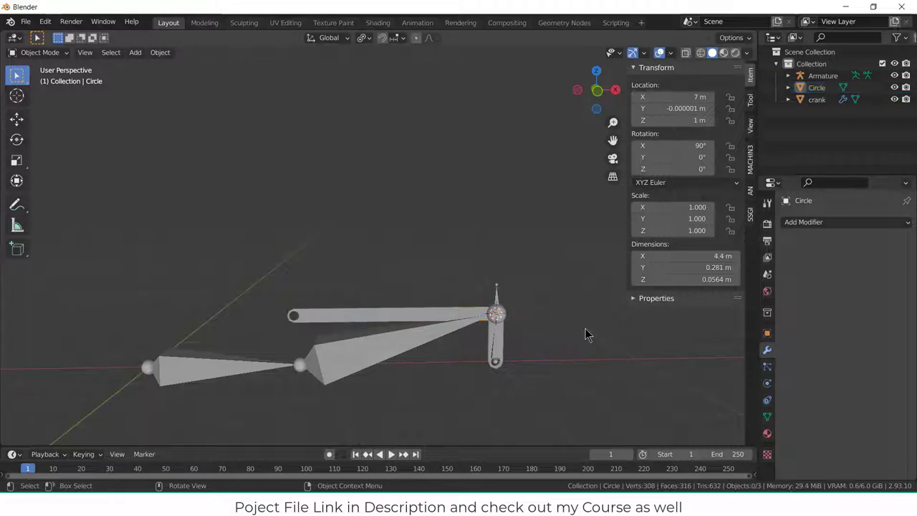
pyautogui.press('KP_1')
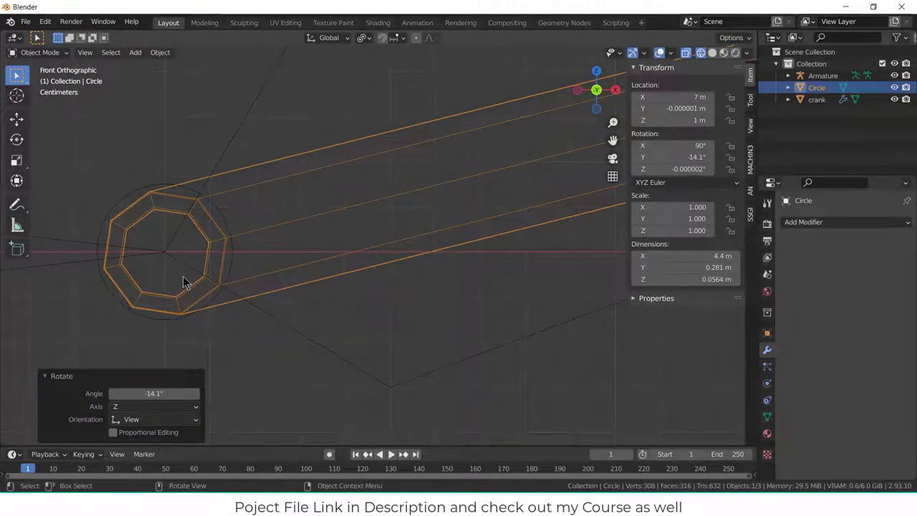
pyautogui.scroll(-3)
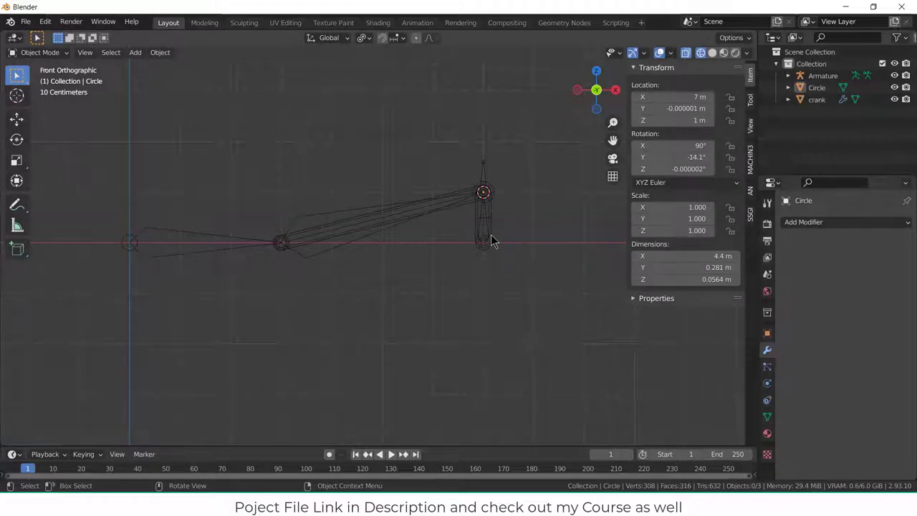
pyautogui.moveTo(491, 241); pyautogui.dragTo(548, 278)
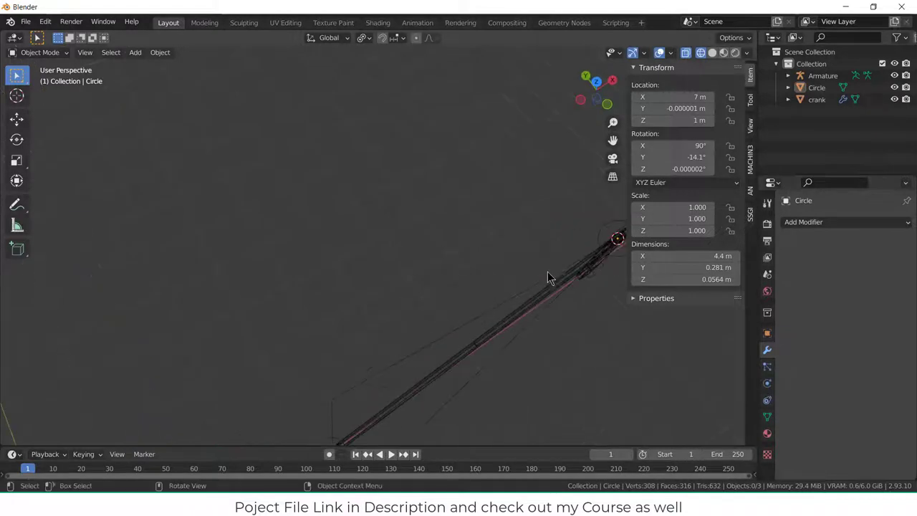
pyautogui.moveTo(545, 273); pyautogui.dragTo(423, 243)
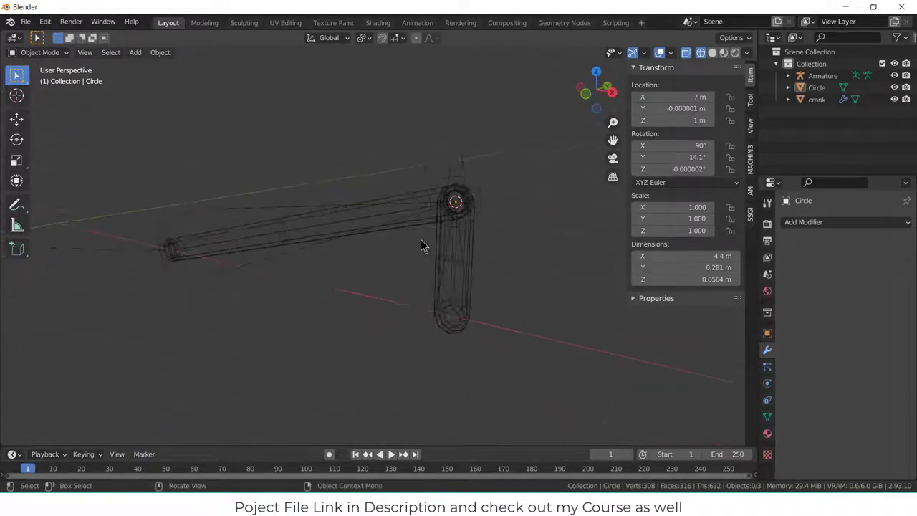
# Line the link bar up with the bones in front view and edit its mesh in isolation
pyautogui.click(712, 52)
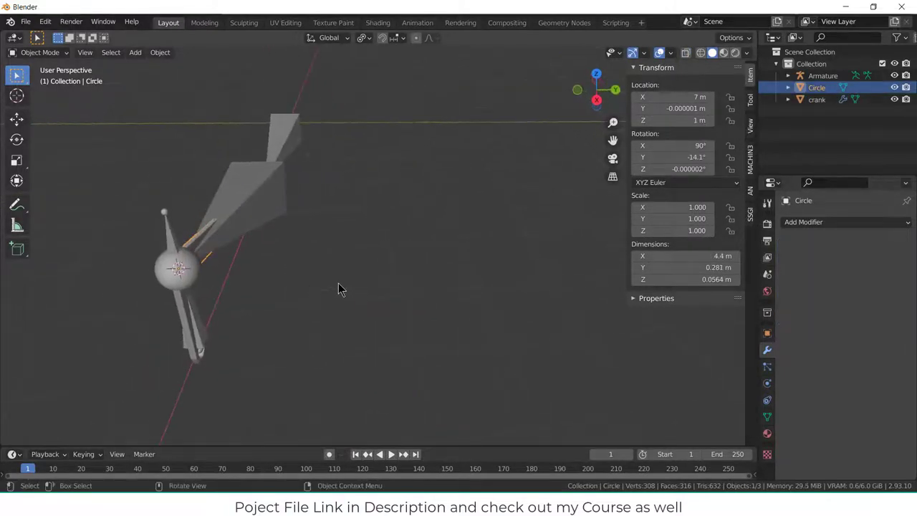
pyautogui.press('g')
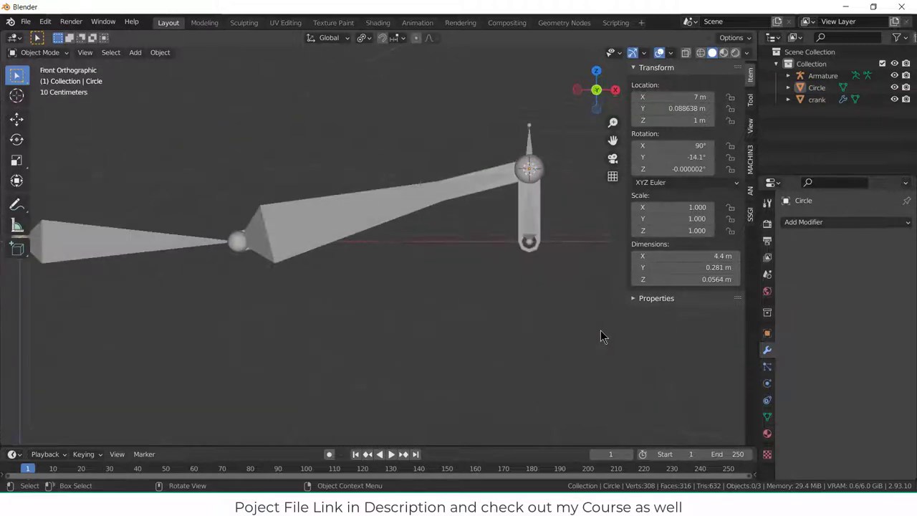
pyautogui.moveTo(243, 172)
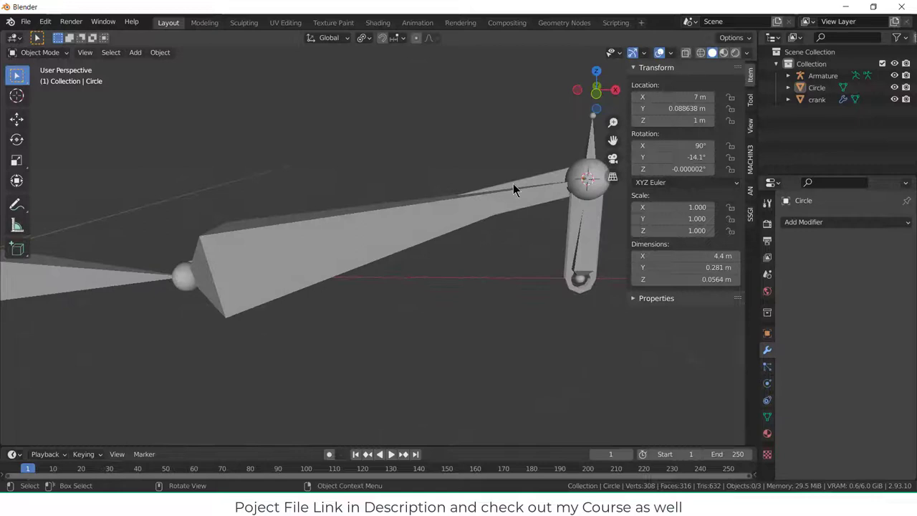
pyautogui.press('Tab')
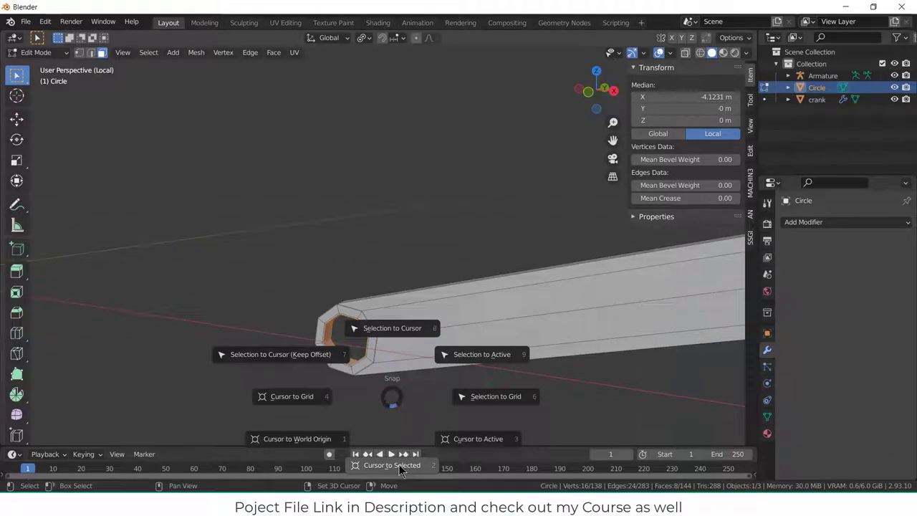
# Snap the 3D cursor to the ring centre and add a Plain Axes empty there, parented to the link
pyautogui.click(393, 465)
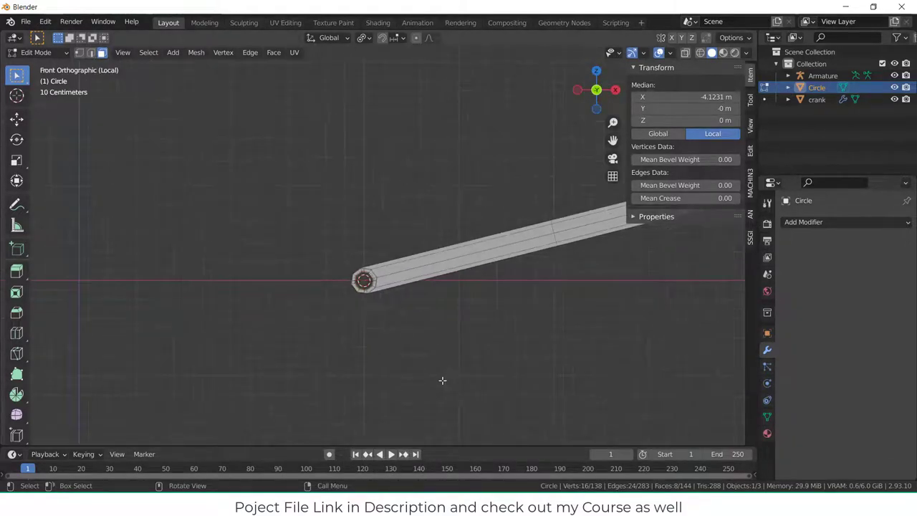
pyautogui.click(135, 52)
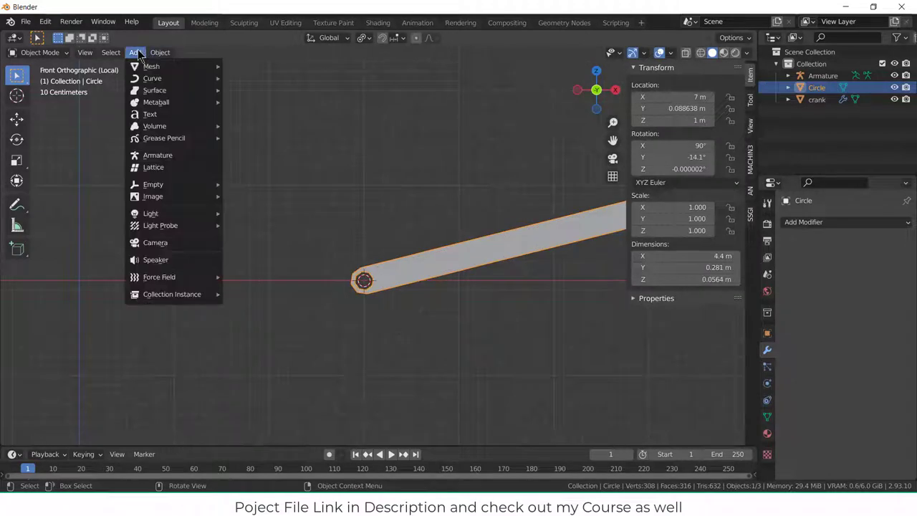
pyautogui.moveTo(153, 183)
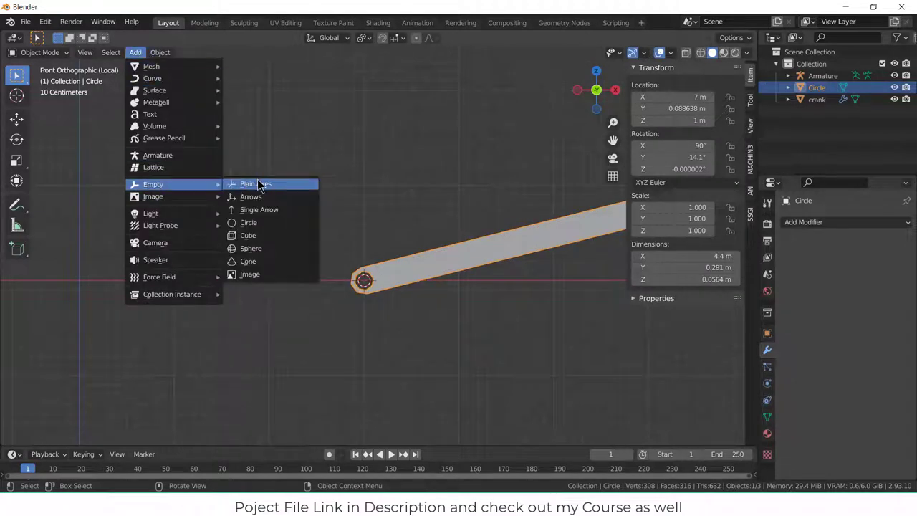
pyautogui.click(246, 184)
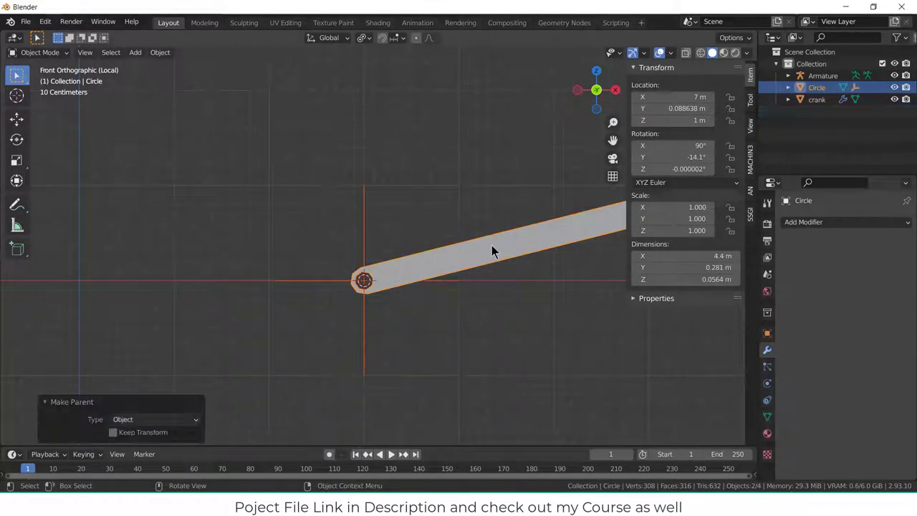
pyautogui.press('Tab')
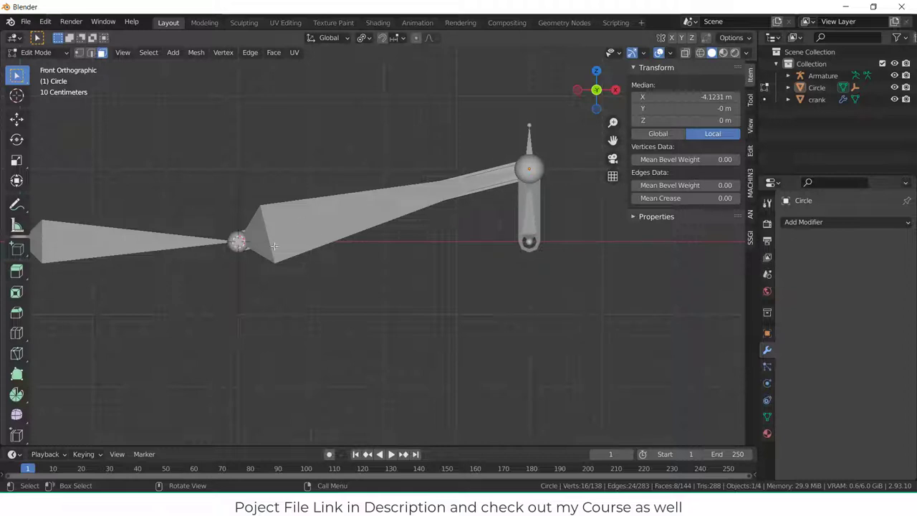
# Parent the link and crank to the armature and verify the bones in Pose Mode
pyautogui.click(36, 52)
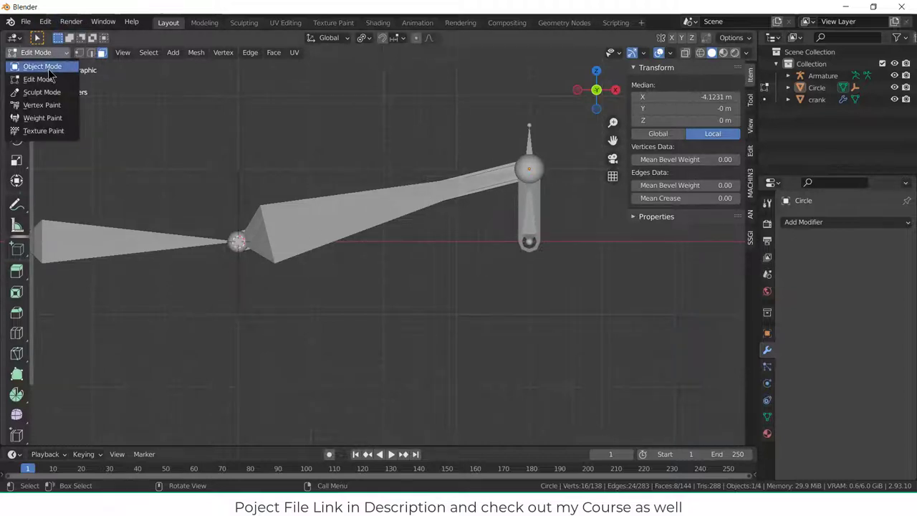
pyautogui.click(38, 66)
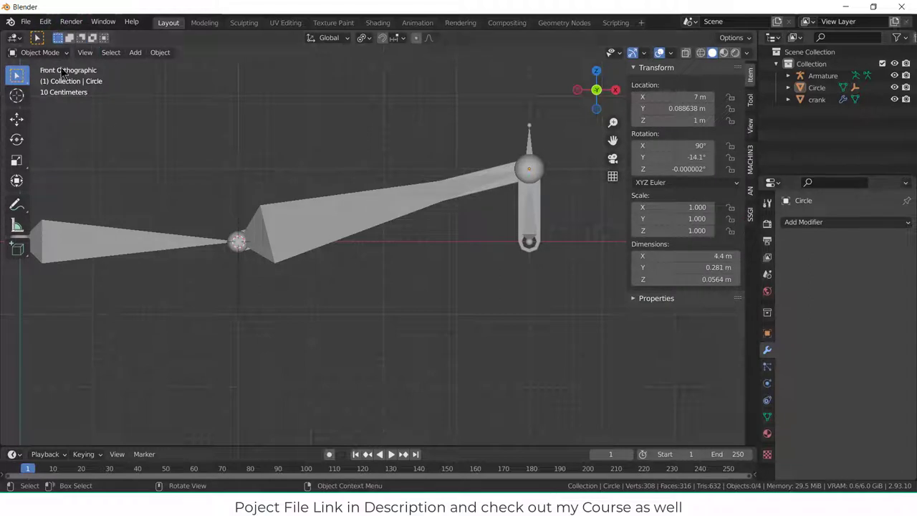
pyautogui.click(40, 52)
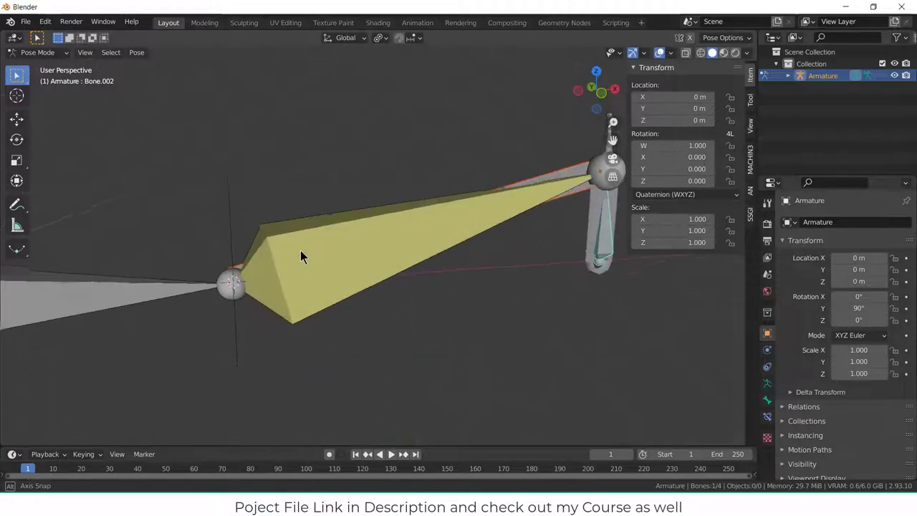
pyautogui.press('KP_1')
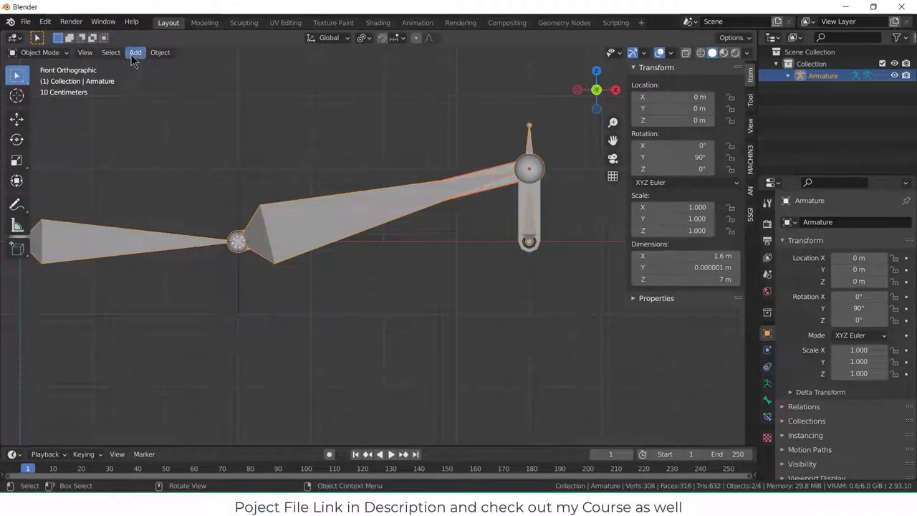
# Add a 15-tooth GearGen spur gear, shrink its hole and width, and stand it upright 90° on X
pyautogui.click(135, 51)
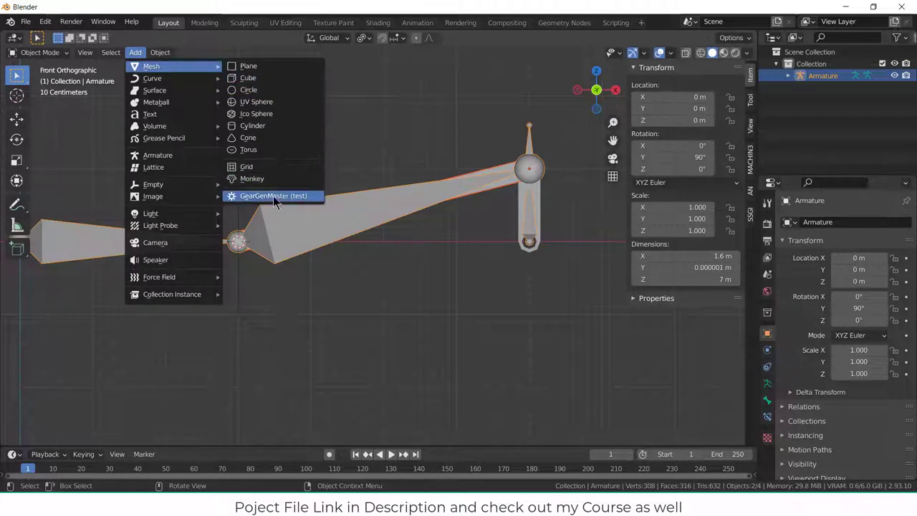
pyautogui.moveTo(280, 201)
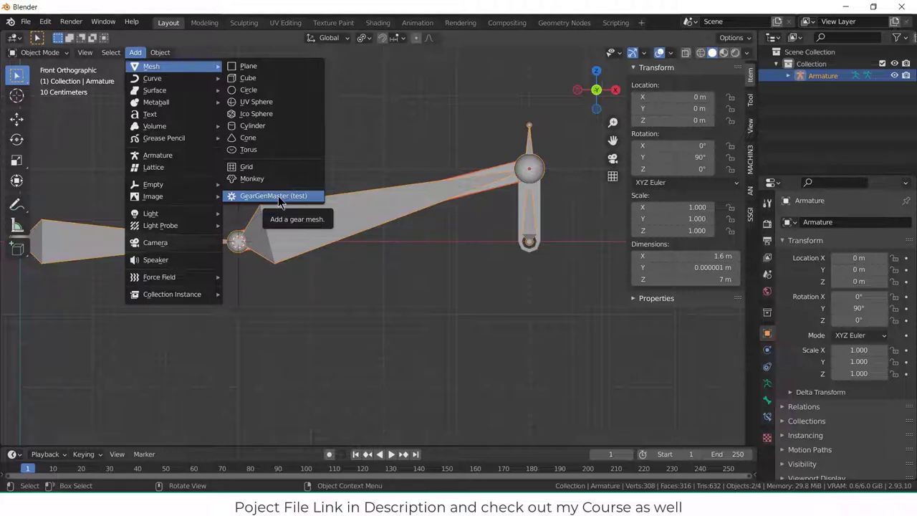
pyautogui.click(278, 195)
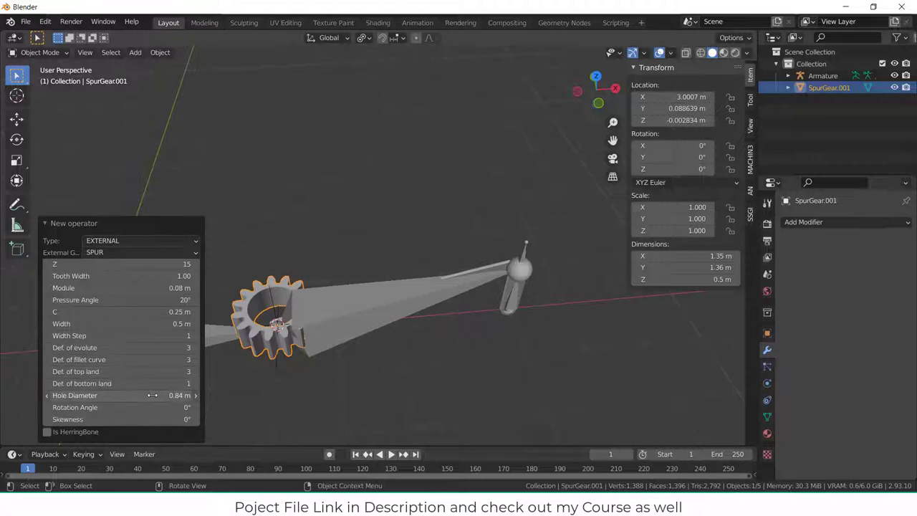
pyautogui.moveTo(158, 395); pyautogui.dragTo(122, 396)
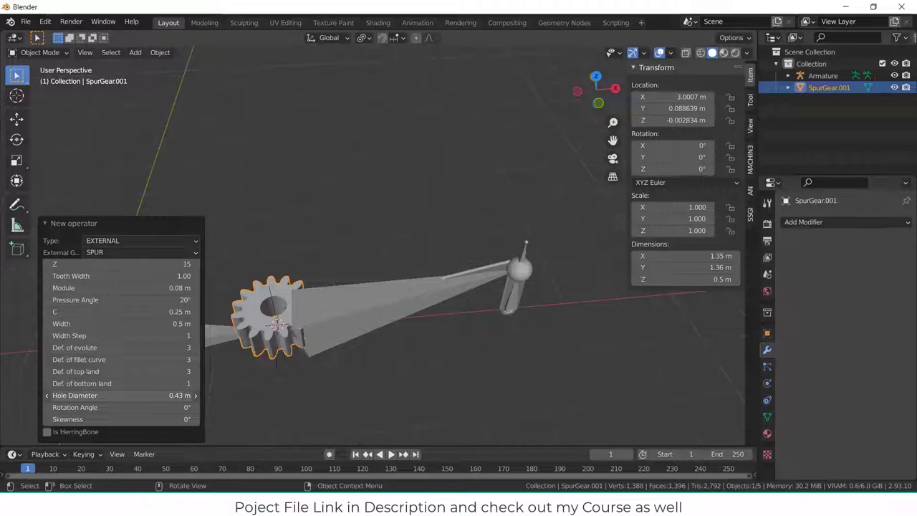
pyautogui.moveTo(143, 324); pyautogui.dragTo(122, 324)
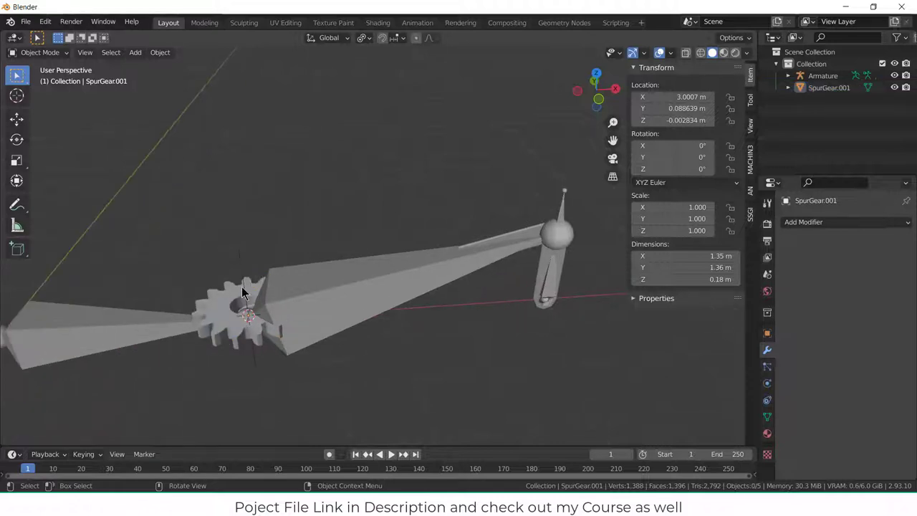
pyautogui.click(244, 303)
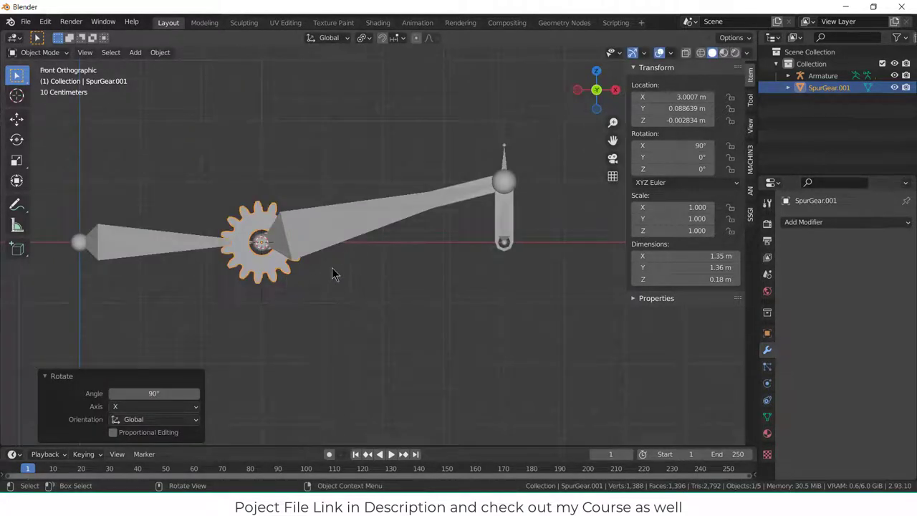
# Add a second gear and change its type to Rack in the operator panel
pyautogui.click(134, 51)
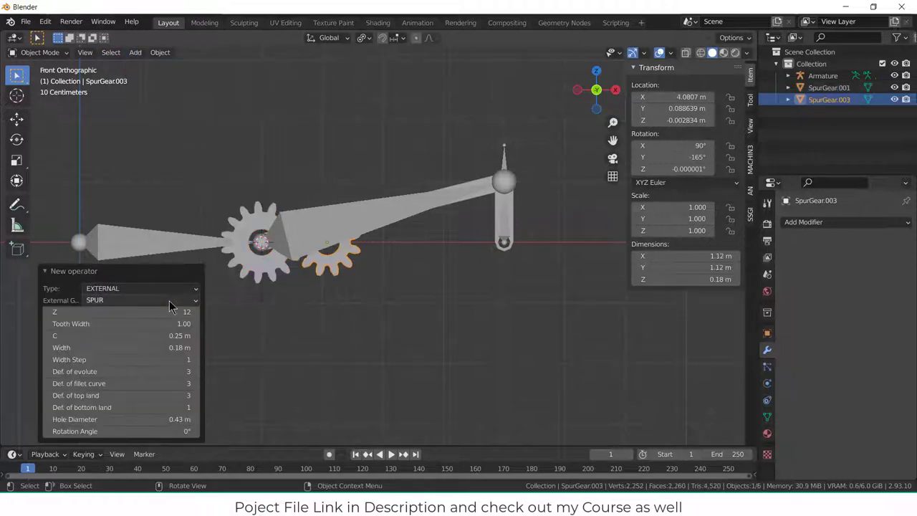
pyautogui.click(140, 301)
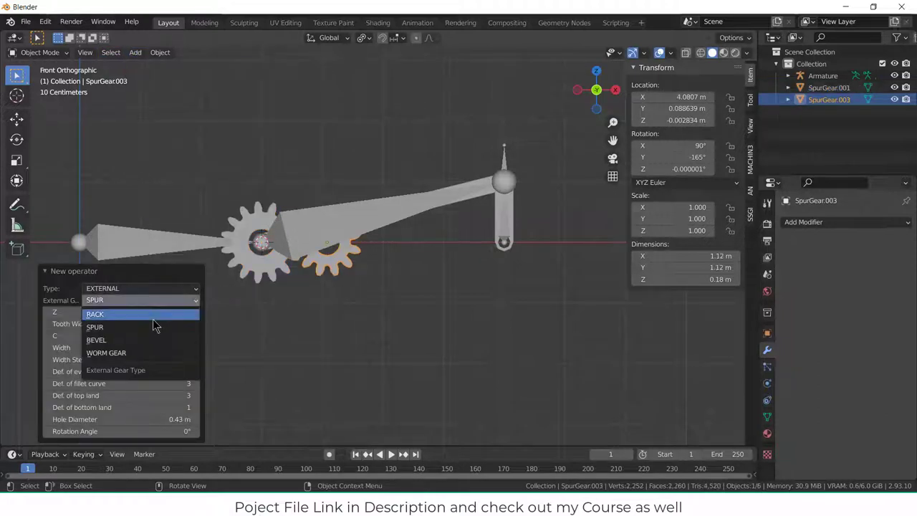
pyautogui.click(94, 314)
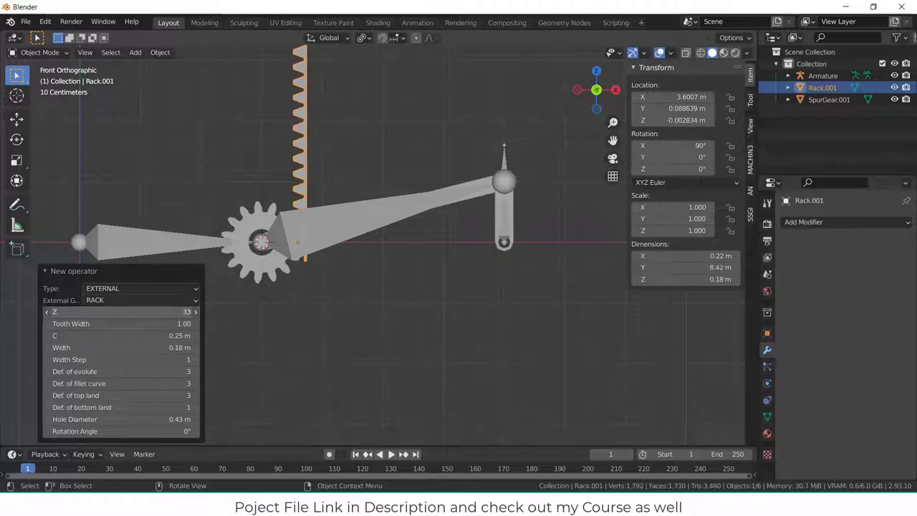
pyautogui.scroll(-3)
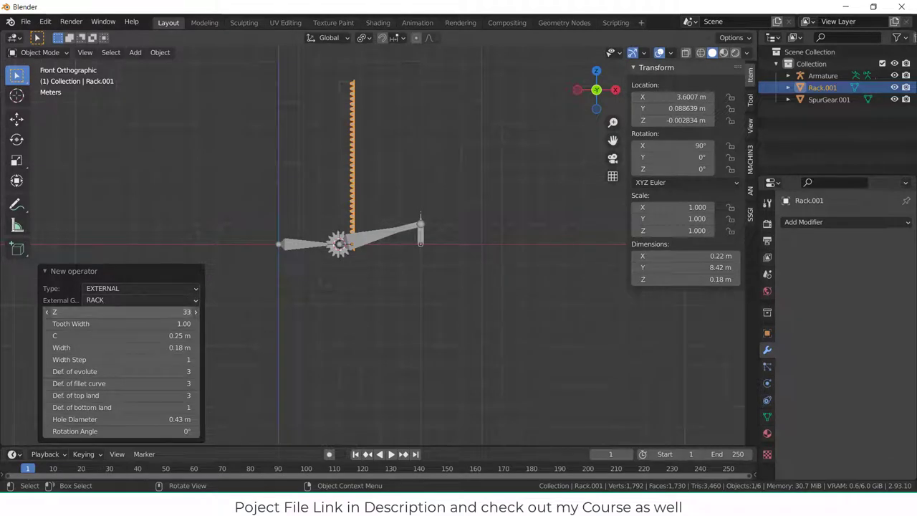
pyautogui.click(48, 312)
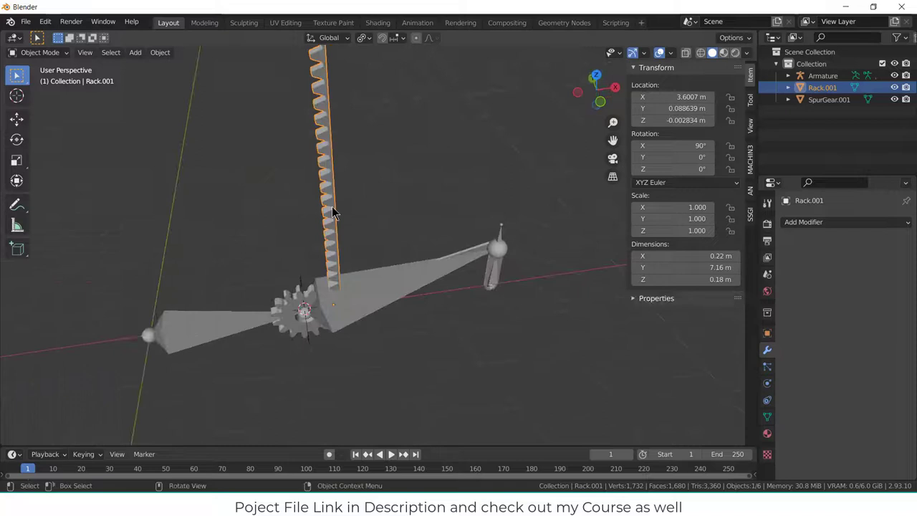
# Extrude the rack's back vertices outward to thicken its body
pyautogui.press('Tab')
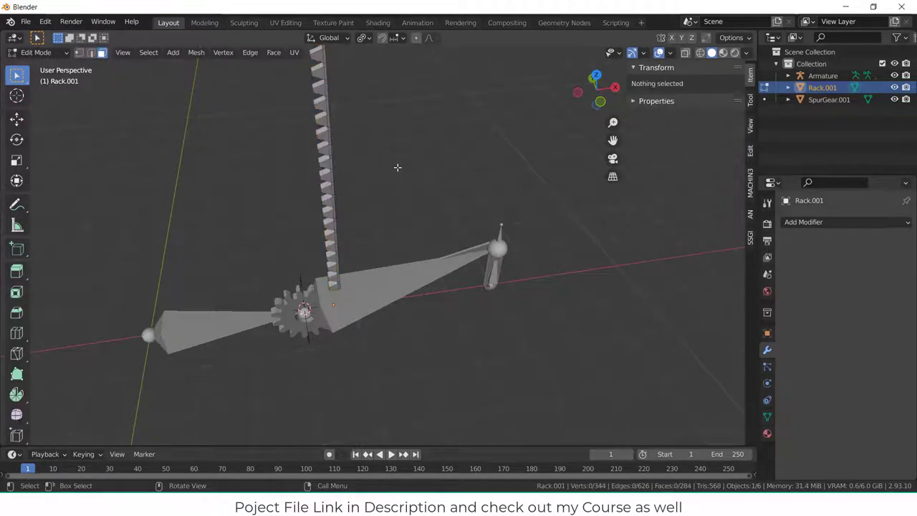
pyautogui.moveTo(399, 167); pyautogui.dragTo(344, 175)
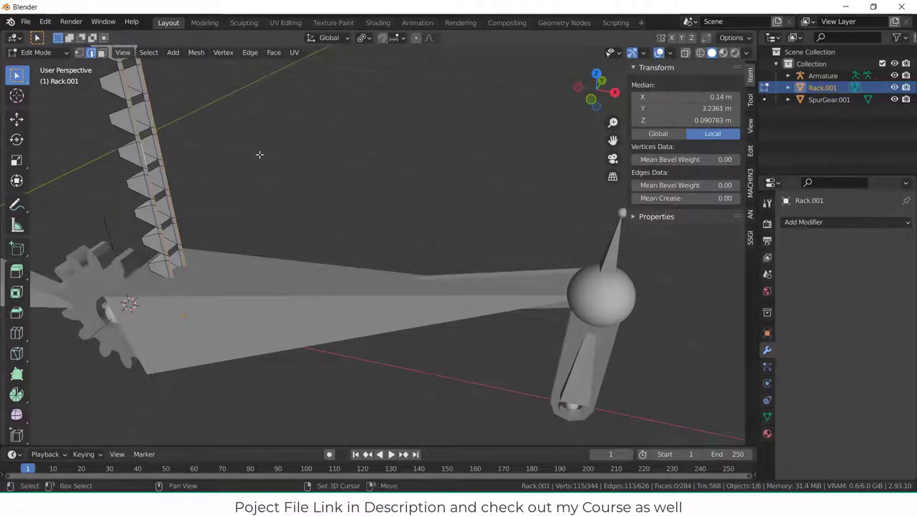
pyautogui.moveTo(259, 155); pyautogui.dragTo(390, 174)
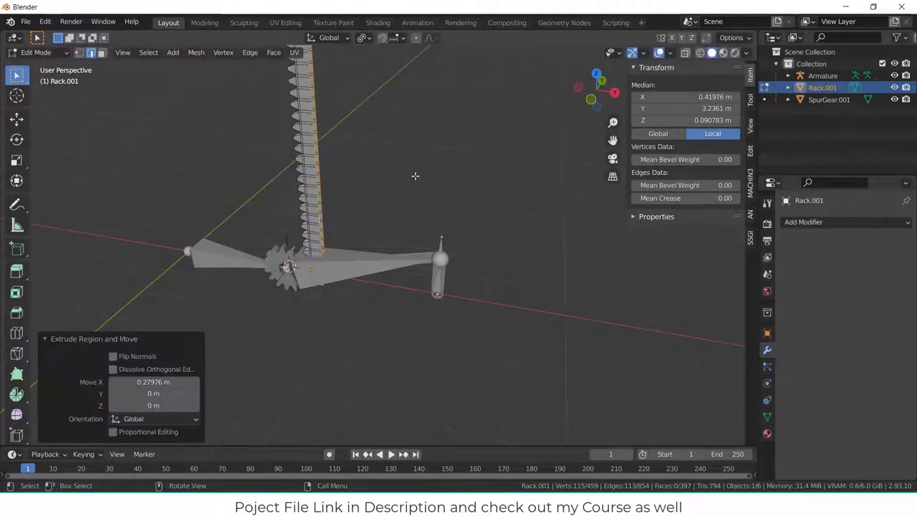
pyautogui.press('Tab')
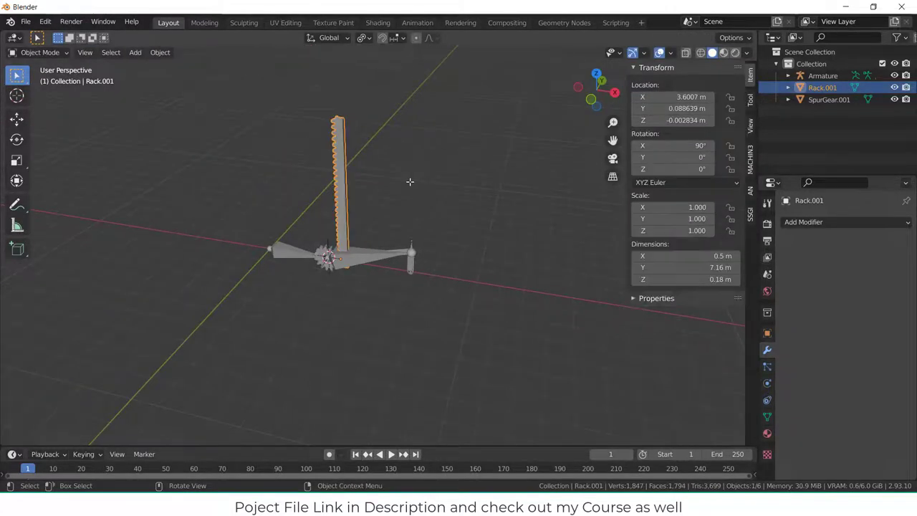
# Rotate the rack 90° to lie under the gear with teeth meshing, then select the spur gear
pyautogui.press('KP_1')
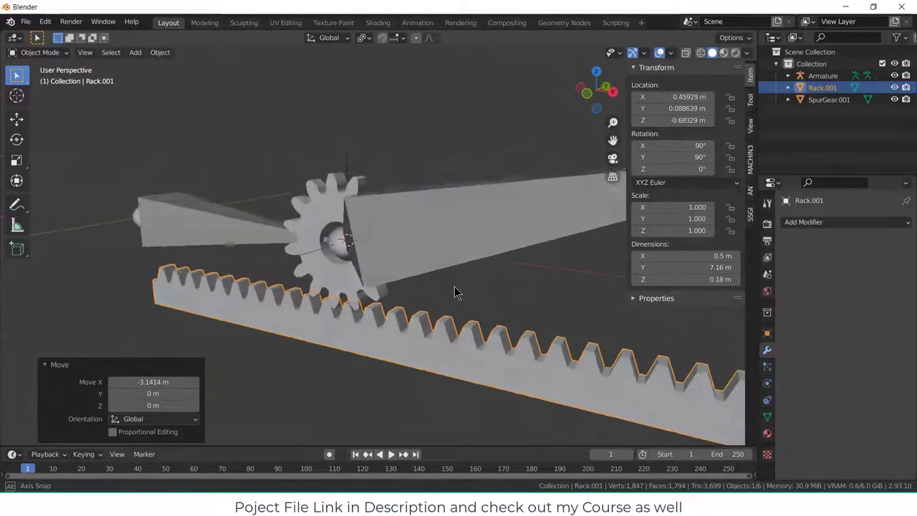
pyautogui.press('KP_1')
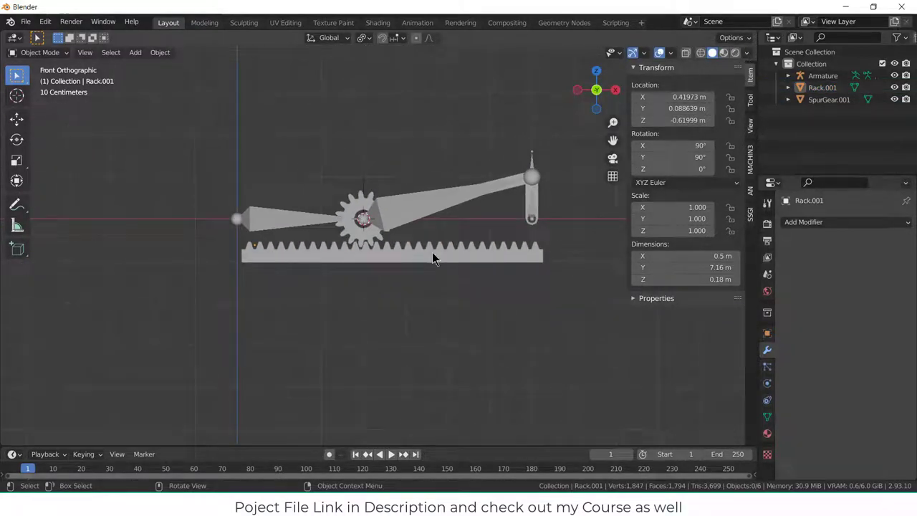
pyautogui.click(433, 255)
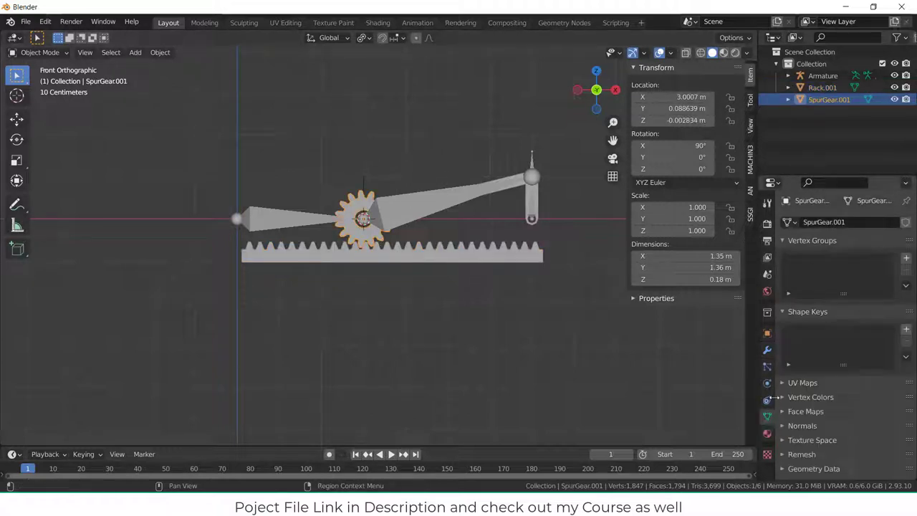
# Add a Transformation constraint on the gear targeting the Empty, then bring up Calculator
pyautogui.click(840, 221)
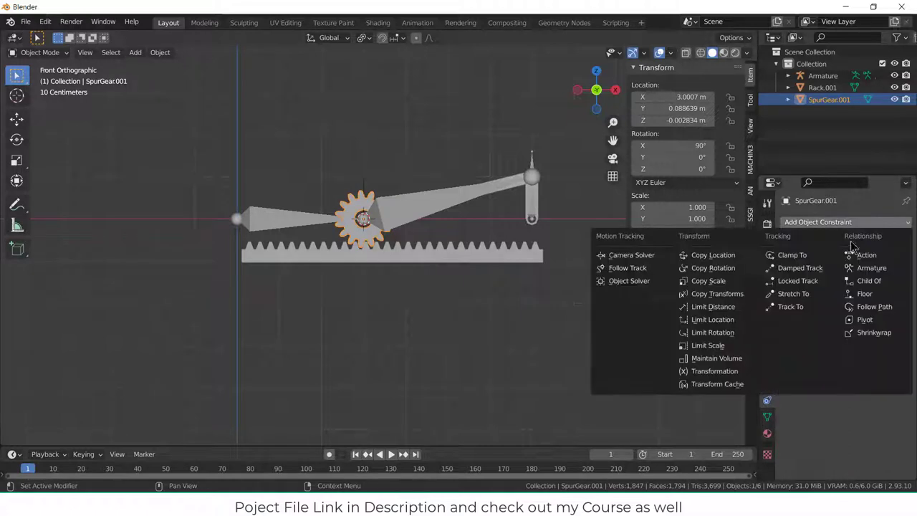
pyautogui.click(714, 370)
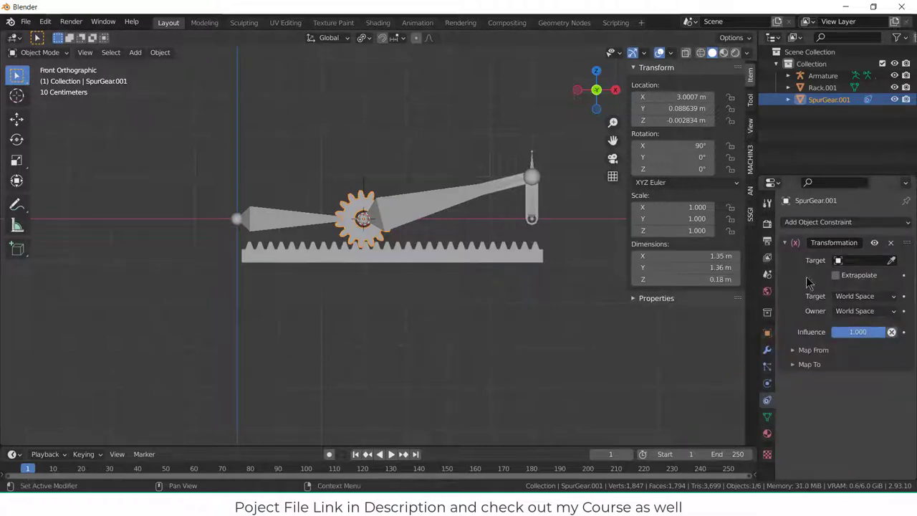
pyautogui.click(860, 261)
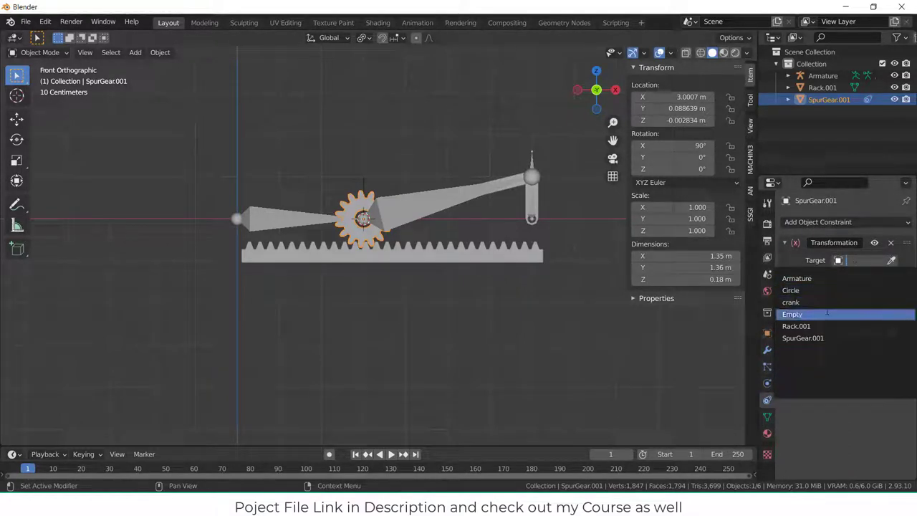
pyautogui.click(791, 314)
pyautogui.write('ca')
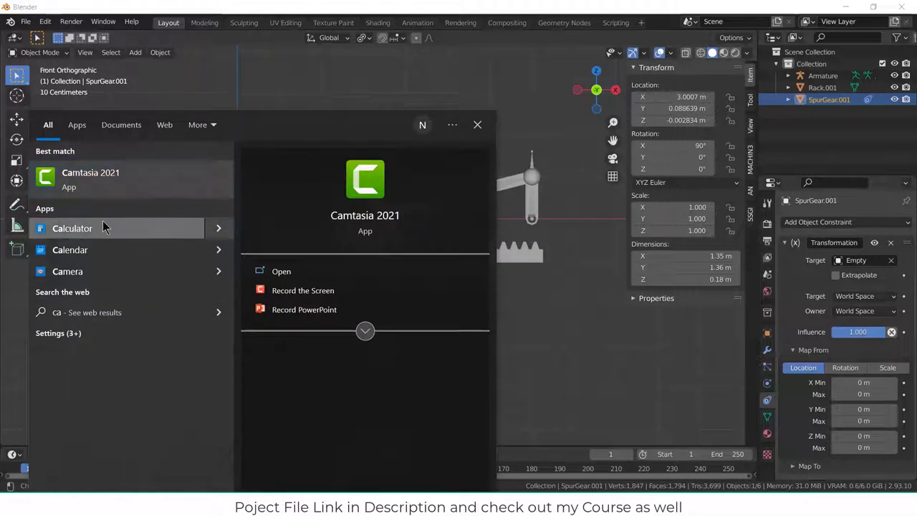
pyautogui.click(71, 227)
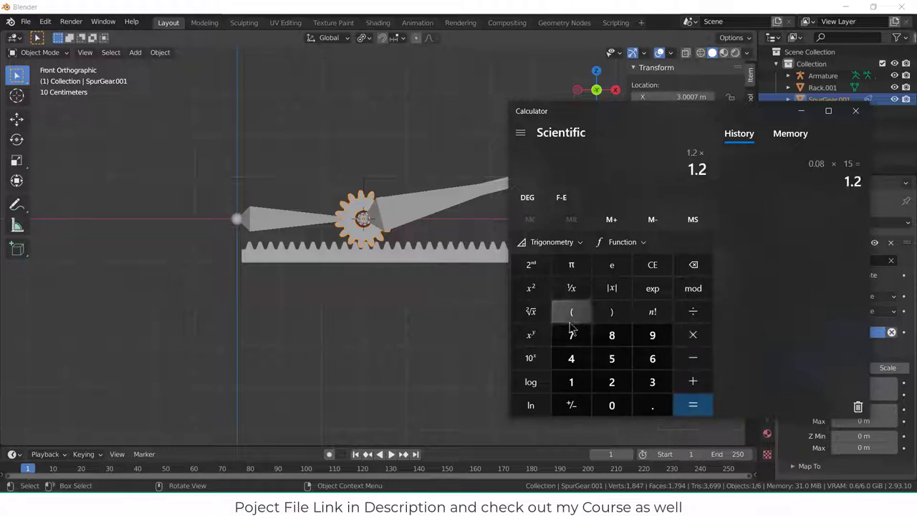
# Compute 1.2 × π ≈ 3.77 for the constraint's mapping range
pyautogui.click(571, 263)
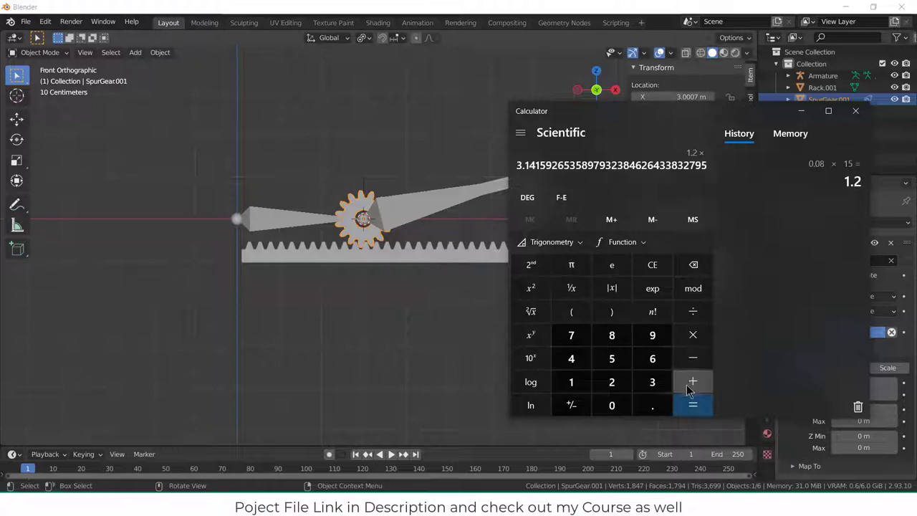
pyautogui.click(694, 405)
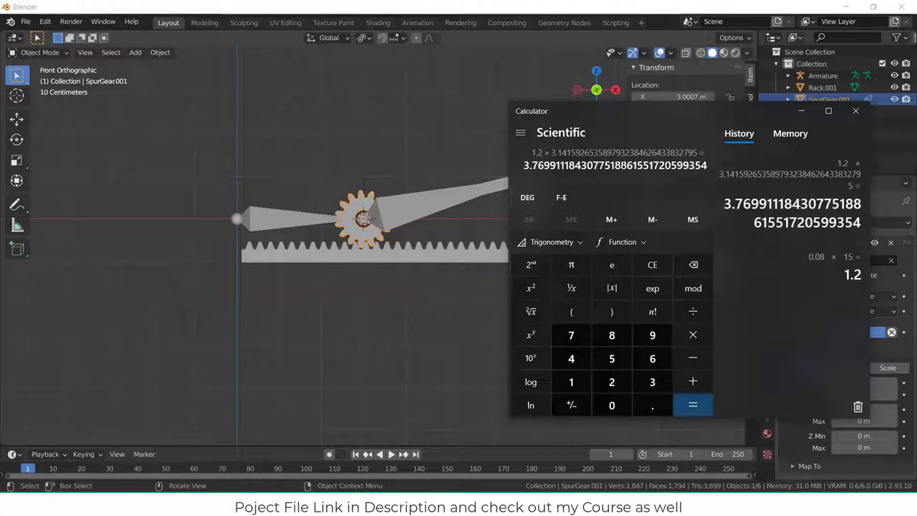
pyautogui.moveTo(828, 111)
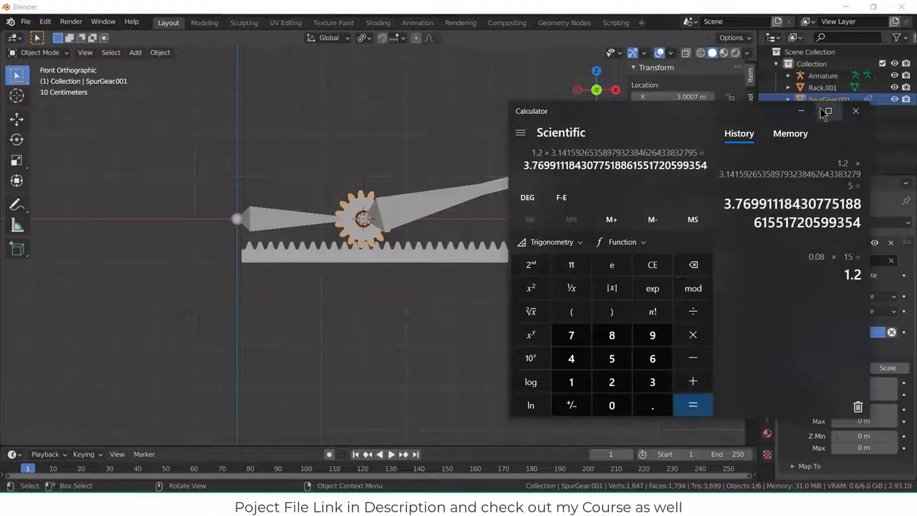
# Map the Empty's X location 0–3.77 m to a 0–360° Y rotation of the gear
pyautogui.click(856, 111)
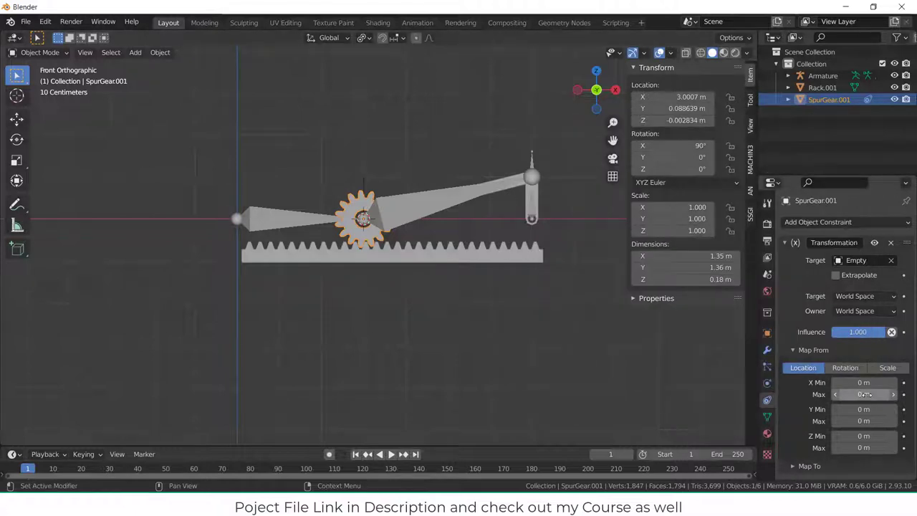
pyautogui.write('3.77')
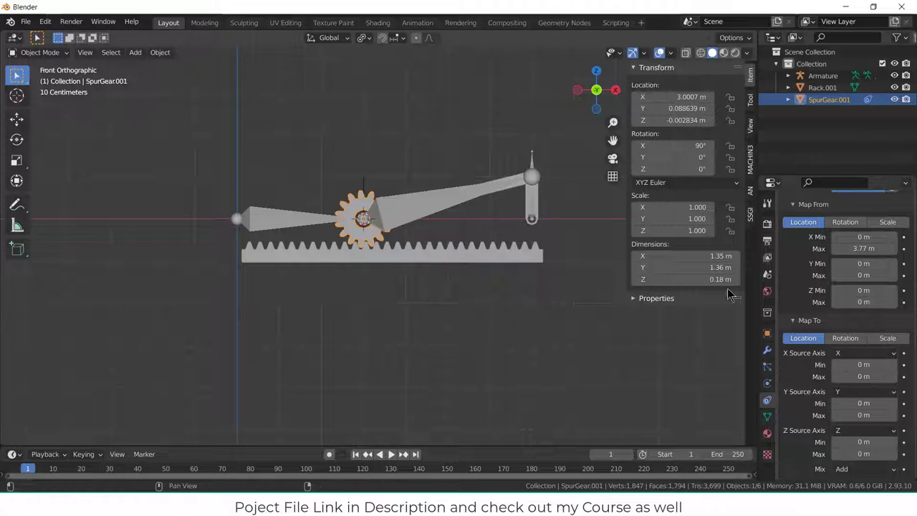
pyautogui.click(845, 338)
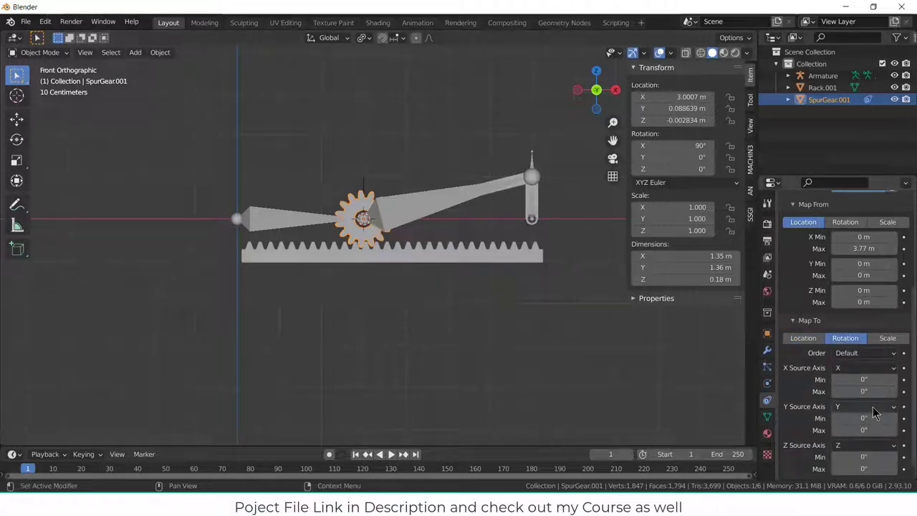
pyautogui.click(860, 407)
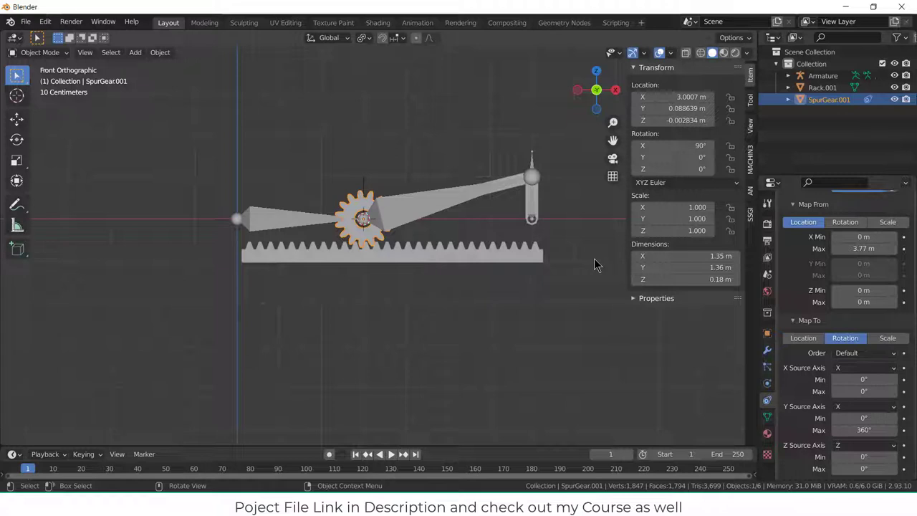
pyautogui.moveTo(476, 197)
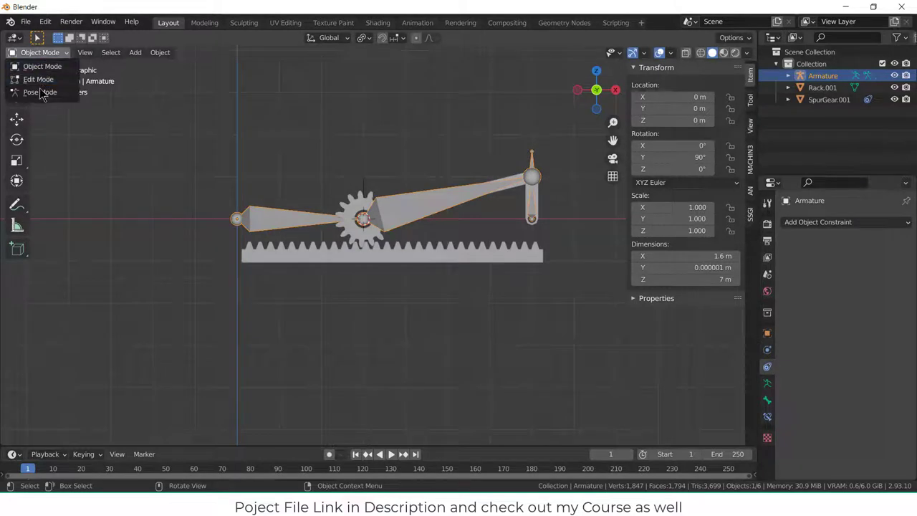
pyautogui.click(34, 92)
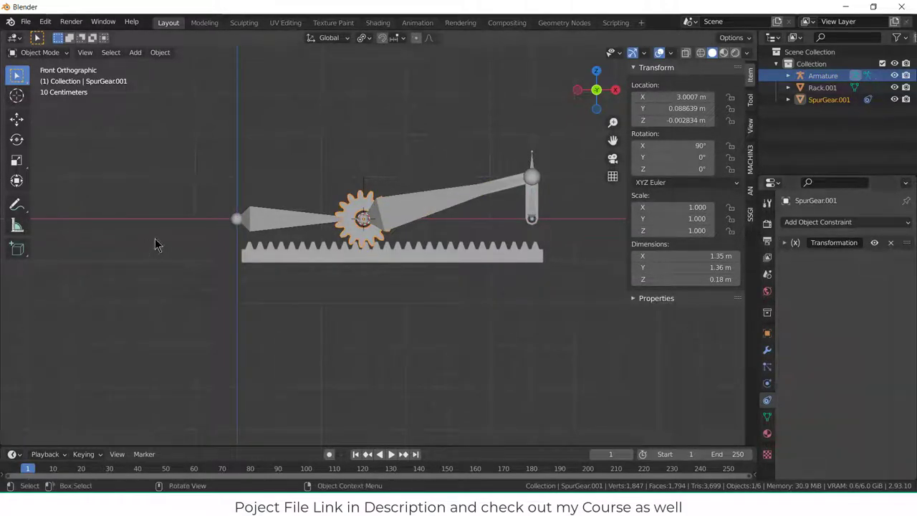
# Add a Copy Location constraint targeting the Empty with the Y axis turned off
pyautogui.click(843, 220)
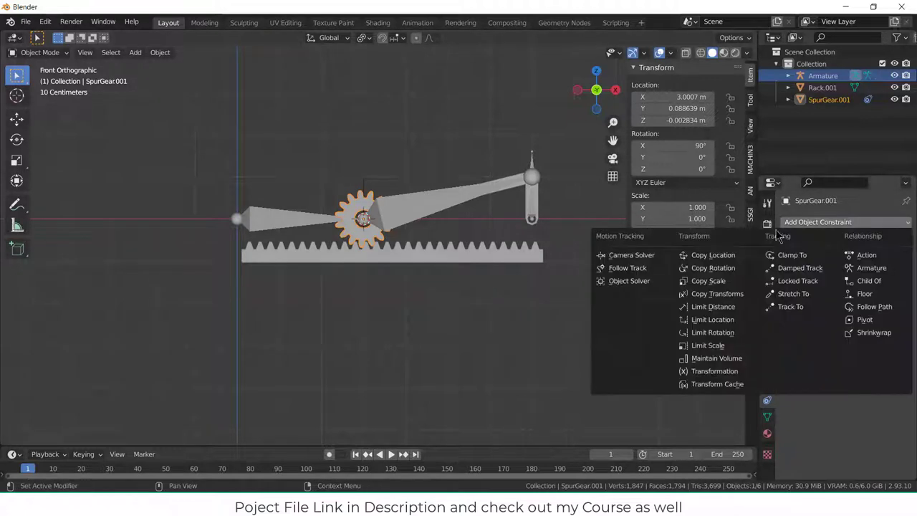
pyautogui.click(714, 255)
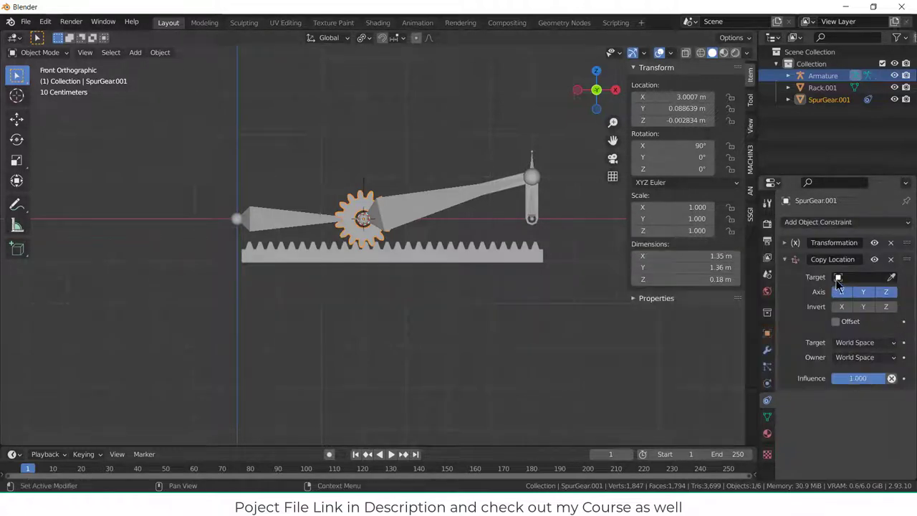
pyautogui.click(840, 277)
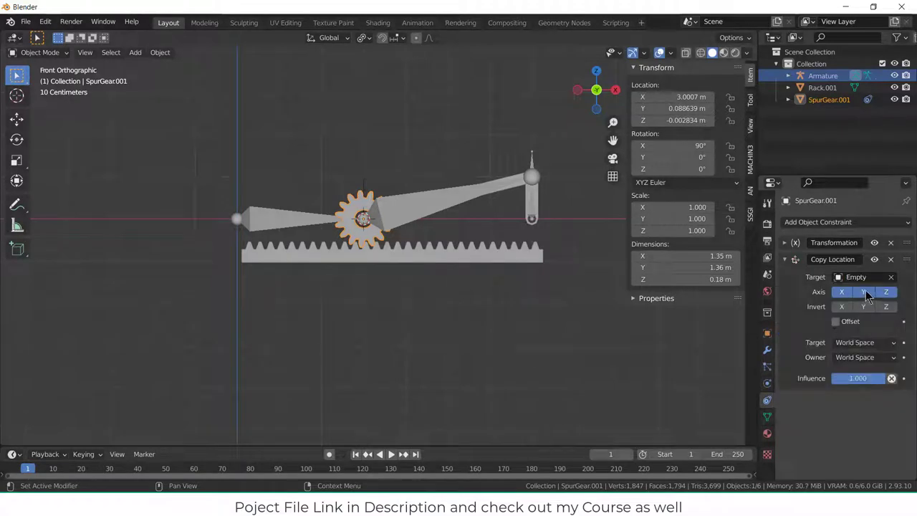
pyautogui.click(863, 293)
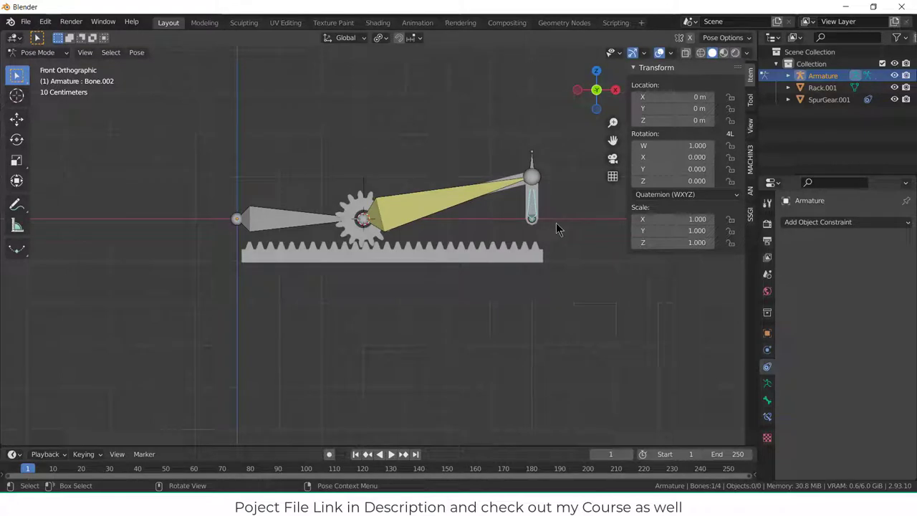
# Set Bone.002's rotation mode to XYZ Euler so its rotation can be keyed at 0°
pyautogui.press('r')
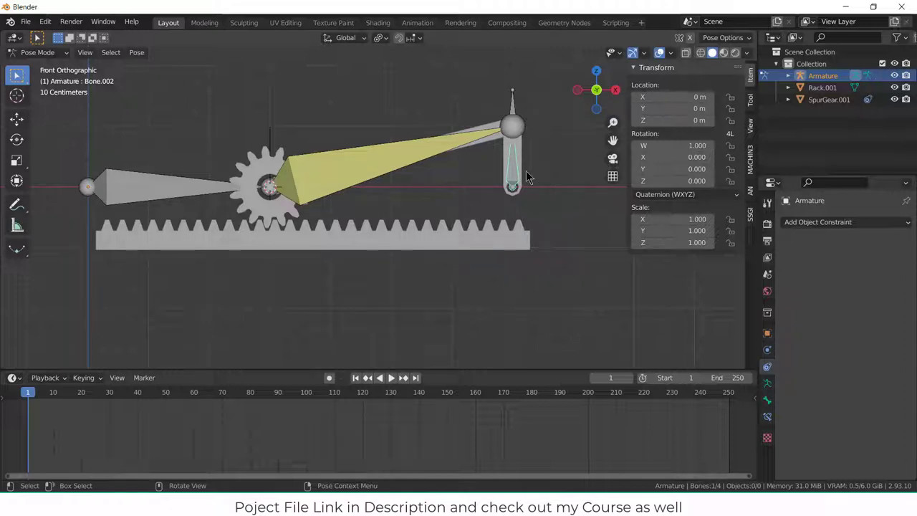
pyautogui.moveTo(562, 143)
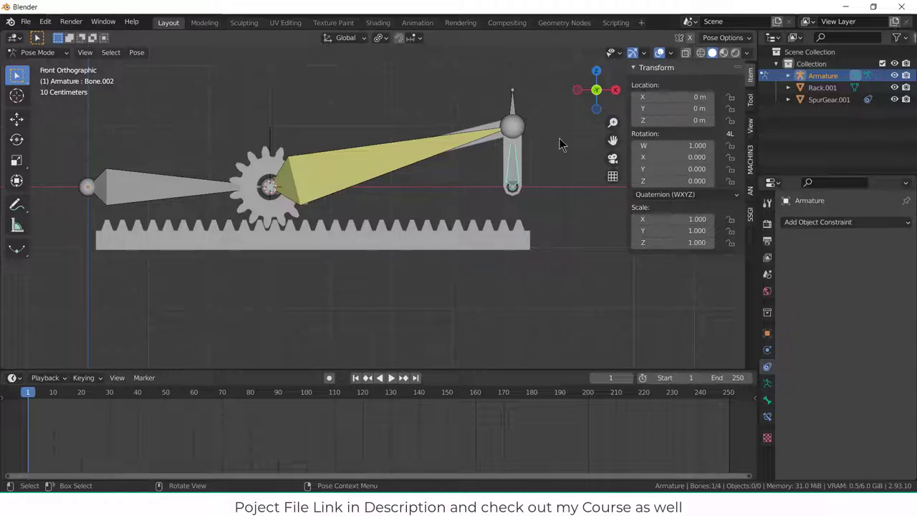
pyautogui.click(685, 195)
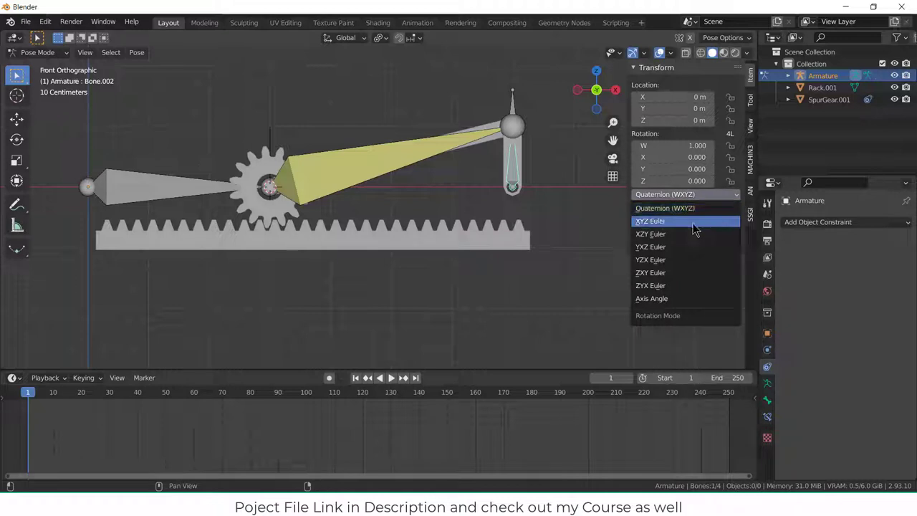
pyautogui.click(651, 221)
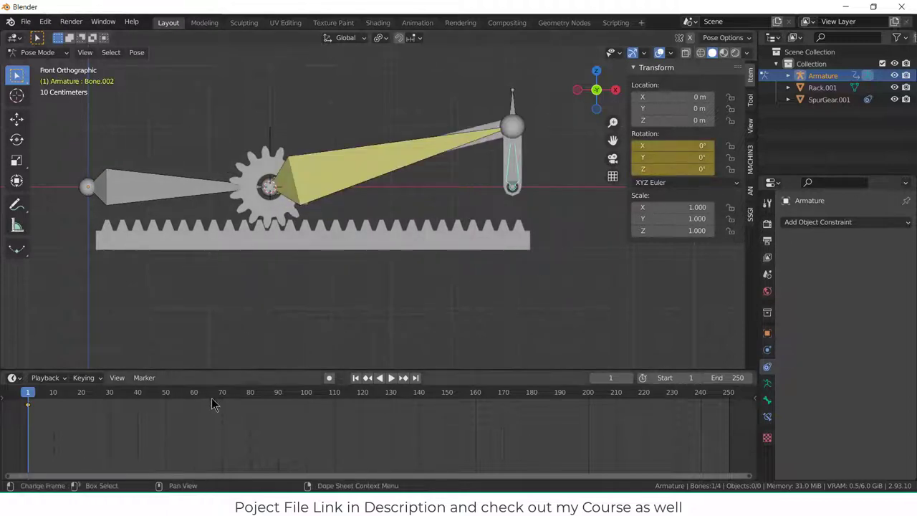
# Key a 360° Z rotation at frame 120, preview playback, and change the keyframe interpolation
pyautogui.click(364, 393)
pyautogui.write('360')
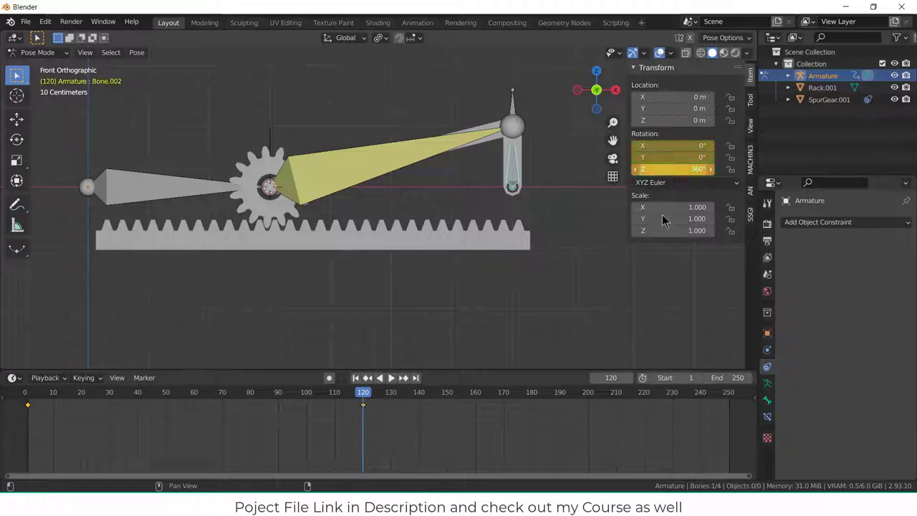
pyautogui.click(120, 393)
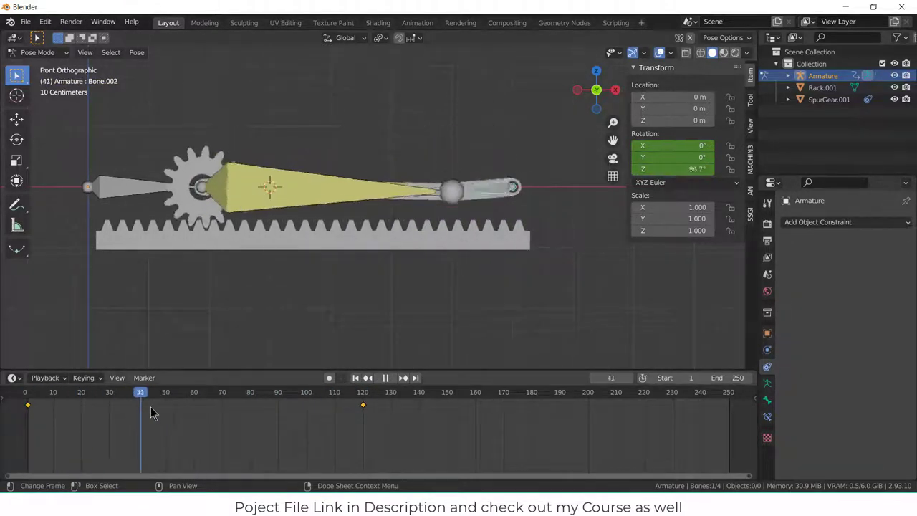
pyautogui.click(357, 392)
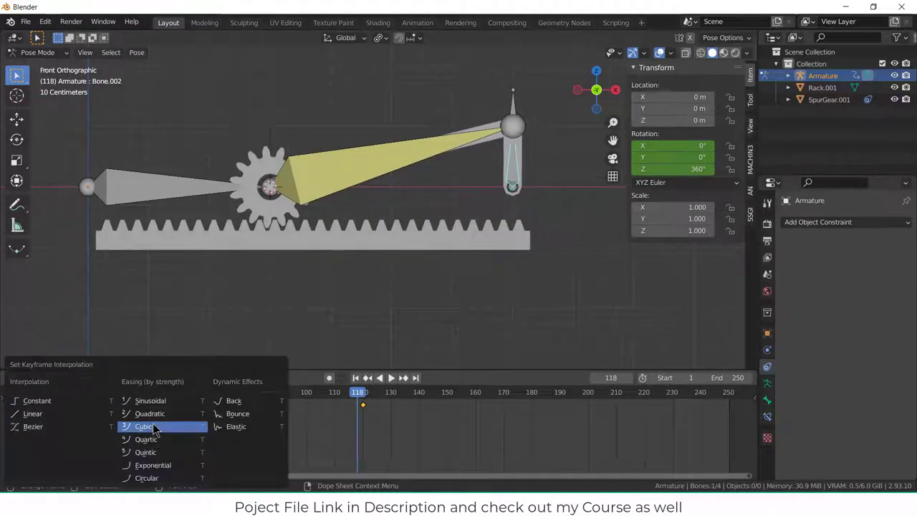
pyautogui.click(144, 428)
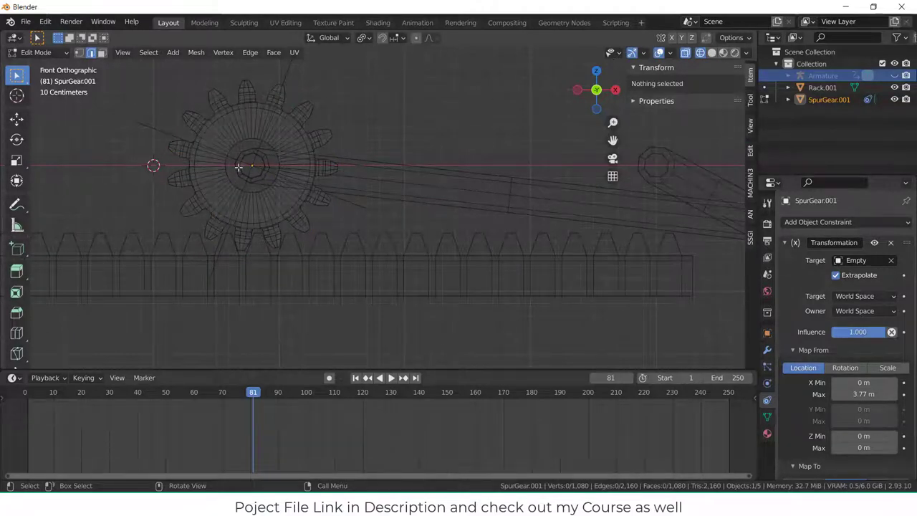
# Scale the spur gear's inner vertex ring to about 0.478 and finish editing the mesh
pyautogui.press('c')
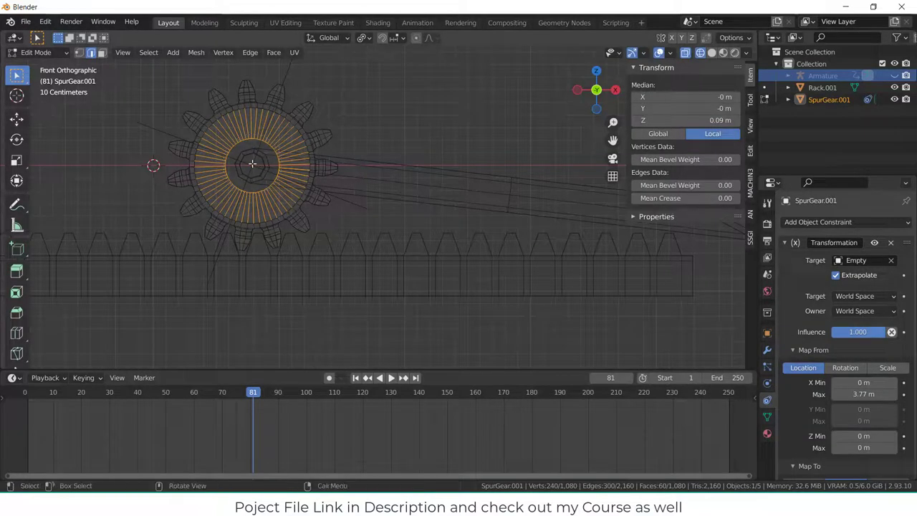
pyautogui.press('s')
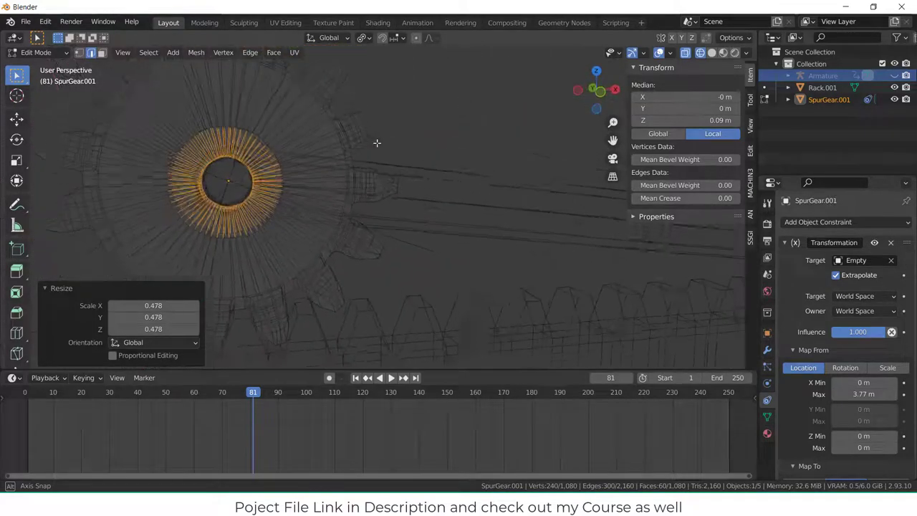
pyautogui.press('KP_1')
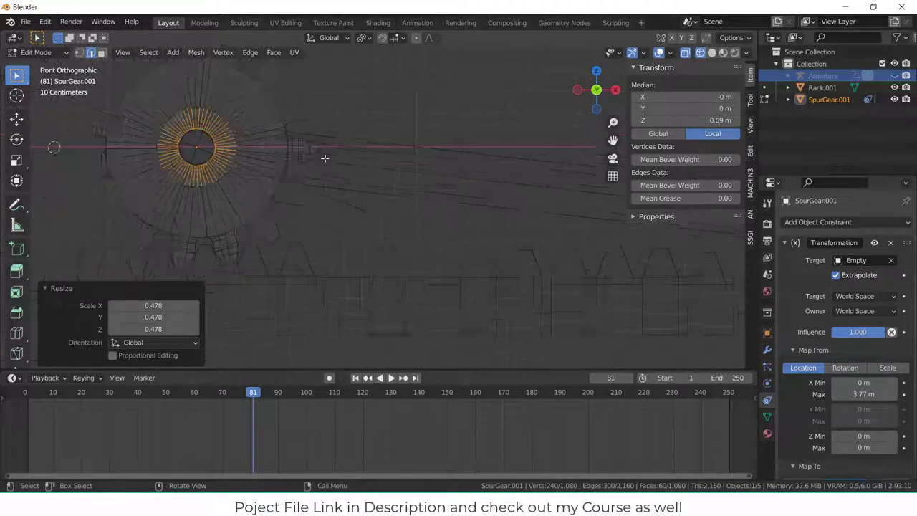
pyautogui.press('Tab')
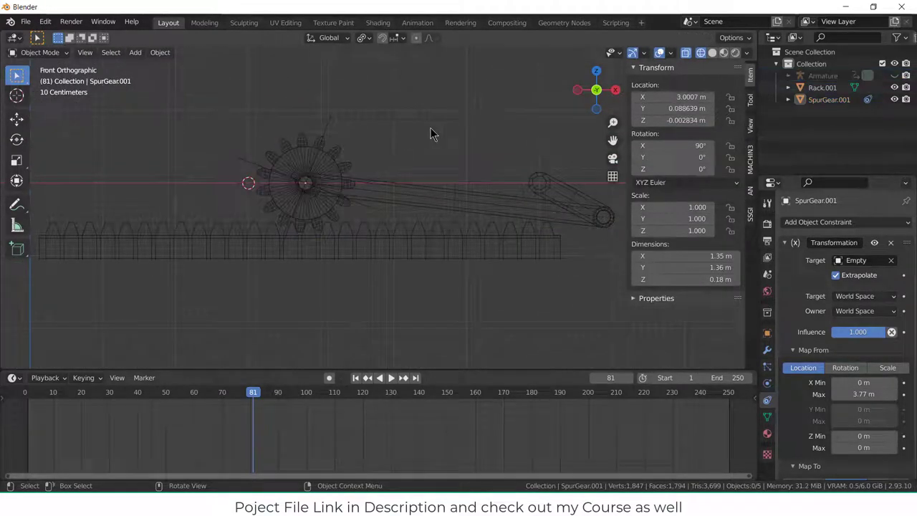
pyautogui.click(711, 53)
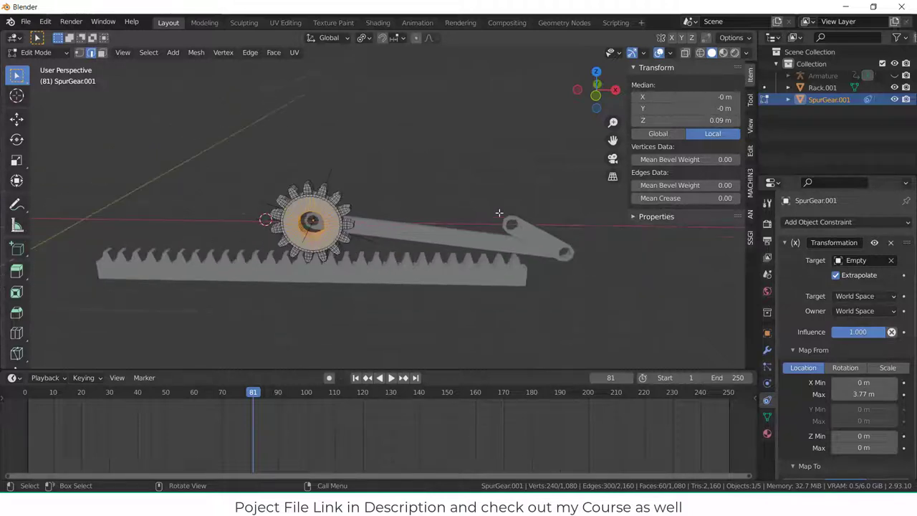
pyautogui.press('s')
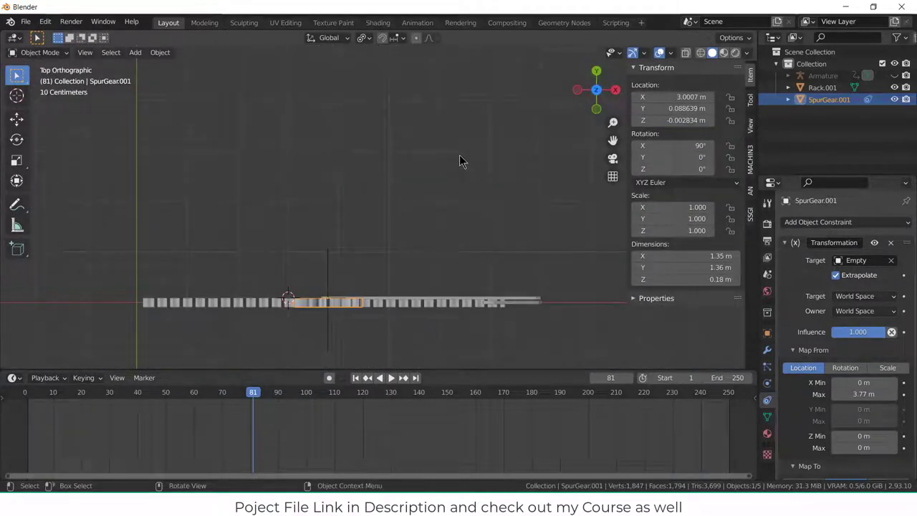
# Play the animation in front view to check the gear rolling along the rack
pyautogui.press('KP_1')
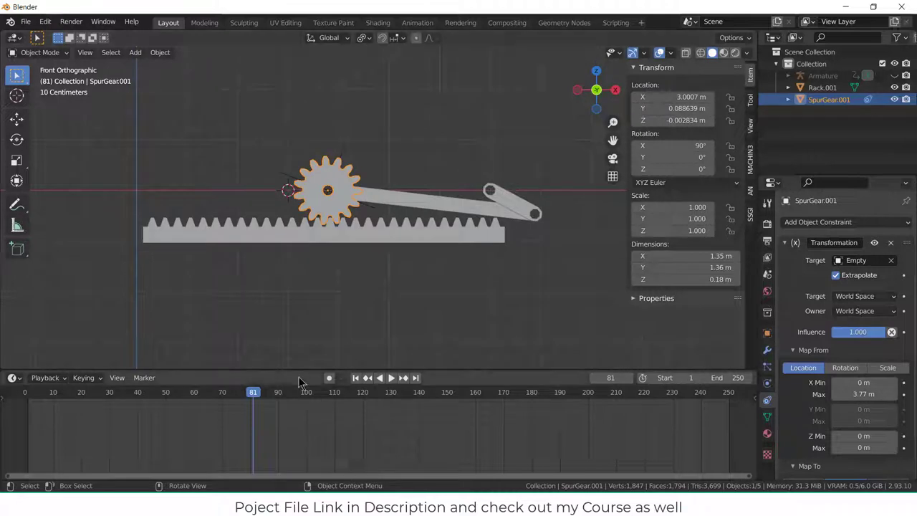
pyautogui.click(390, 378)
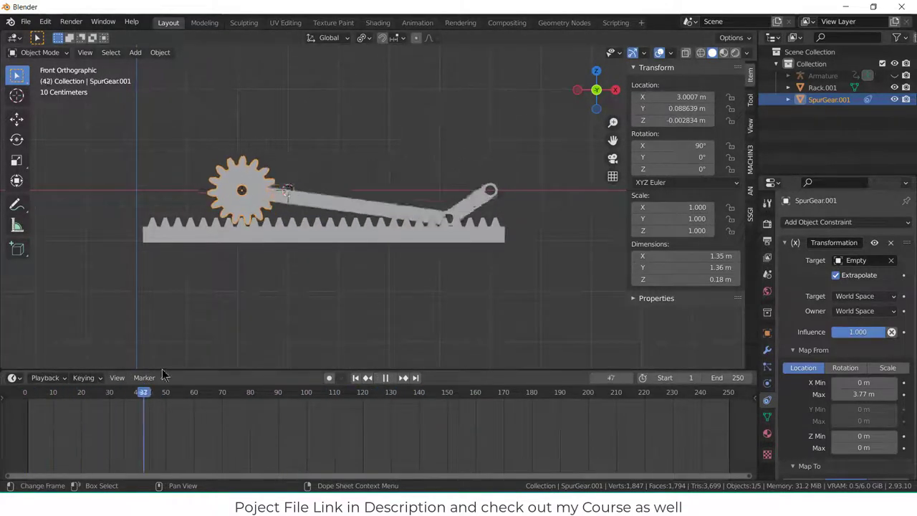
pyautogui.click(355, 379)
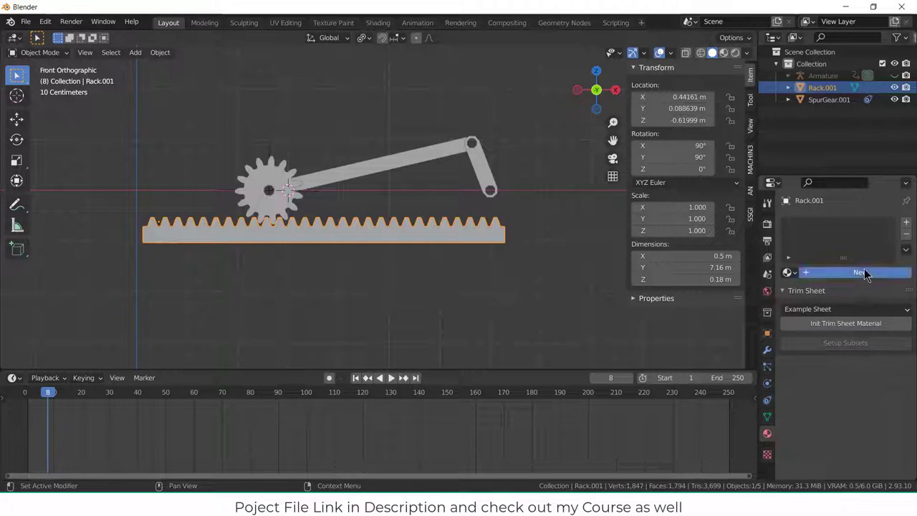
# Create materials giving the rack light blue and the gear blue base colours, then edit the crank
pyautogui.click(845, 273)
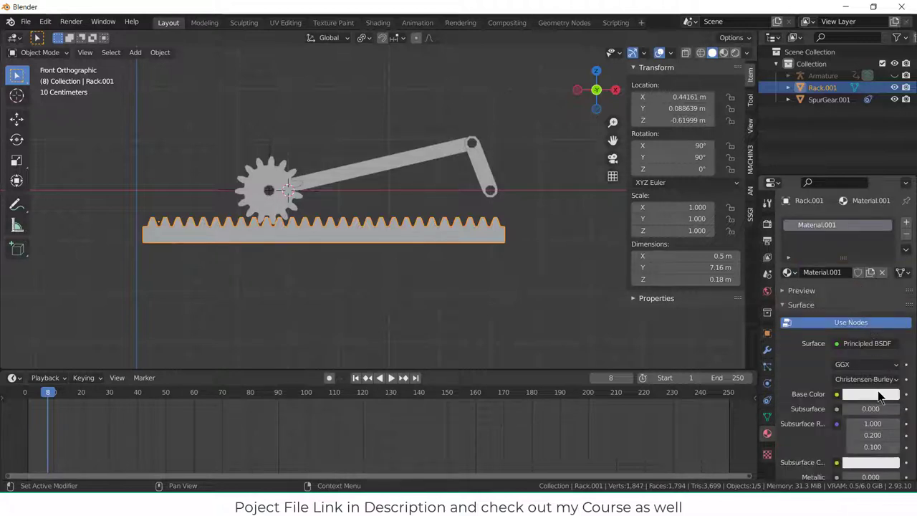
pyautogui.moveTo(833, 396)
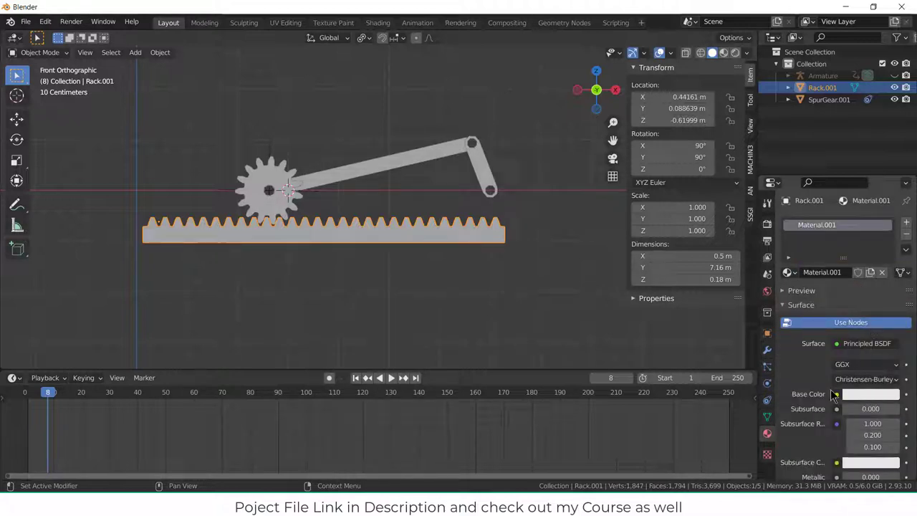
pyautogui.moveTo(865, 378)
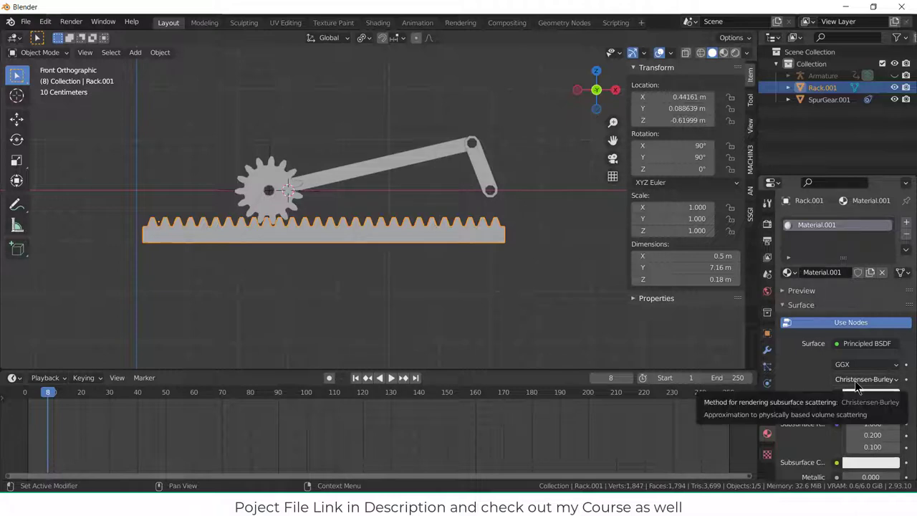
pyautogui.click(870, 394)
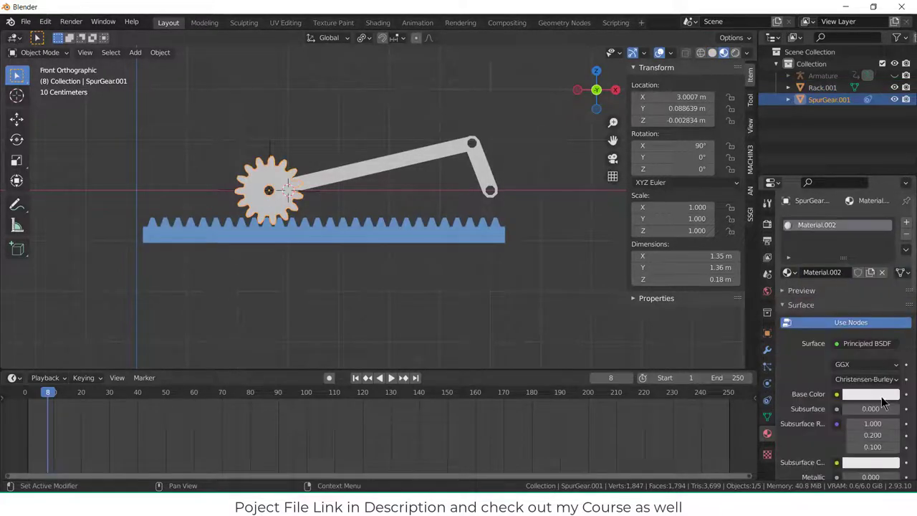
pyautogui.click(869, 394)
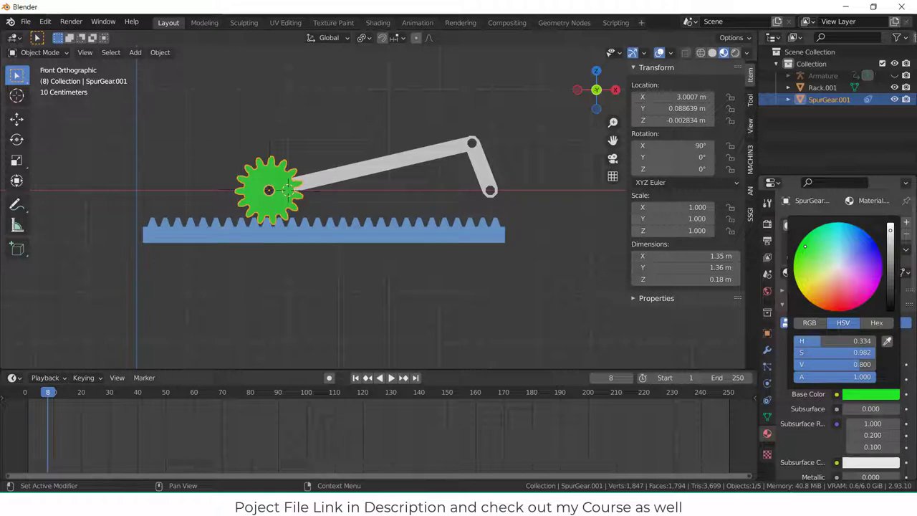
pyautogui.click(847, 290)
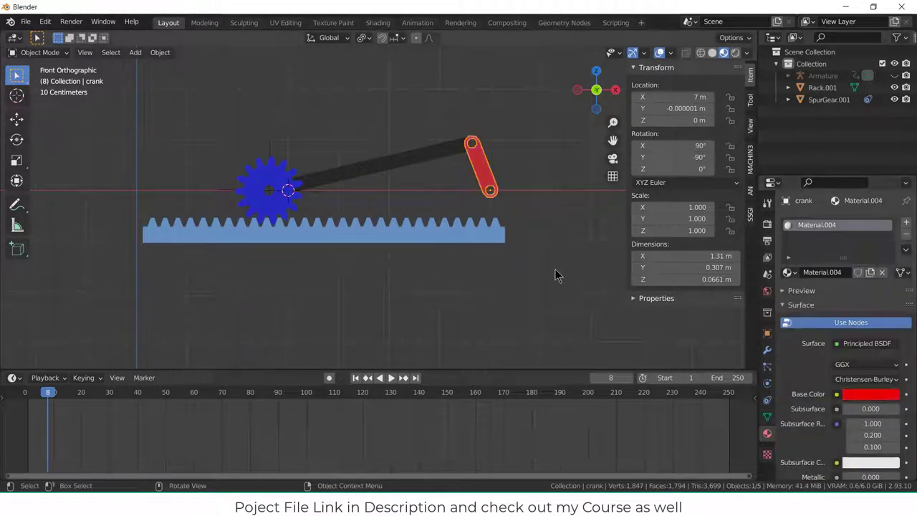
pyautogui.press('Tab')
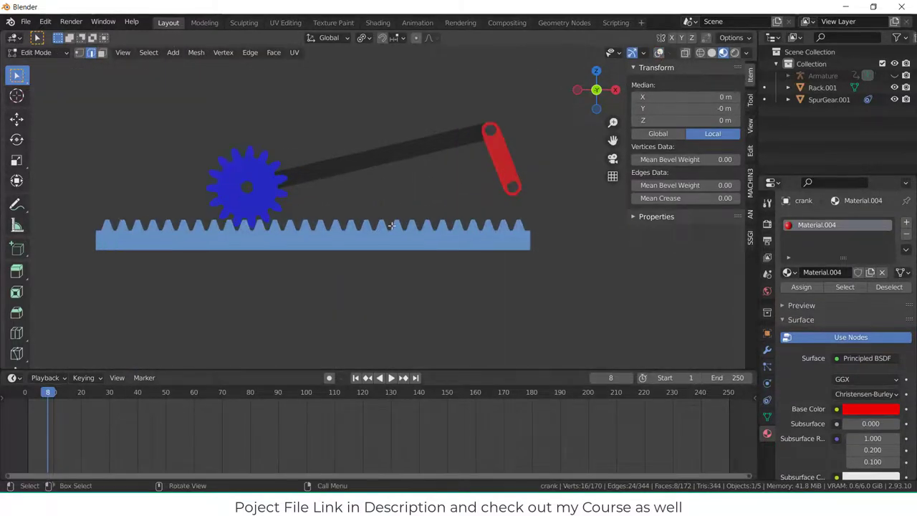
# Preview the animation, return to Object Mode, and recolour the spur gear's base colour yellow
pyautogui.click(389, 378)
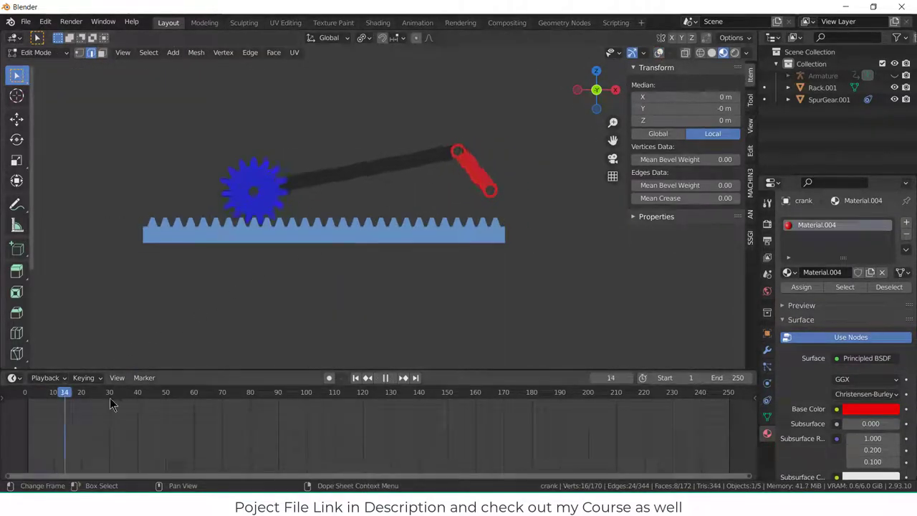
pyautogui.click(183, 393)
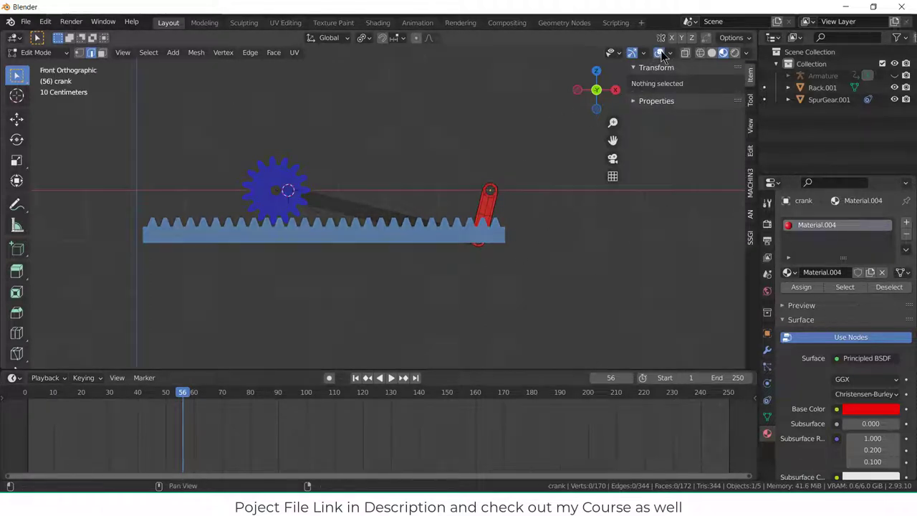
pyautogui.click(36, 51)
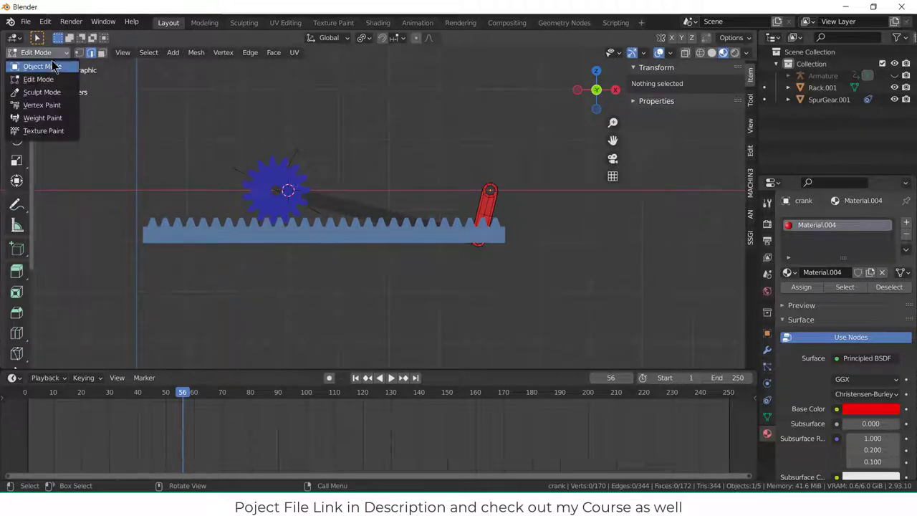
pyautogui.click(41, 66)
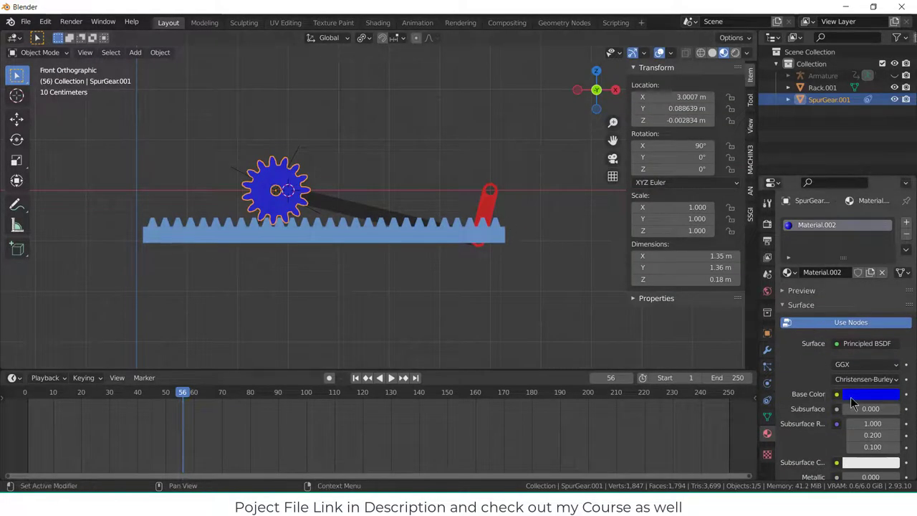
pyautogui.click(869, 394)
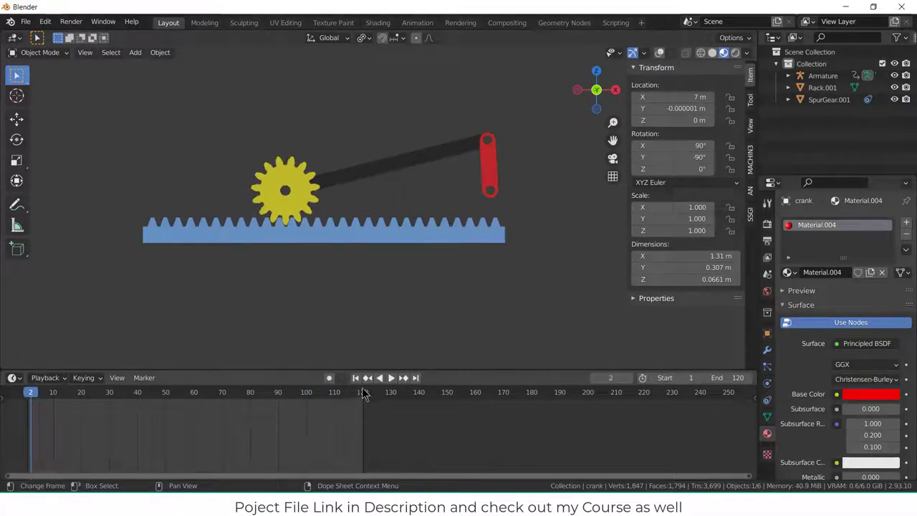
pyautogui.click(391, 379)
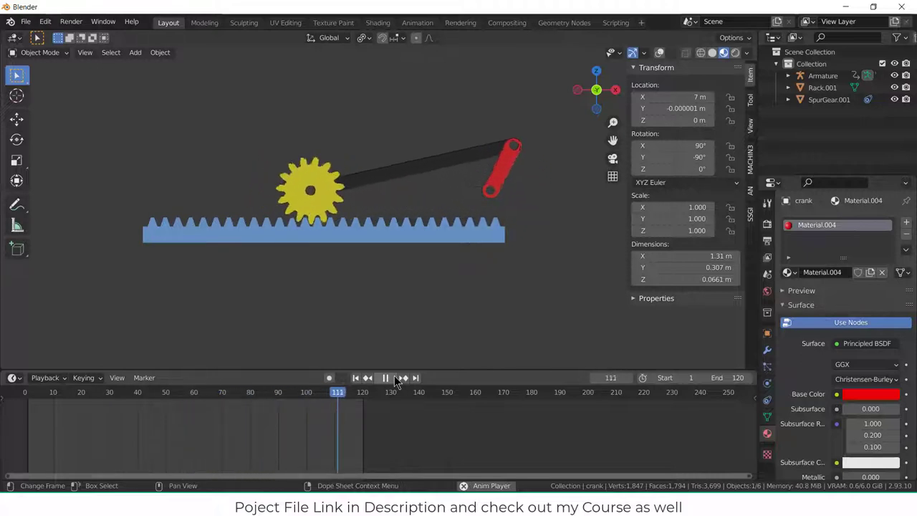
pyautogui.click(383, 379)
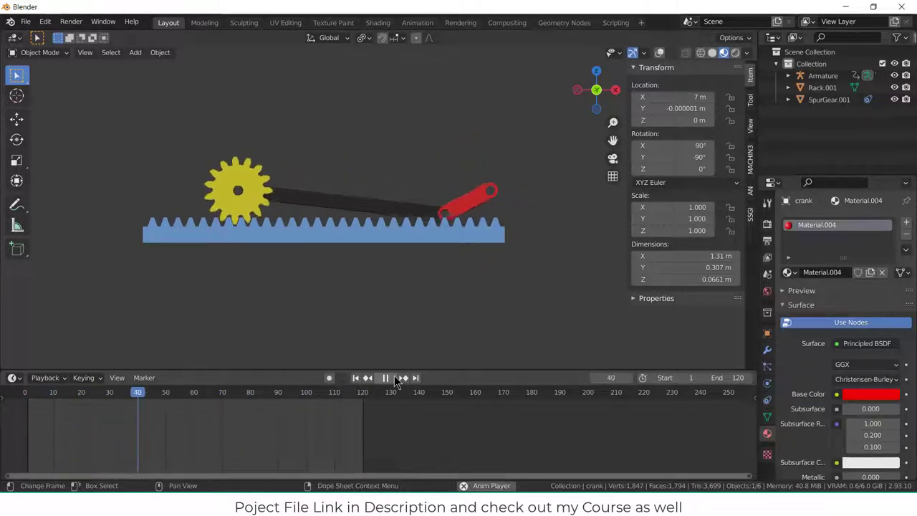